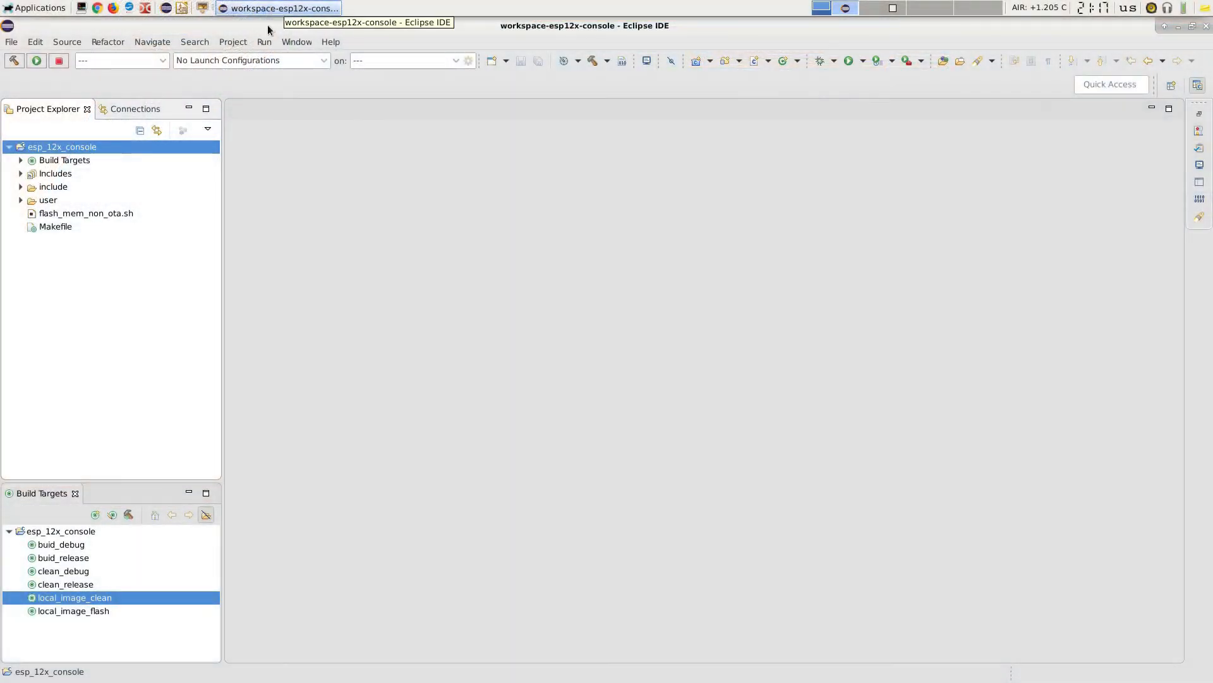
# Open user_main.c from the user folder and scroll through its defines and partition table.
pyautogui.click(22, 199)
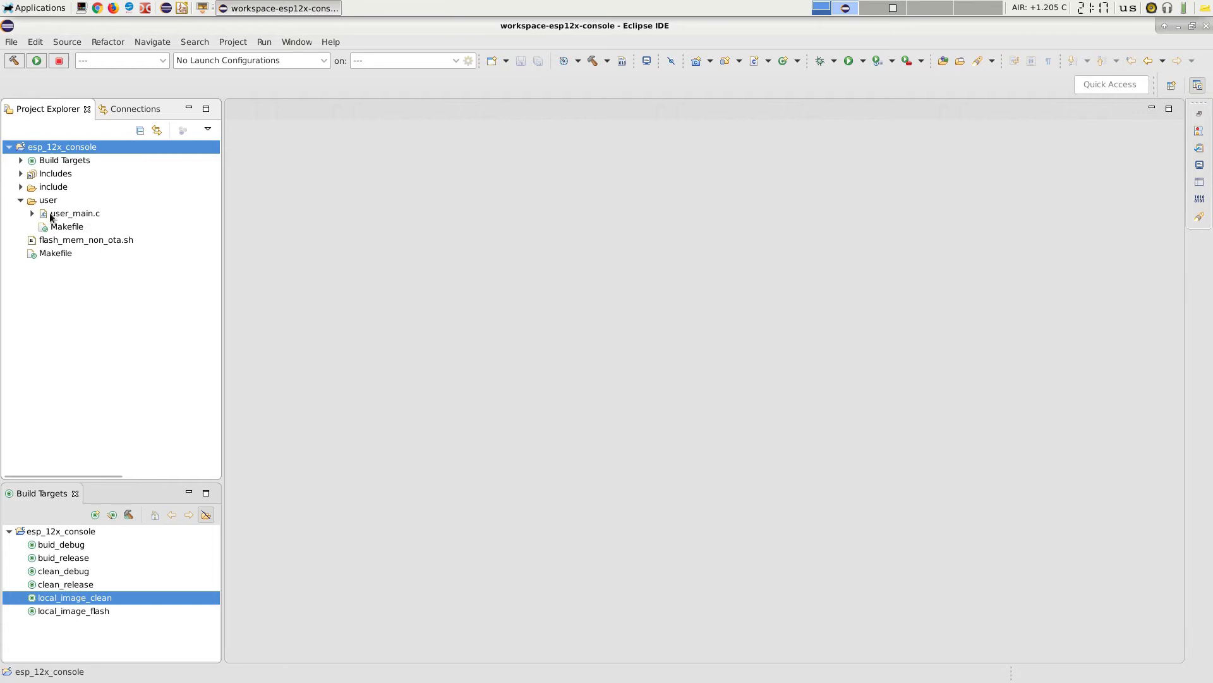
pyautogui.doubleClick(75, 212)
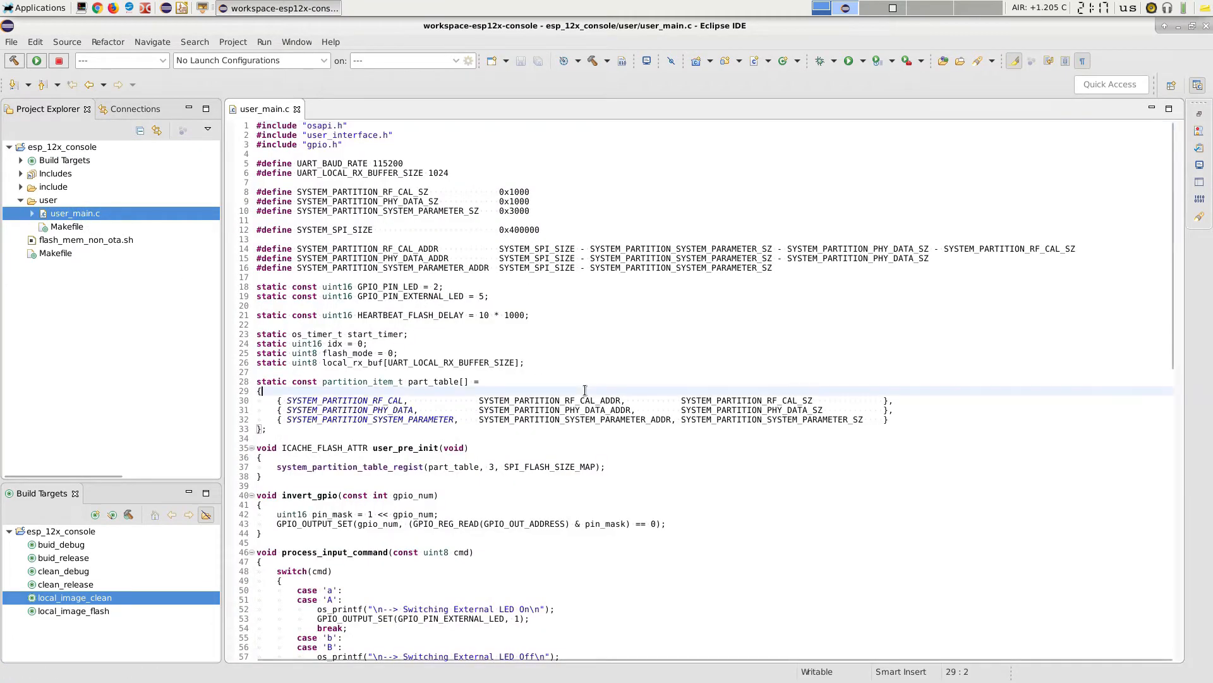
pyautogui.scroll(-3)
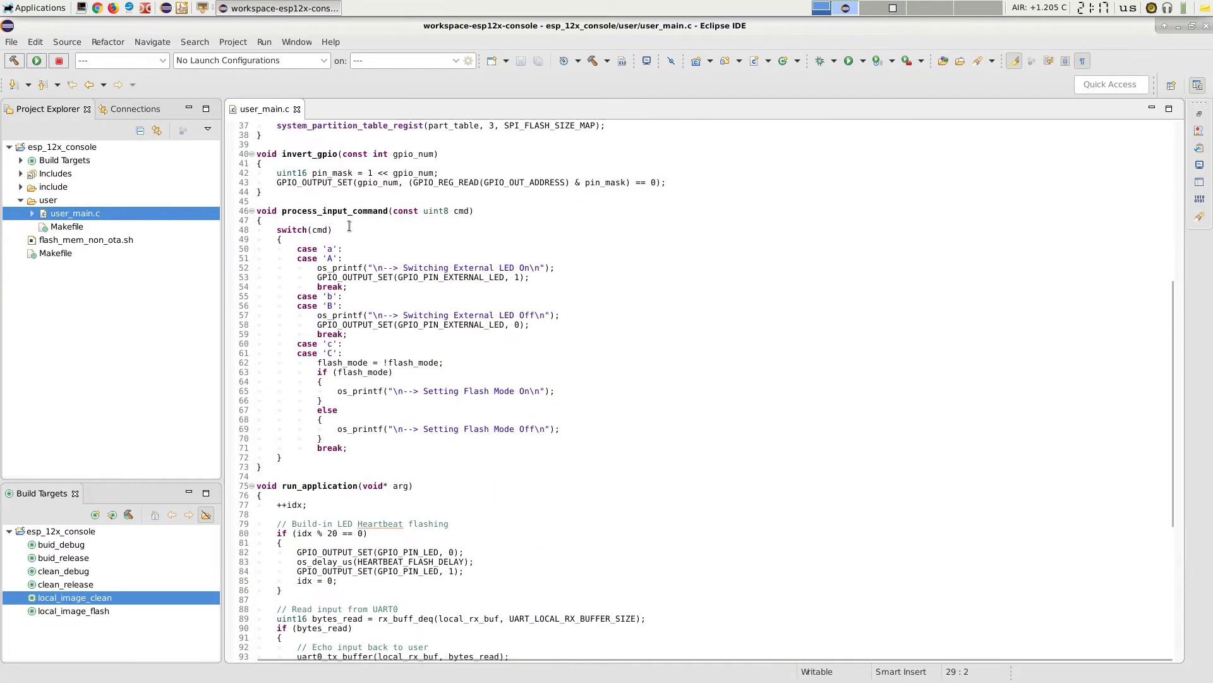
pyautogui.click(309, 229)
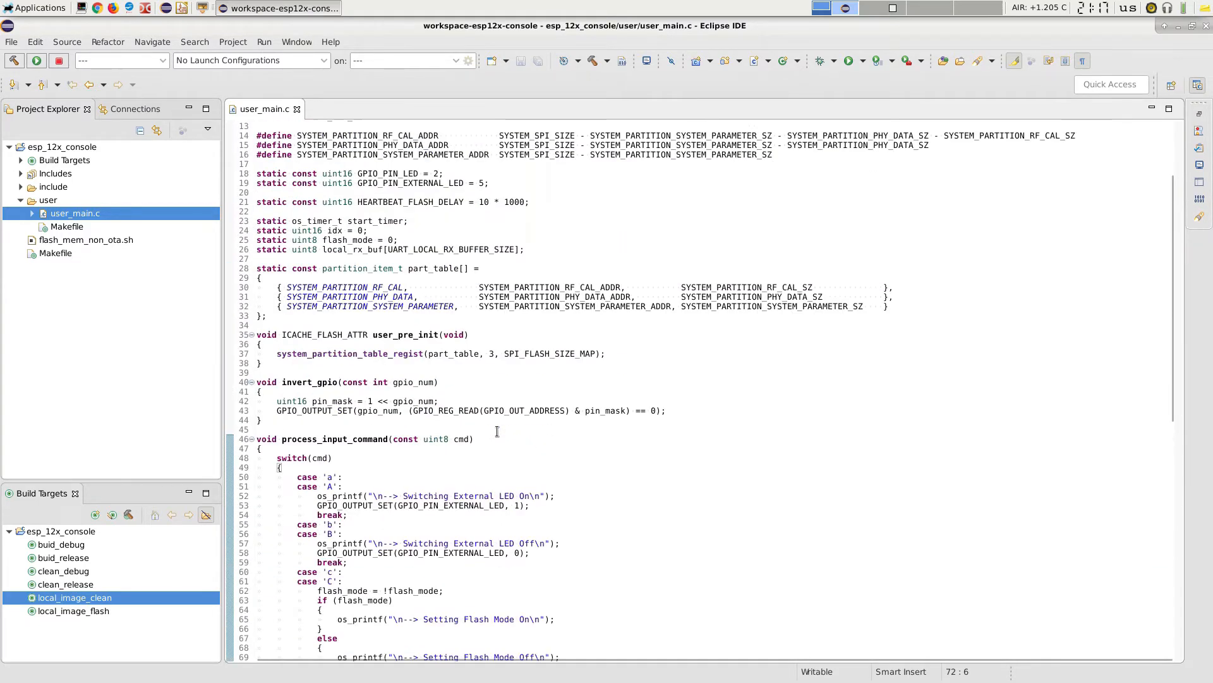
pyautogui.scroll(-3)
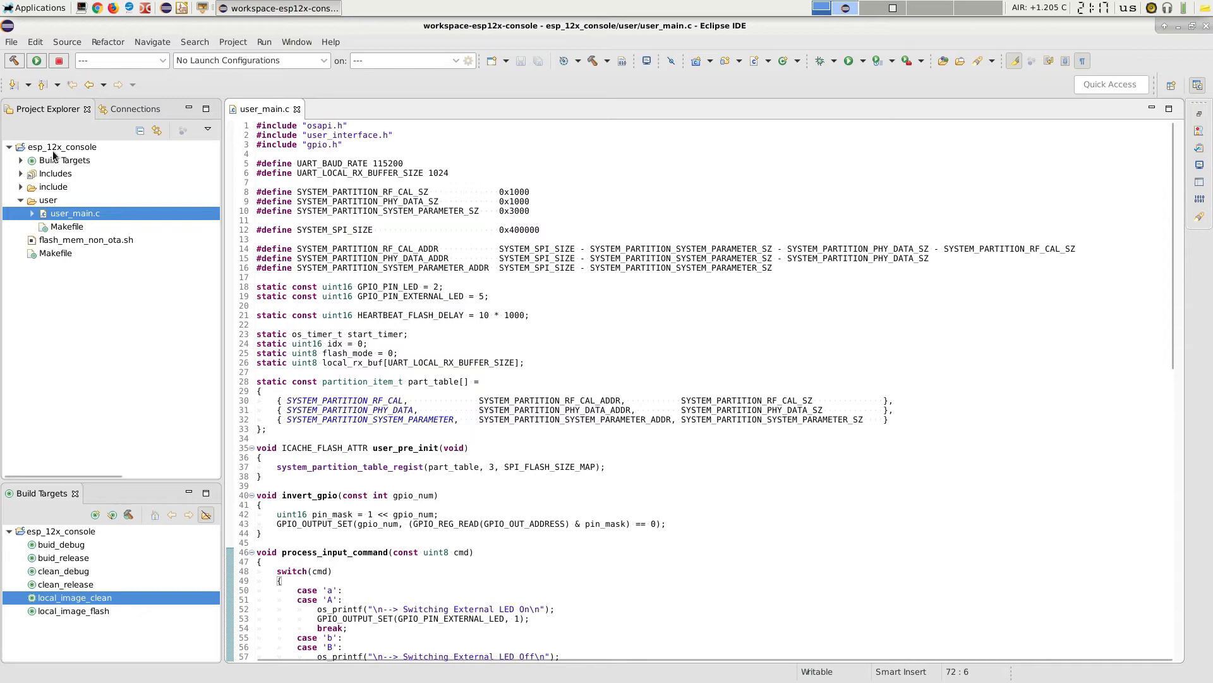
# Create a new folder named utils in the esp_12x_console project.
pyautogui.rightClick(62, 146)
pyautogui.write('u')
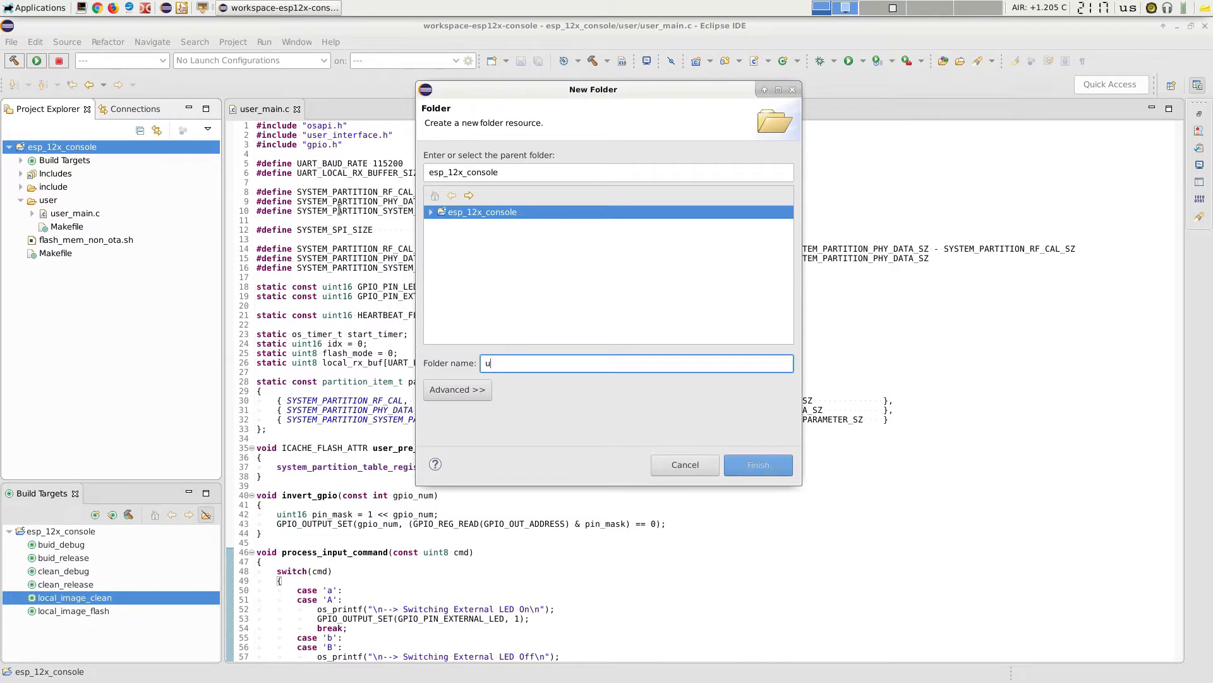
pyautogui.write('tils')
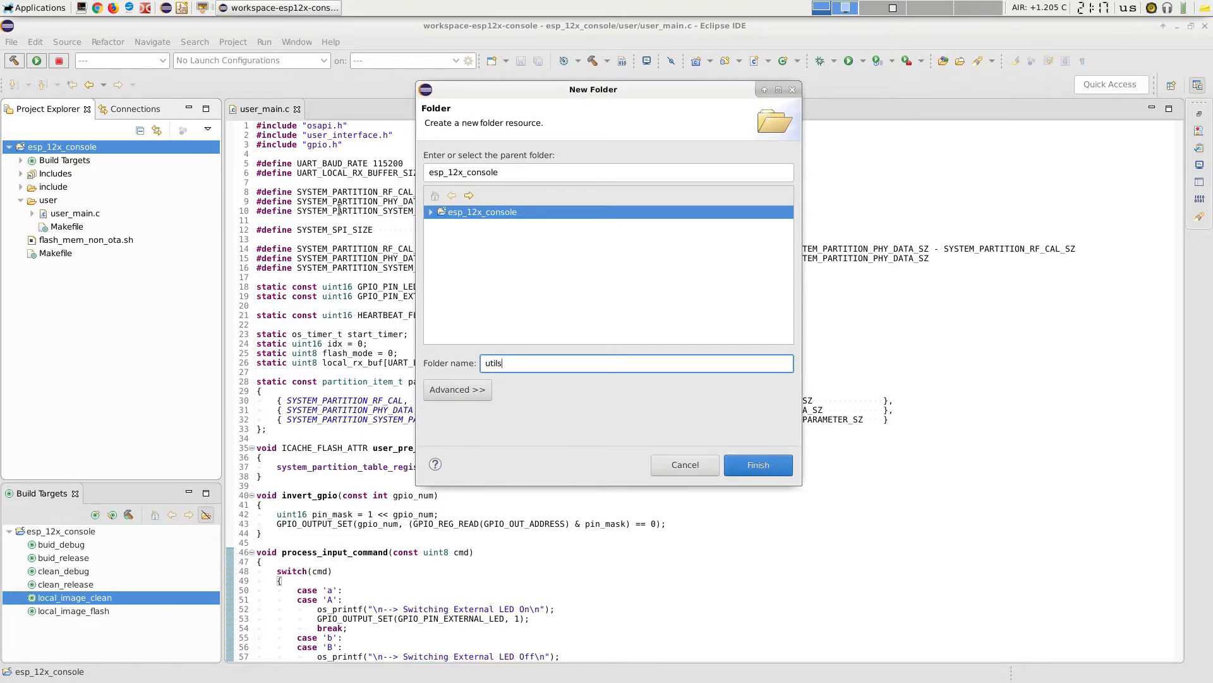
pyautogui.click(757, 464)
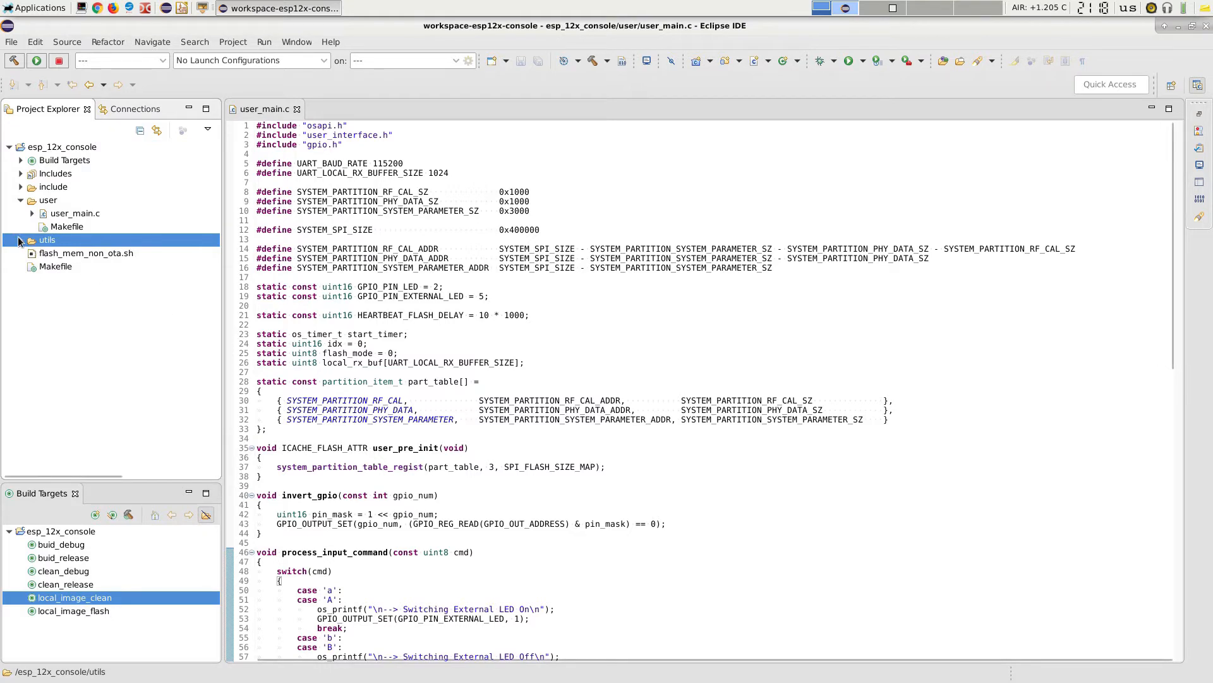
# Start a new file in utils and begin naming it Makefile.
pyautogui.rightClick(47, 239)
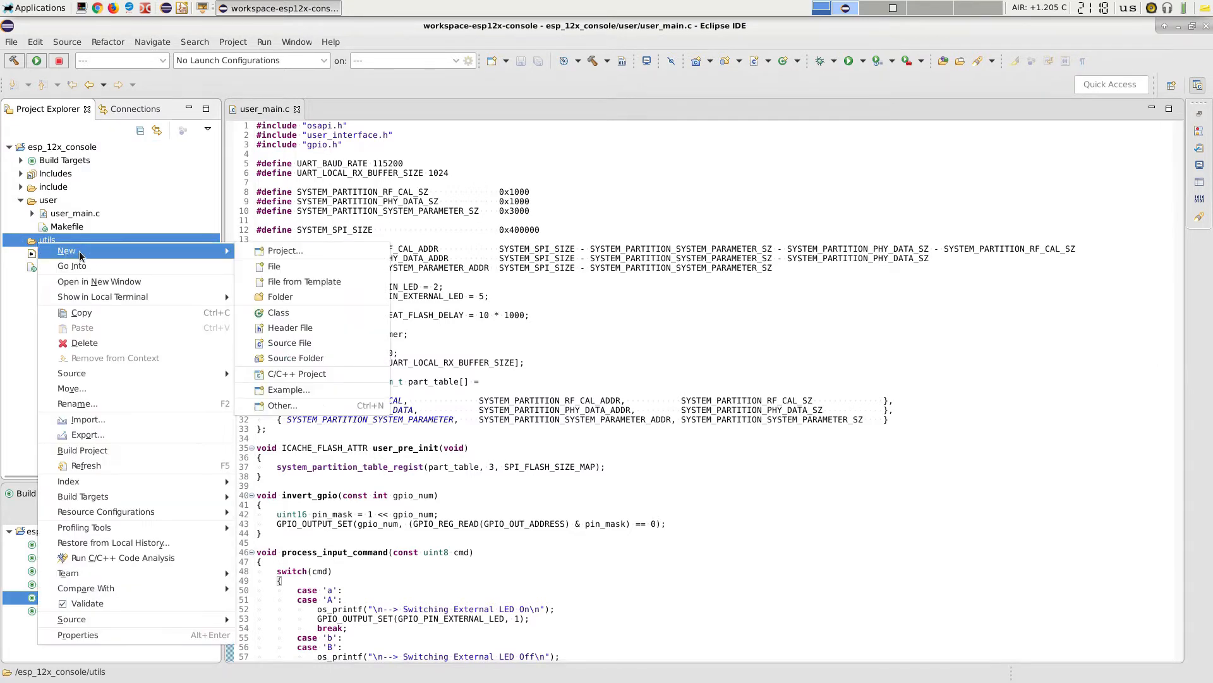
pyautogui.click(274, 265)
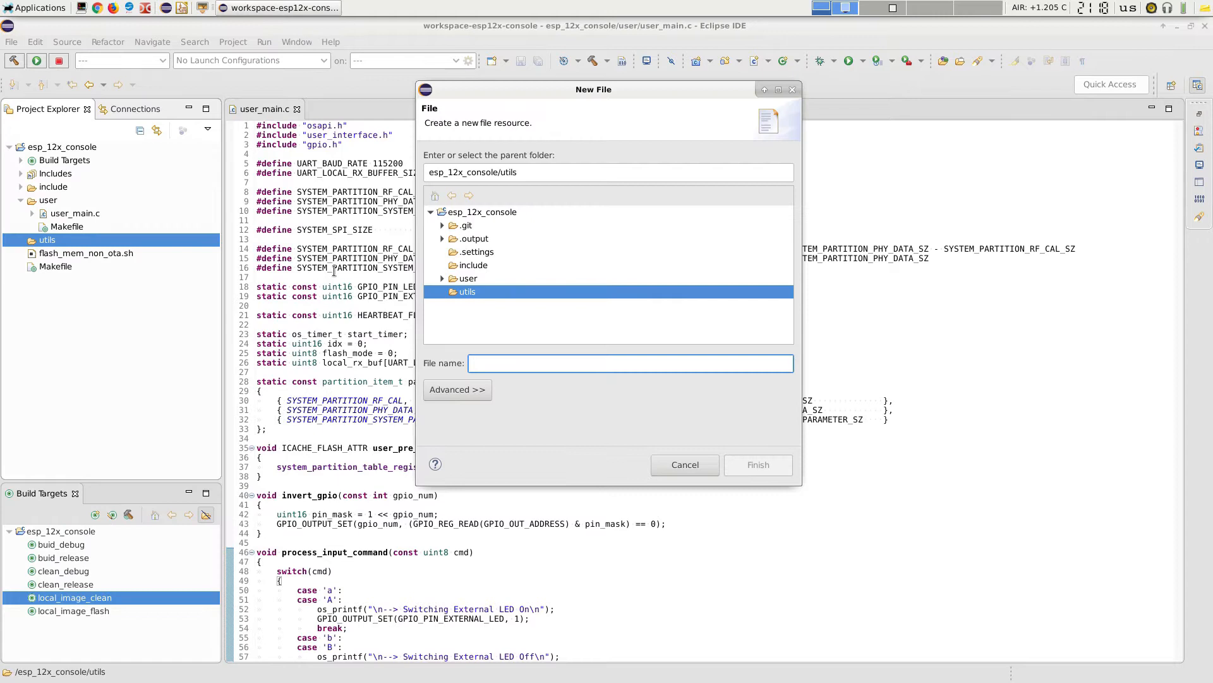
pyautogui.write('Makefil')
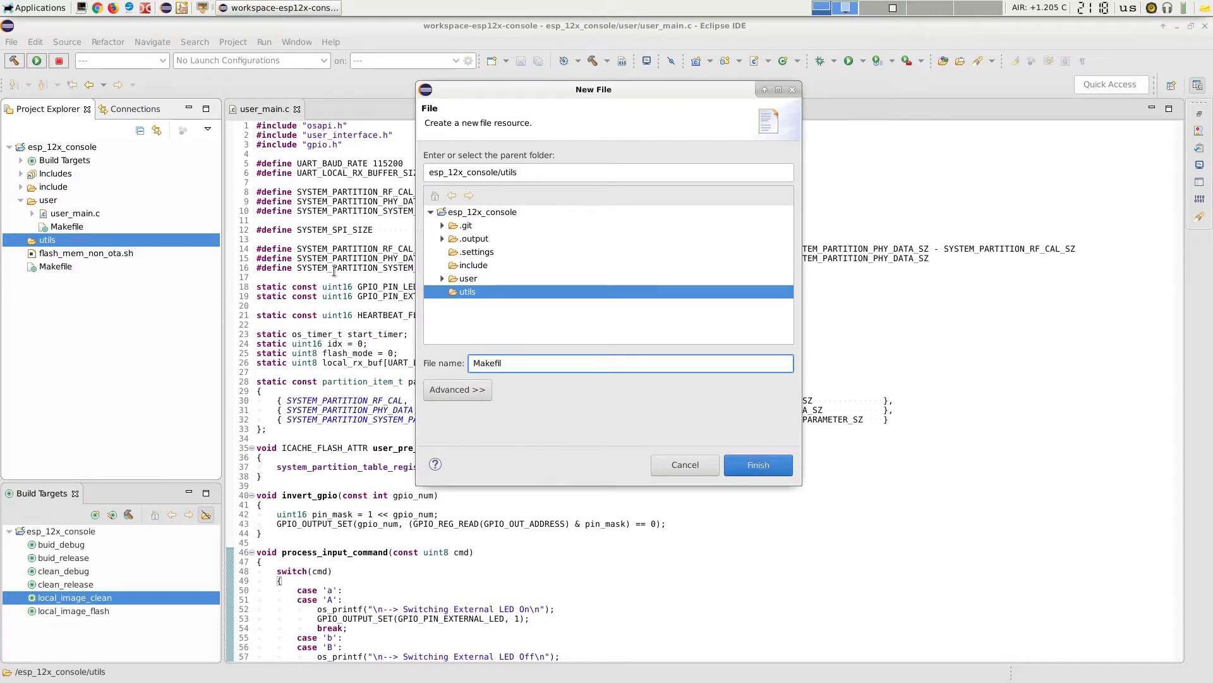
# Create the utils Makefile with an ifndef PDIR guard and GEN_LIBS = libutils.a.
pyautogui.click(757, 463)
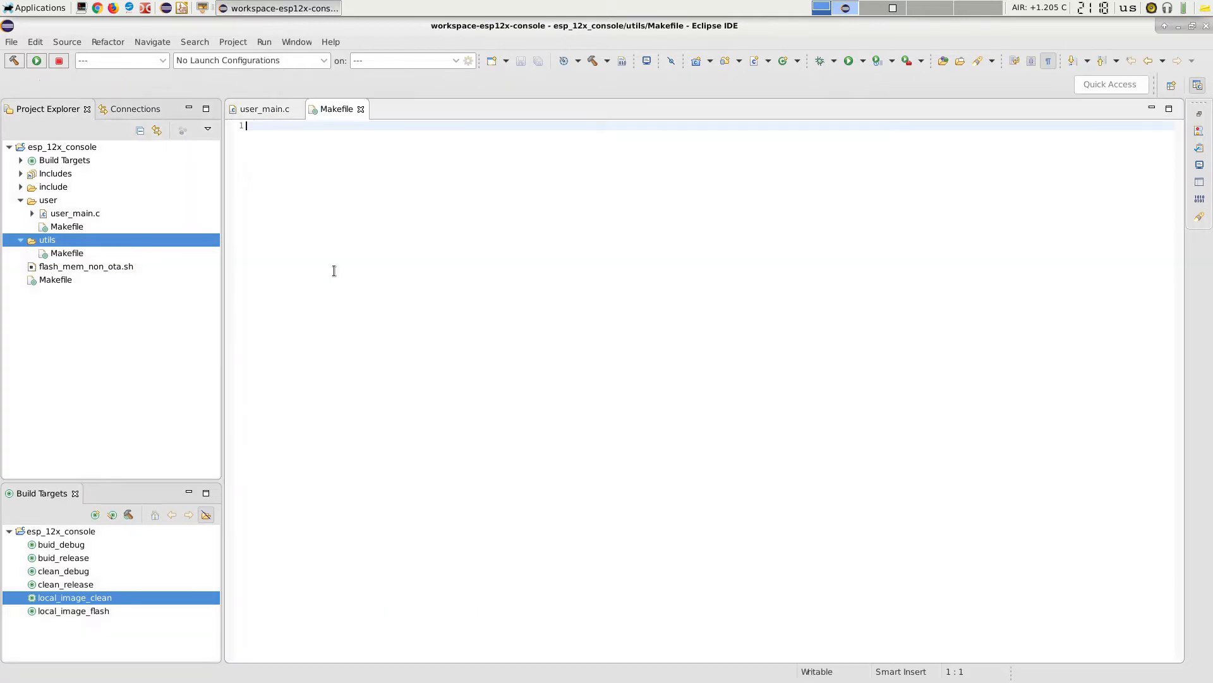
pyautogui.write('ifnde')
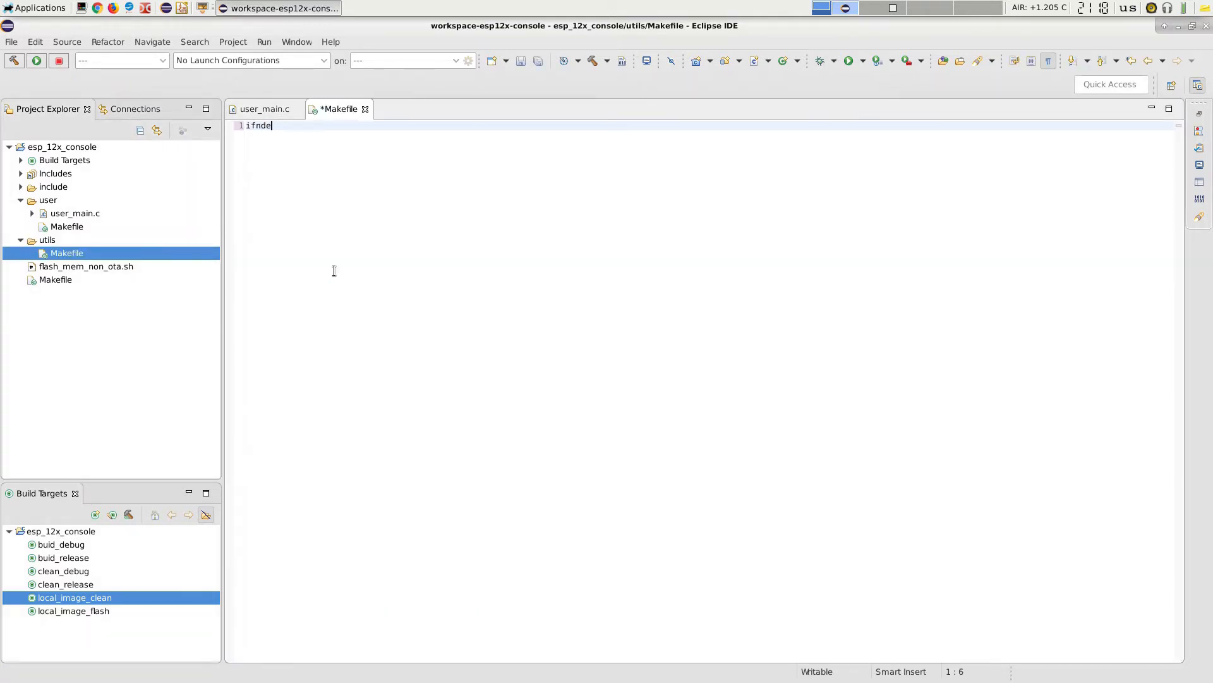
pyautogui.write('f PDIR')
pyautogui.write('GEN')
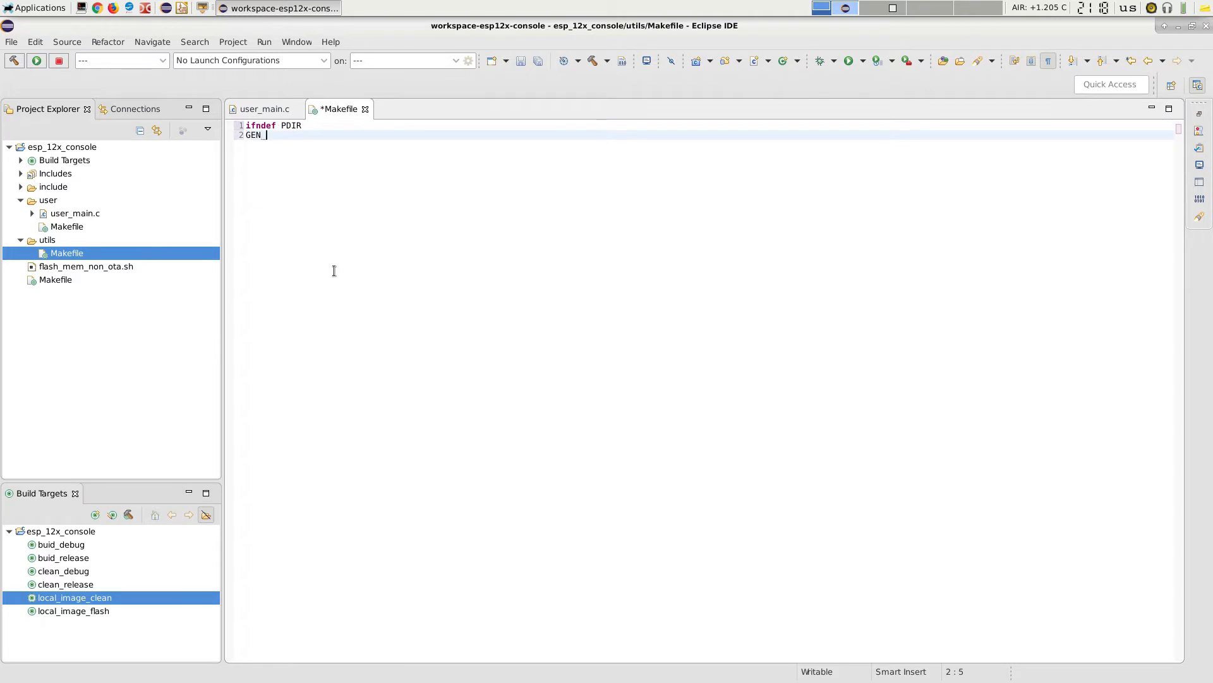
pyautogui.write('_LIBS')
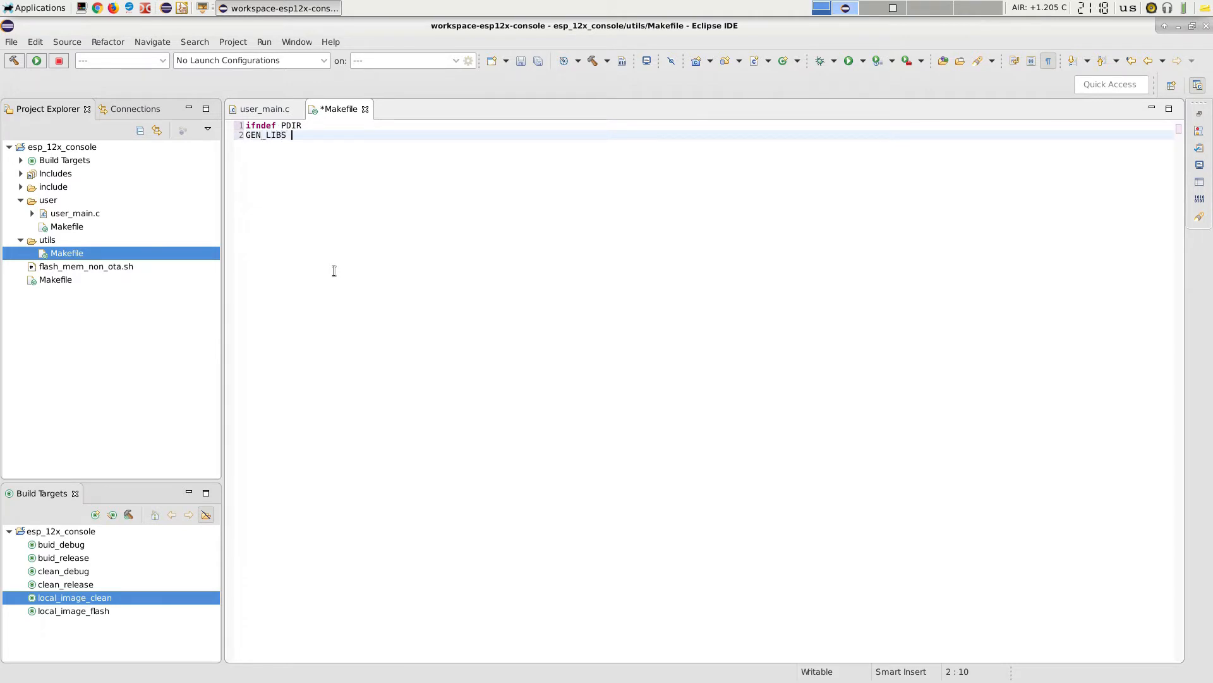
pyautogui.write('= lib')
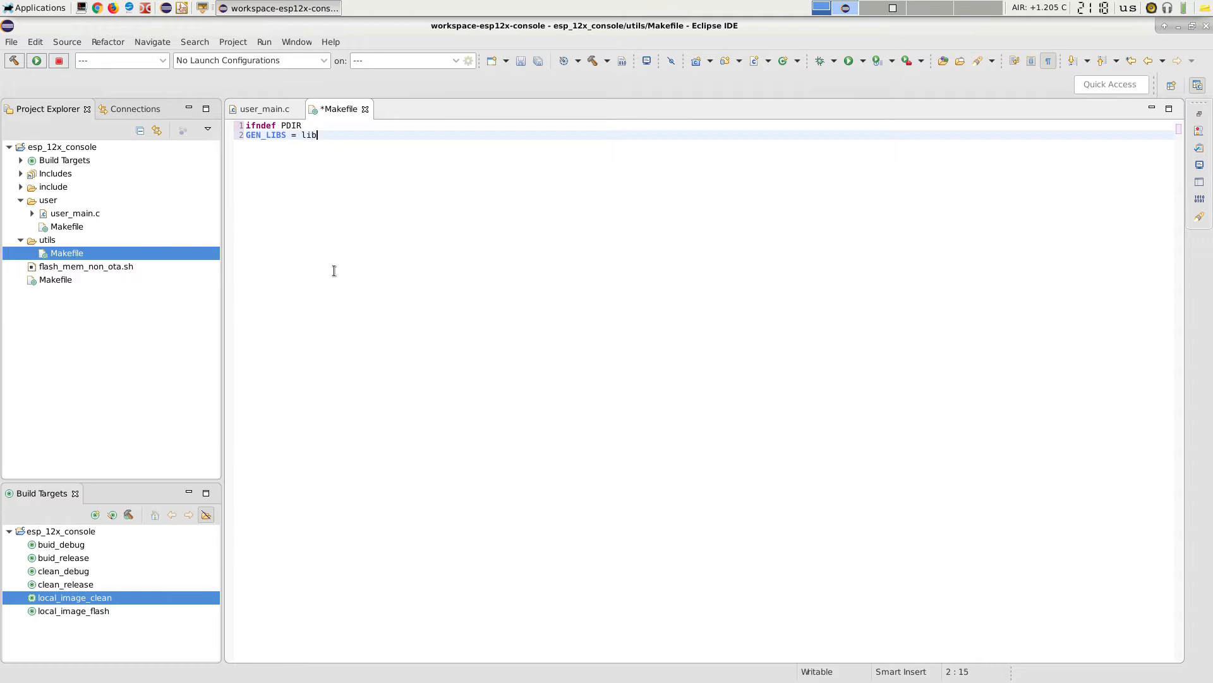
pyautogui.write('utils')
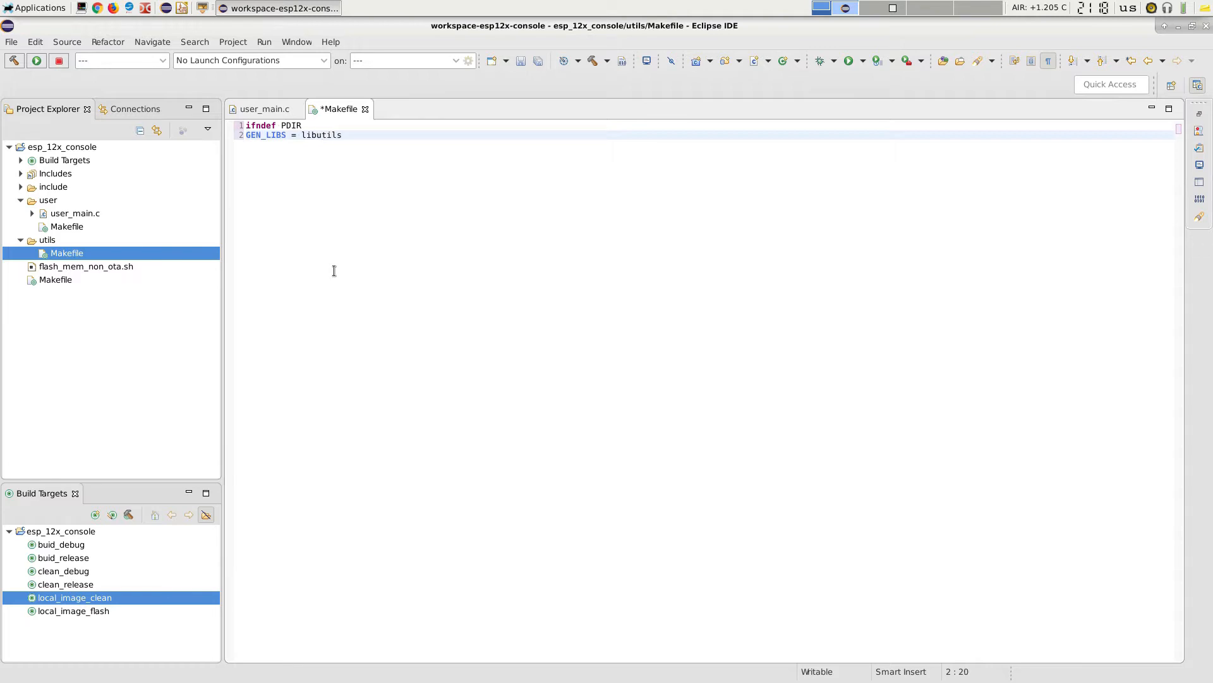
pyautogui.write('.a')
pyautogui.write('INCL')
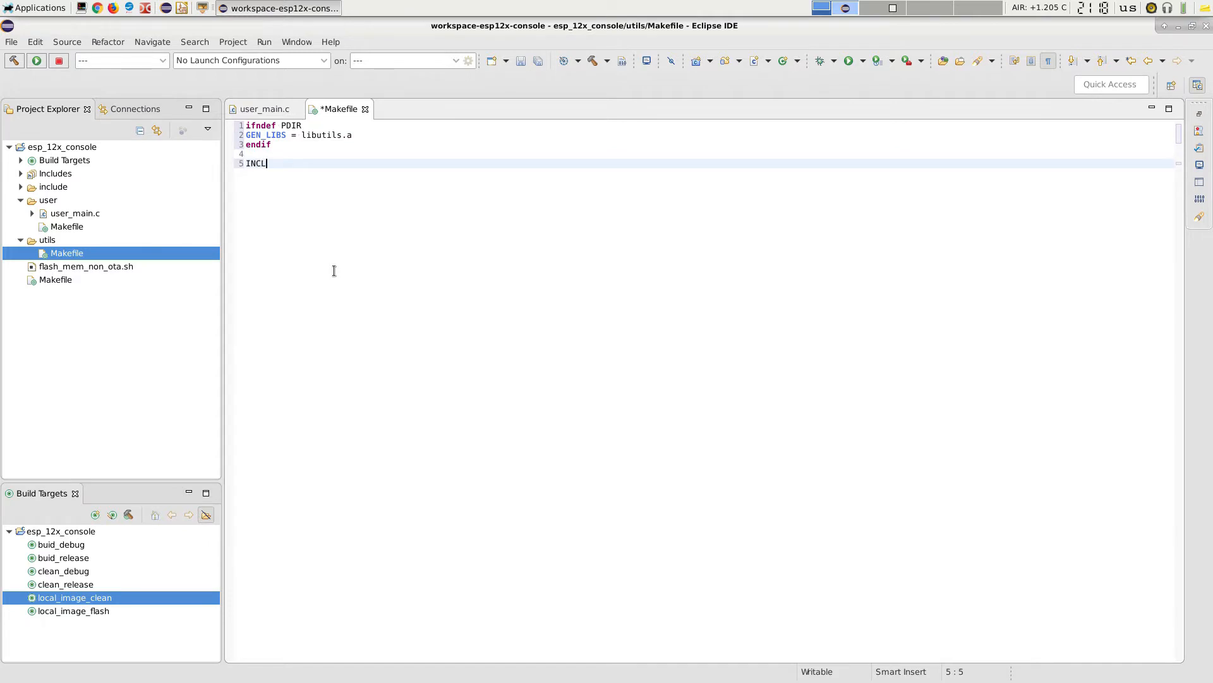
# Add INCLUDES := $(INCLUDES) -I $(PDIR)include to the utils Makefile.
pyautogui.write('UDES')
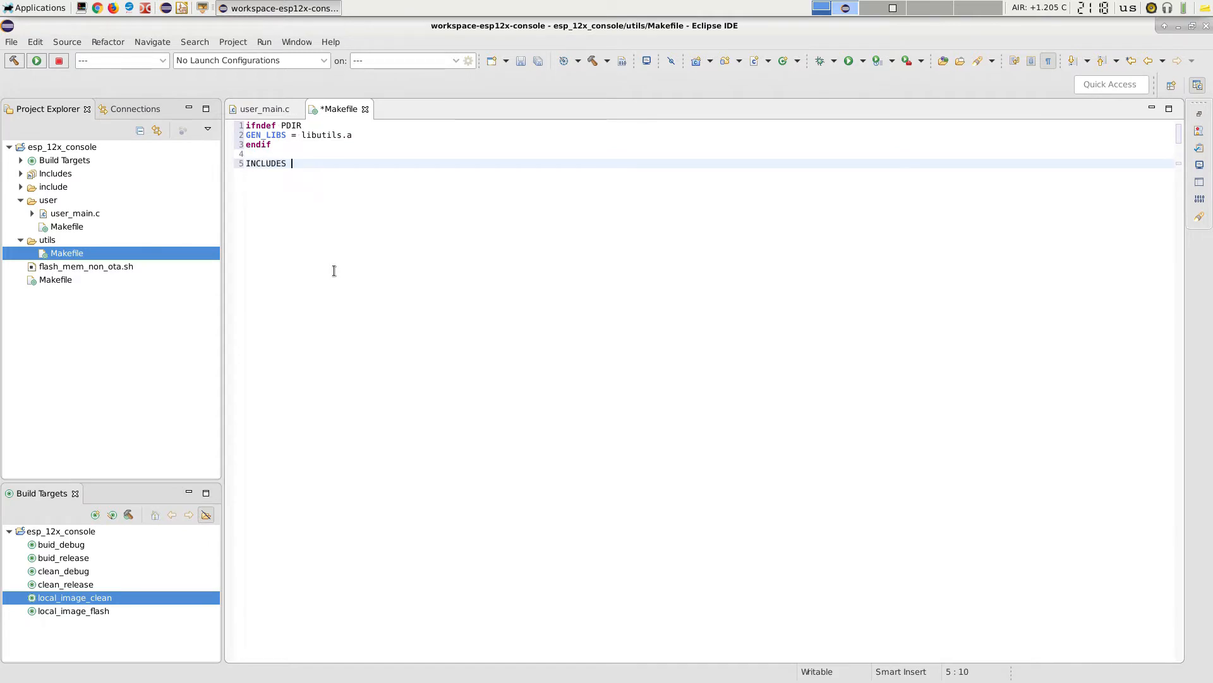
pyautogui.write(':=')
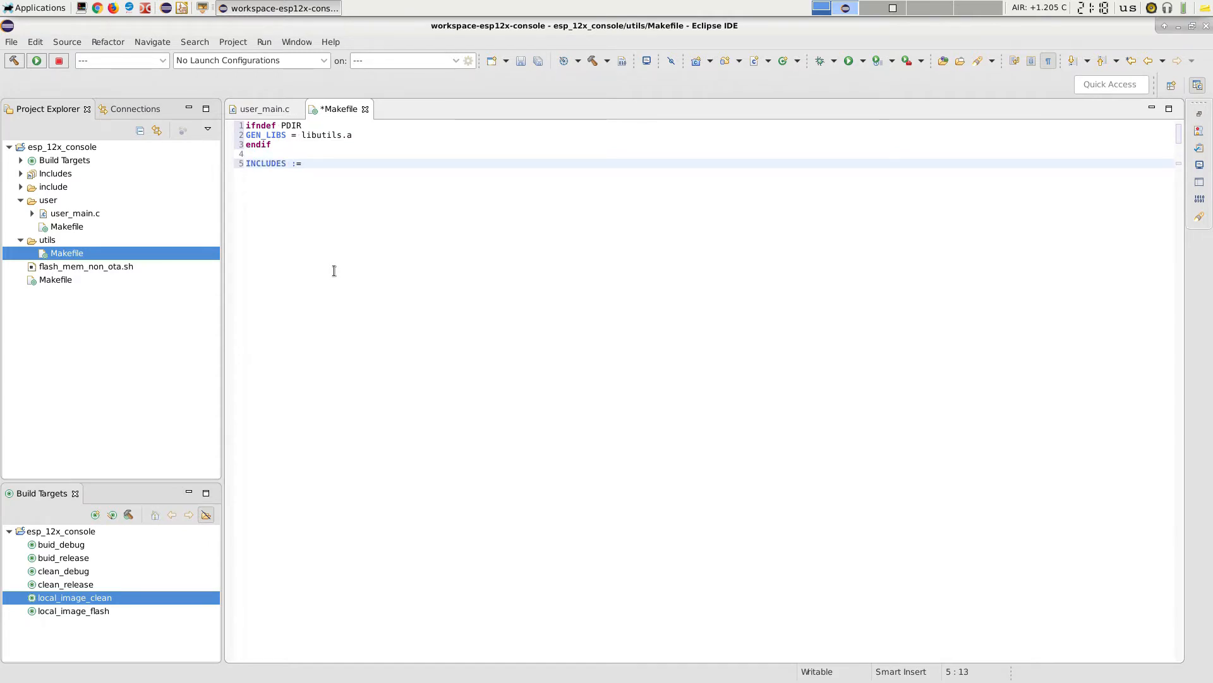
pyautogui.write('$(')
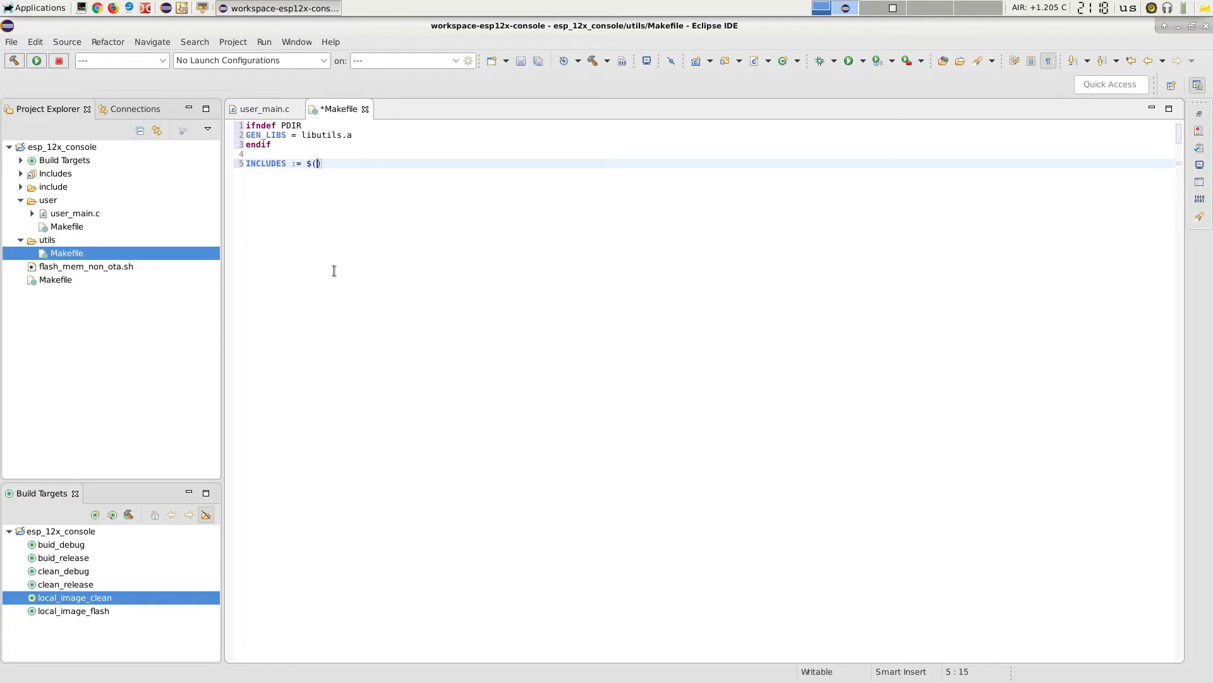
pyautogui.write('INCLUDE')
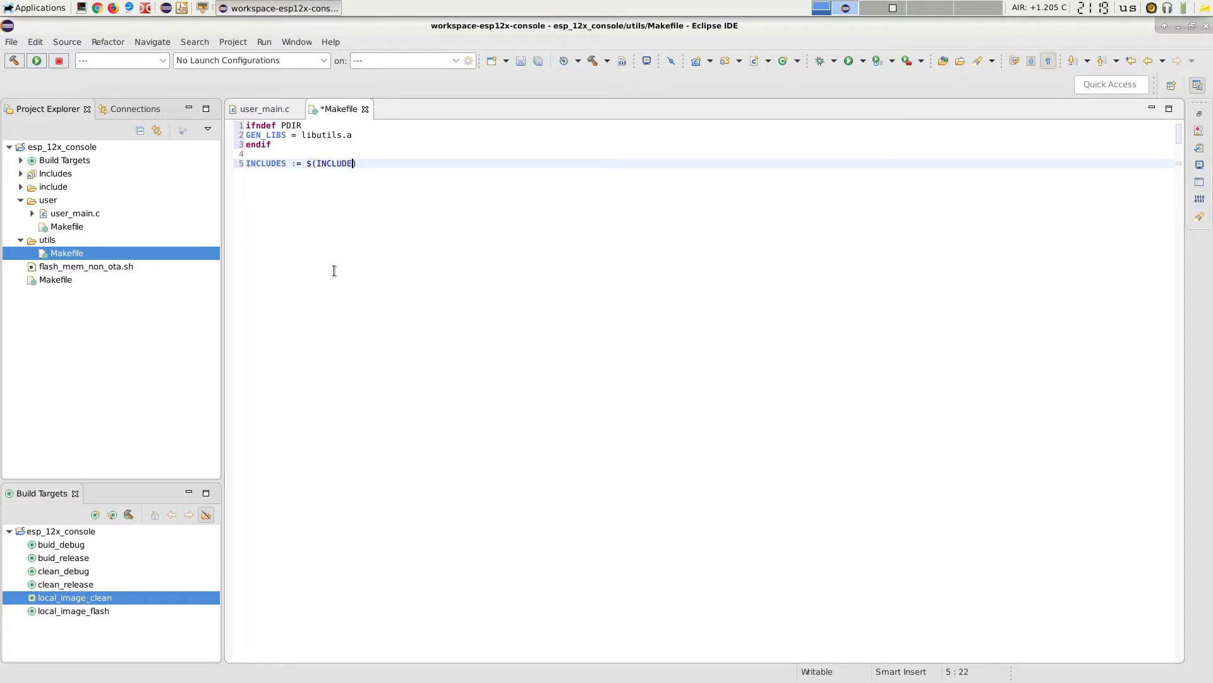
pyautogui.write('S -')
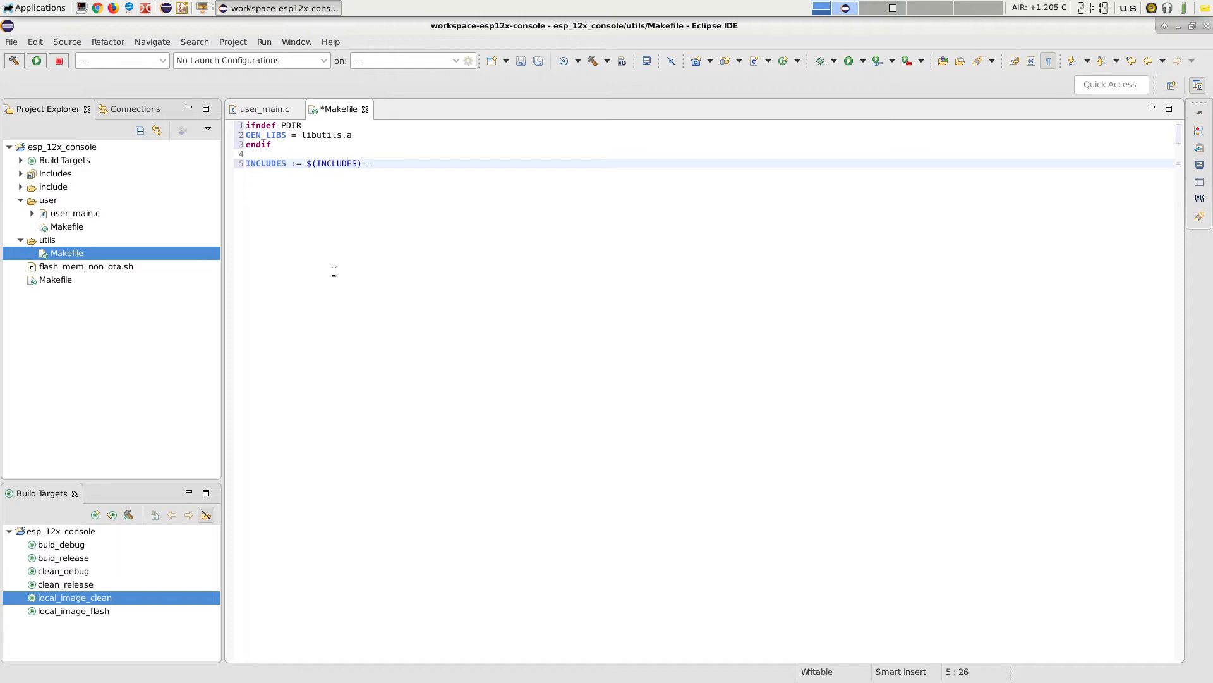
pyautogui.write('I')
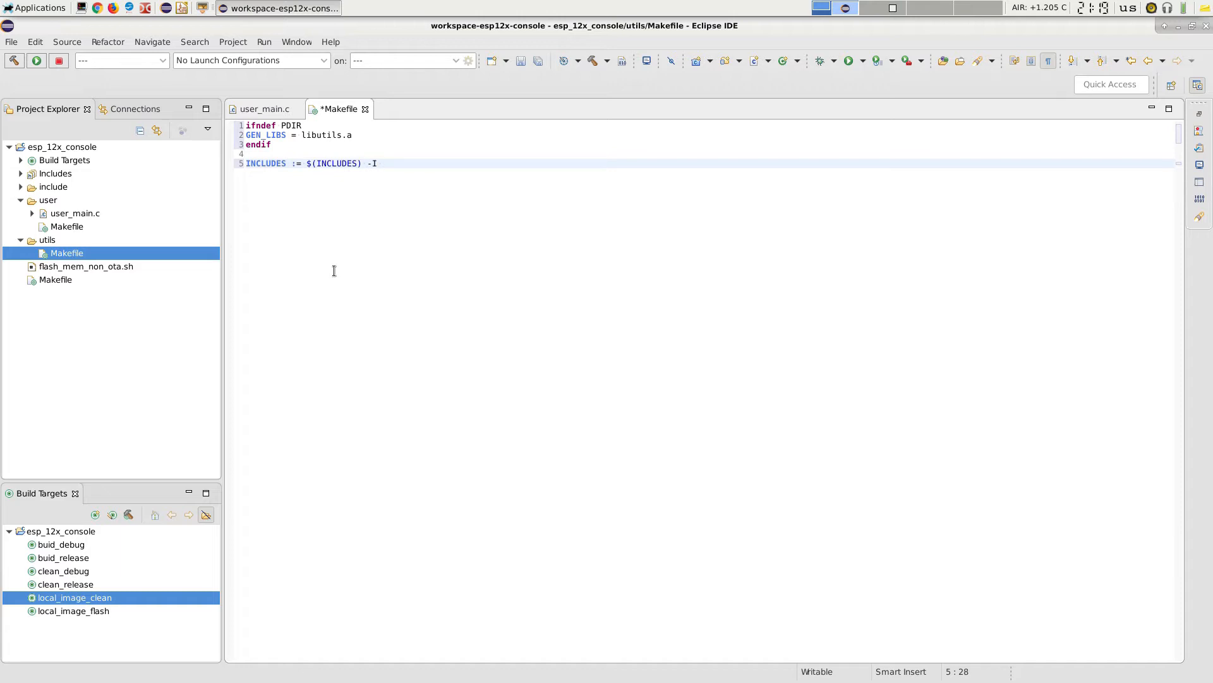
pyautogui.write('$(PD')
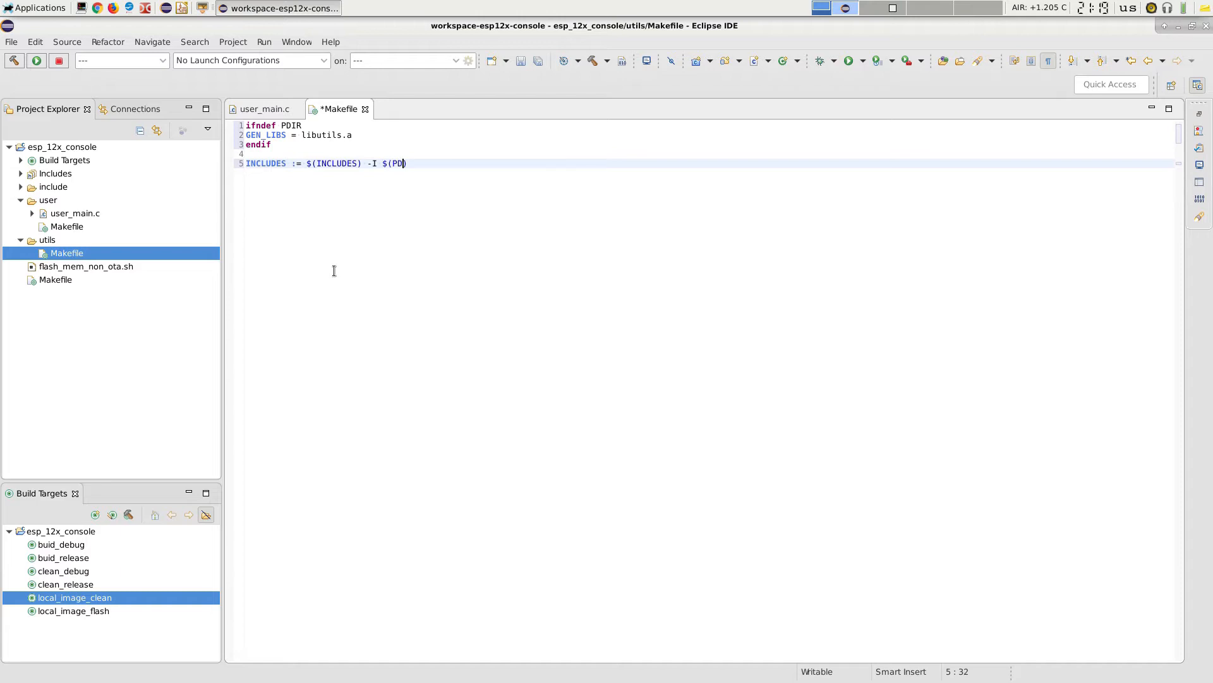
pyautogui.write('IR)')
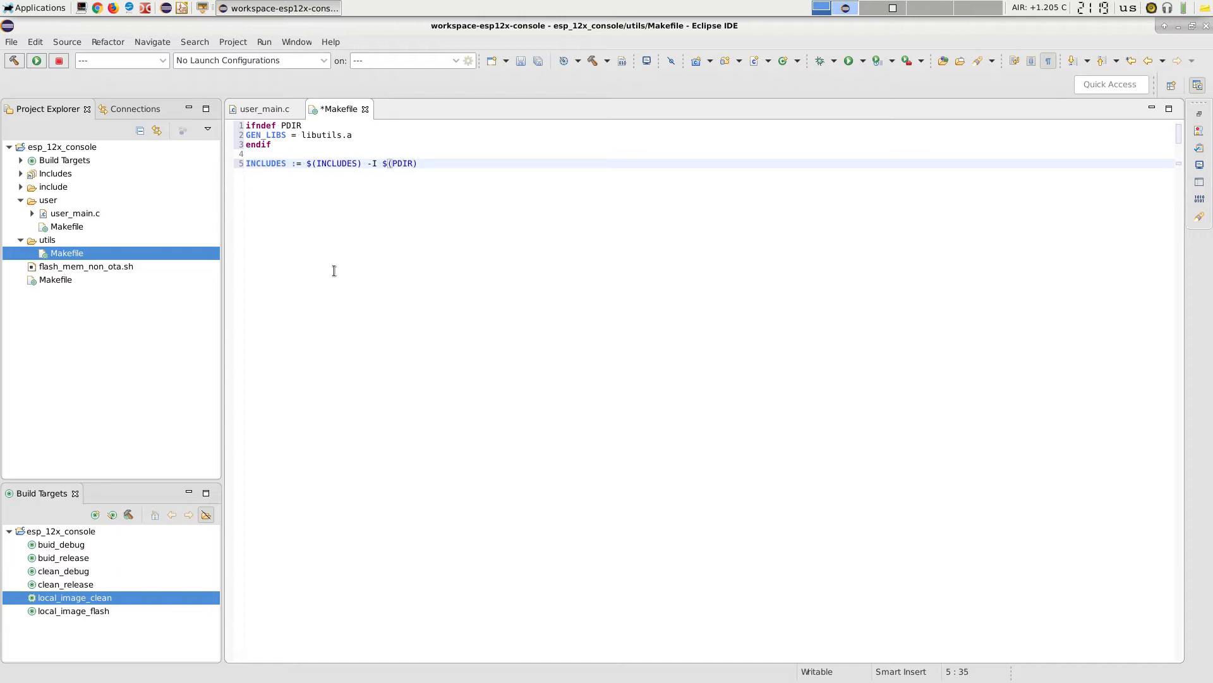
pyautogui.write('include')
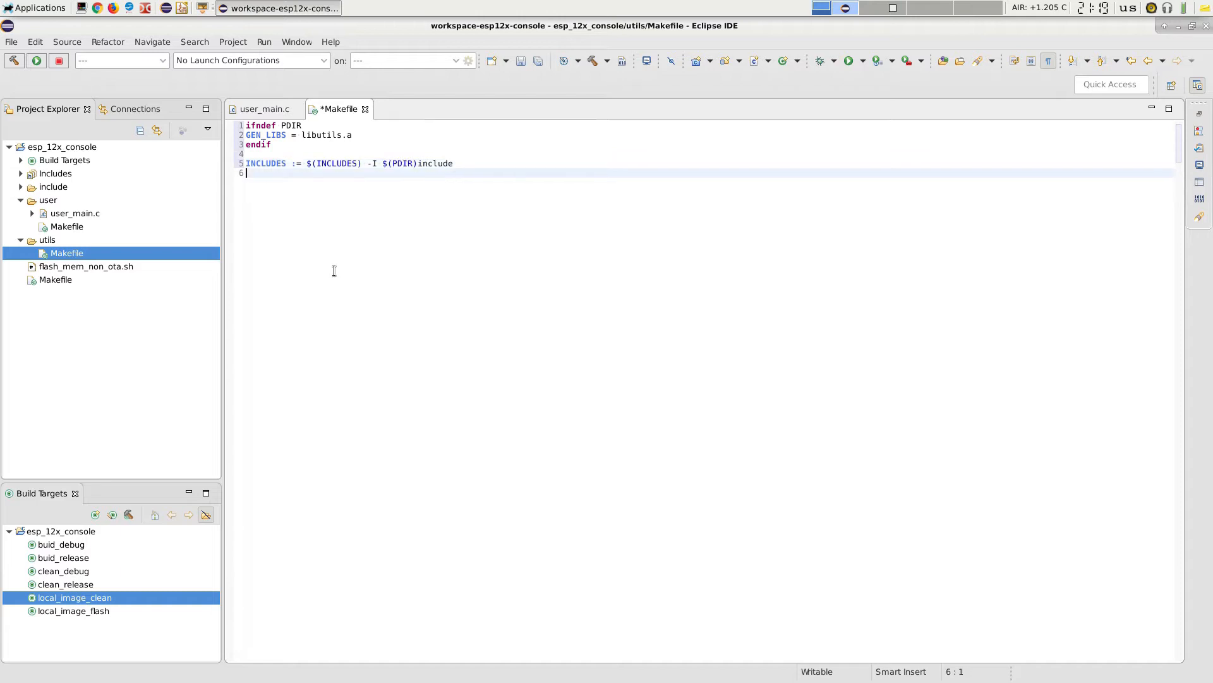
# Set PDIR := ../$(PDIR) and sinclude $(PDIR)Makefile.
pyautogui.write('PDIR :=')
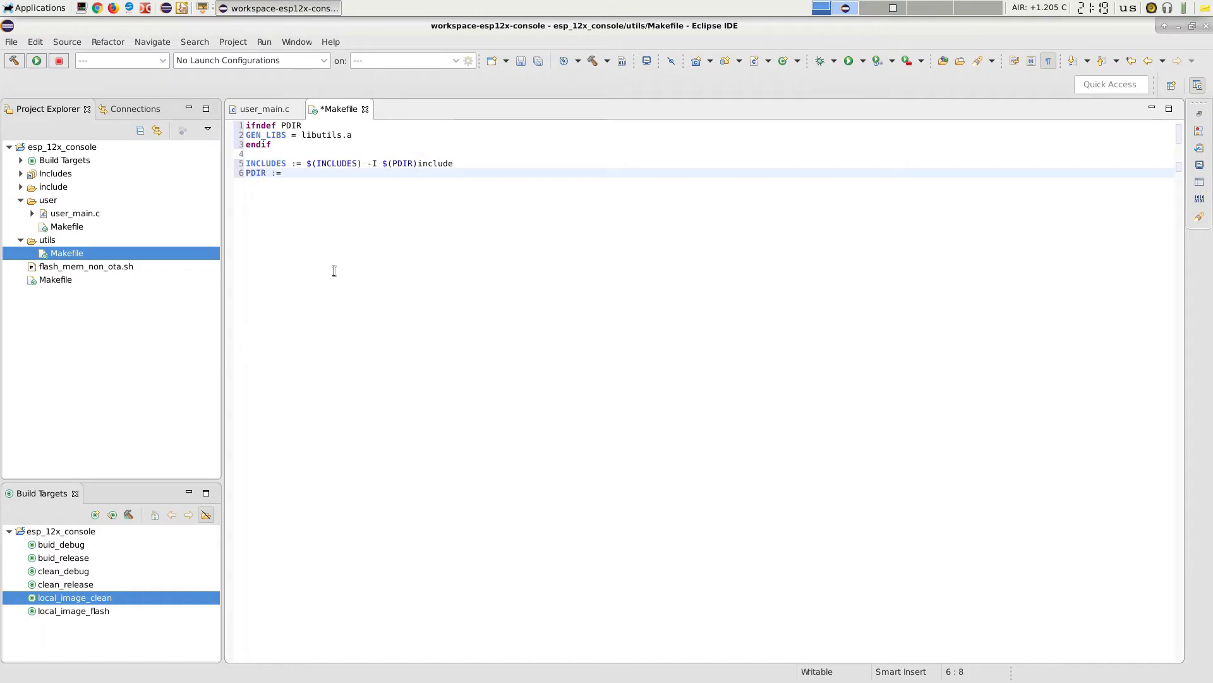
pyautogui.write('../$')
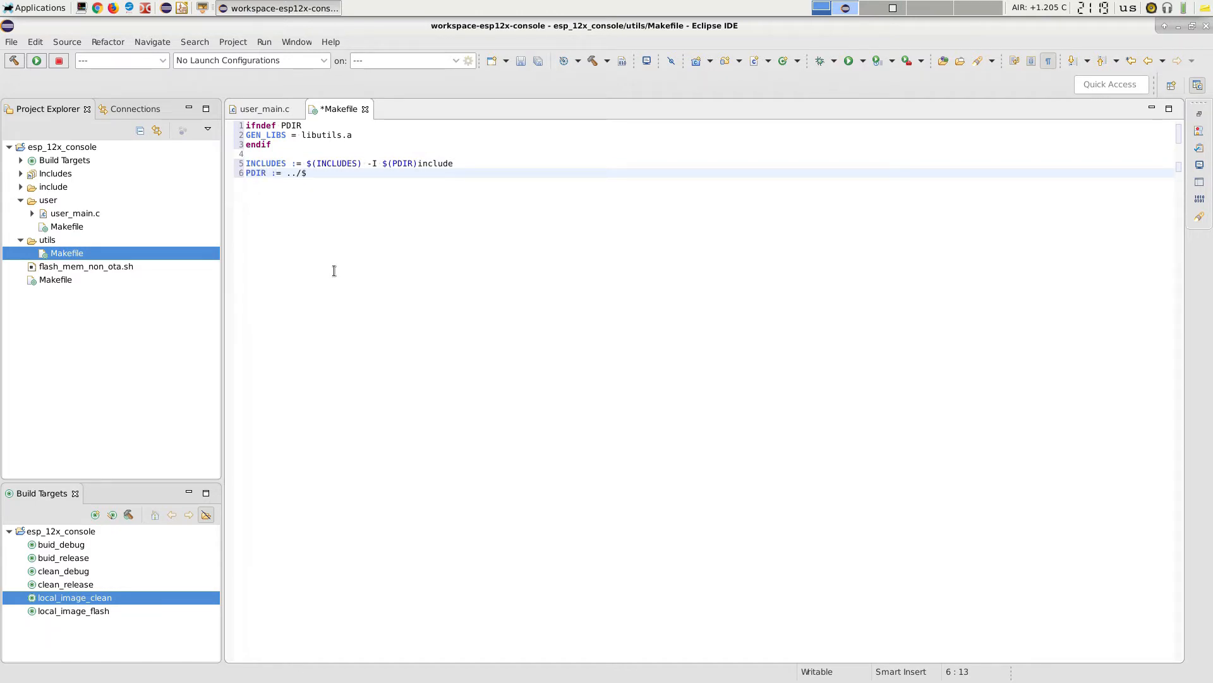
pyautogui.write('(')
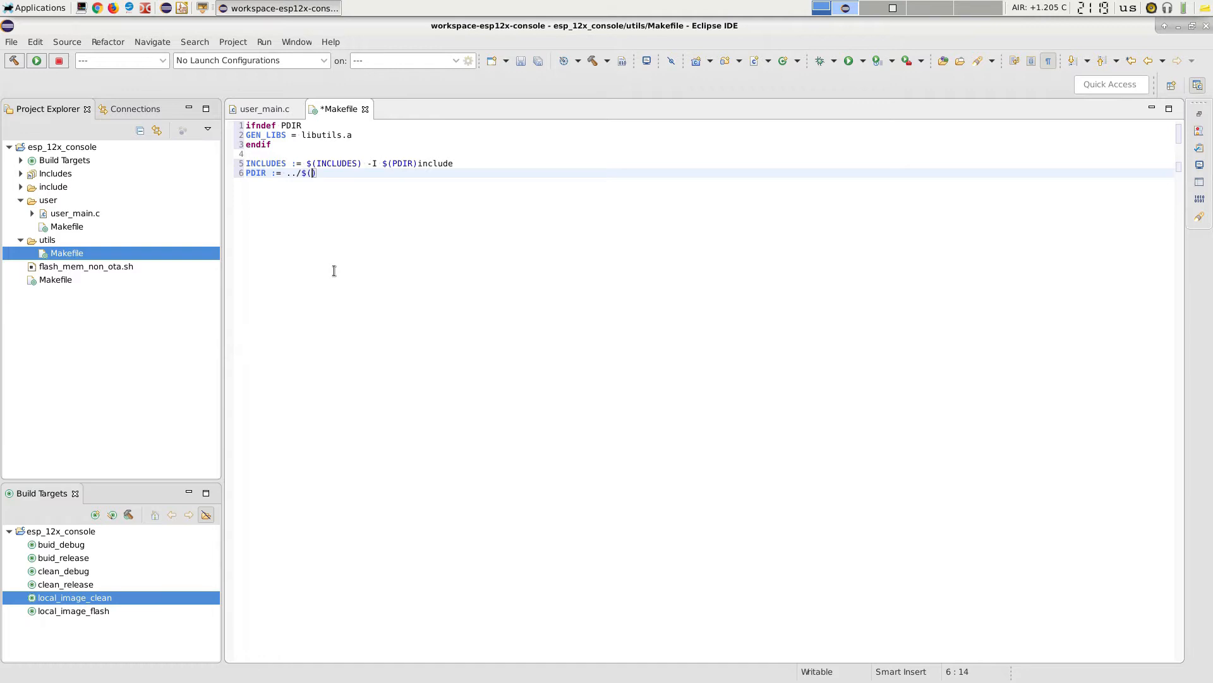
pyautogui.write('PDIR)')
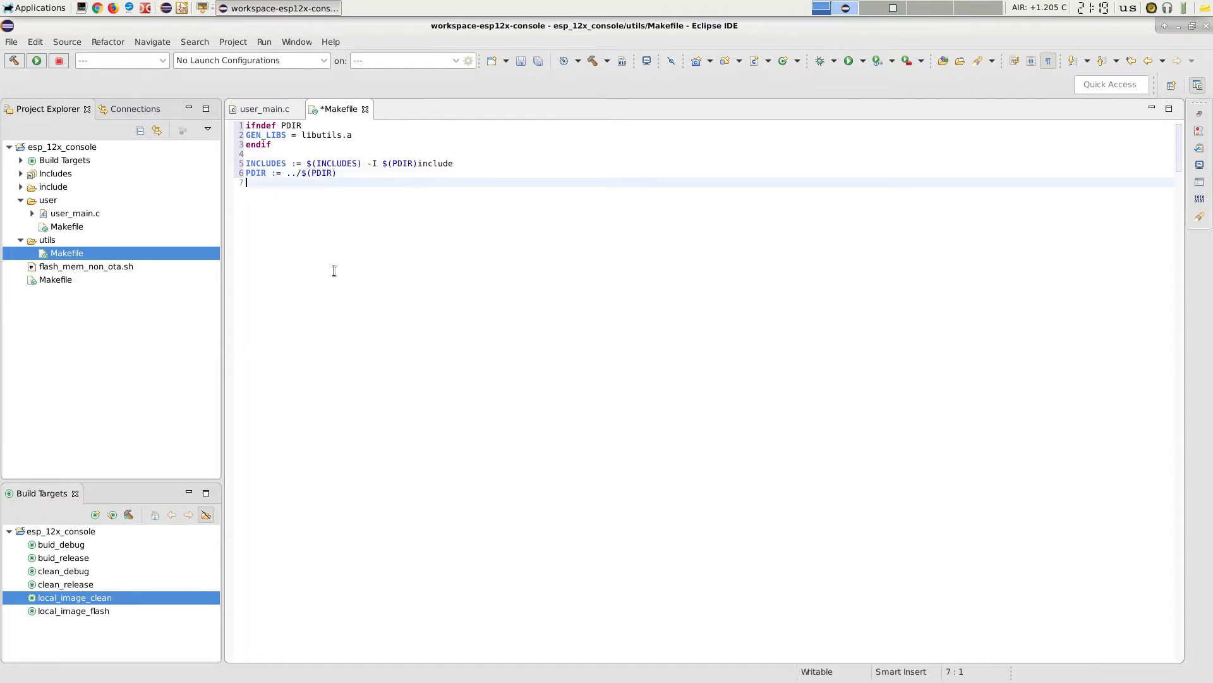
pyautogui.write('sinclude')
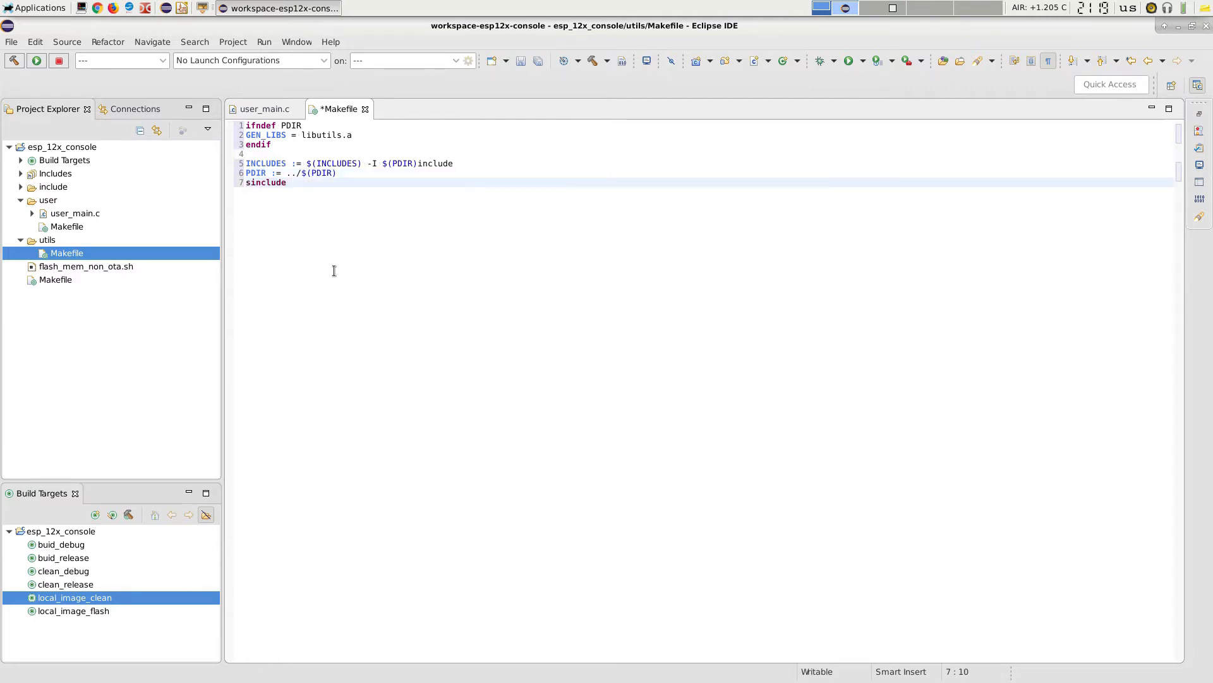
pyautogui.write('$(PDIR)M')
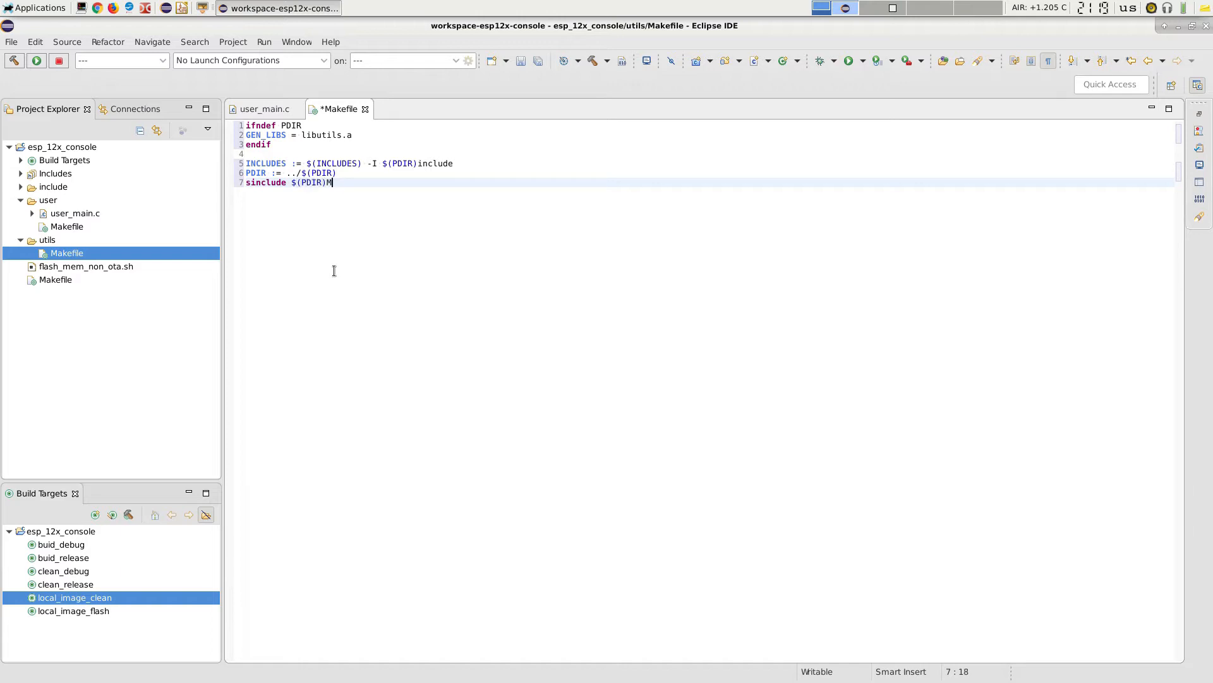
pyautogui.write('akefil')
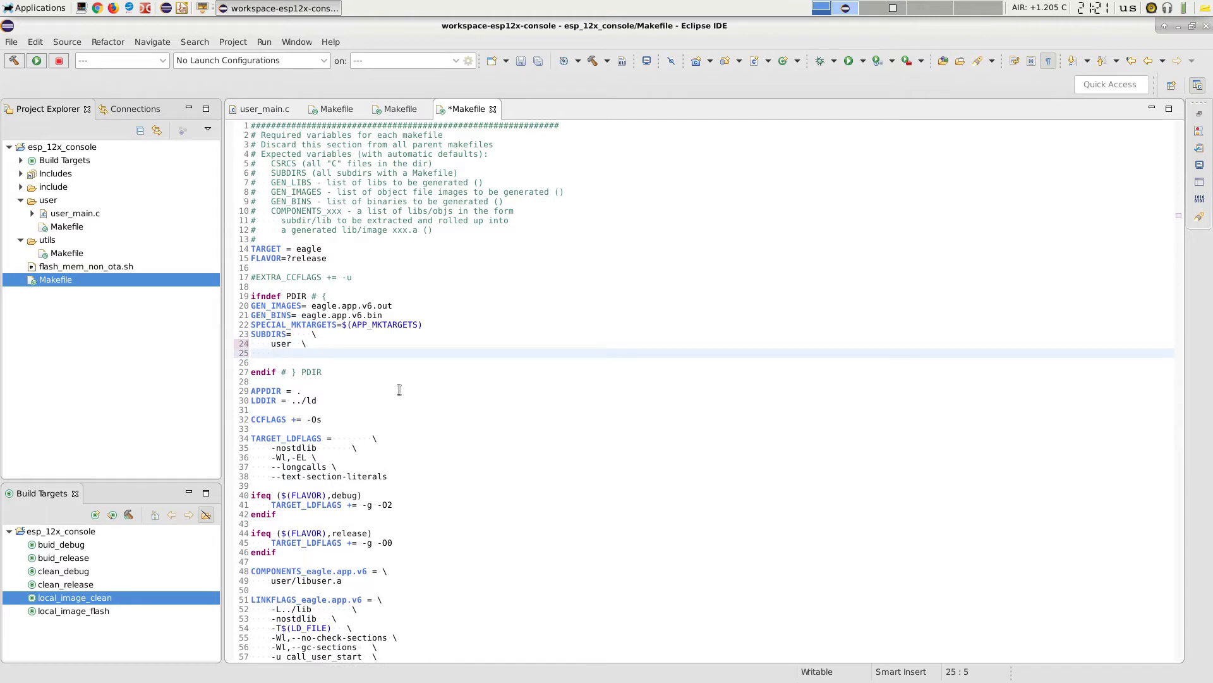
# Add utils to SUBDIRS and utils/libutils.a to COMPONENTS_eagle.app.v6 in the top Makefile.
pyautogui.write('ut')
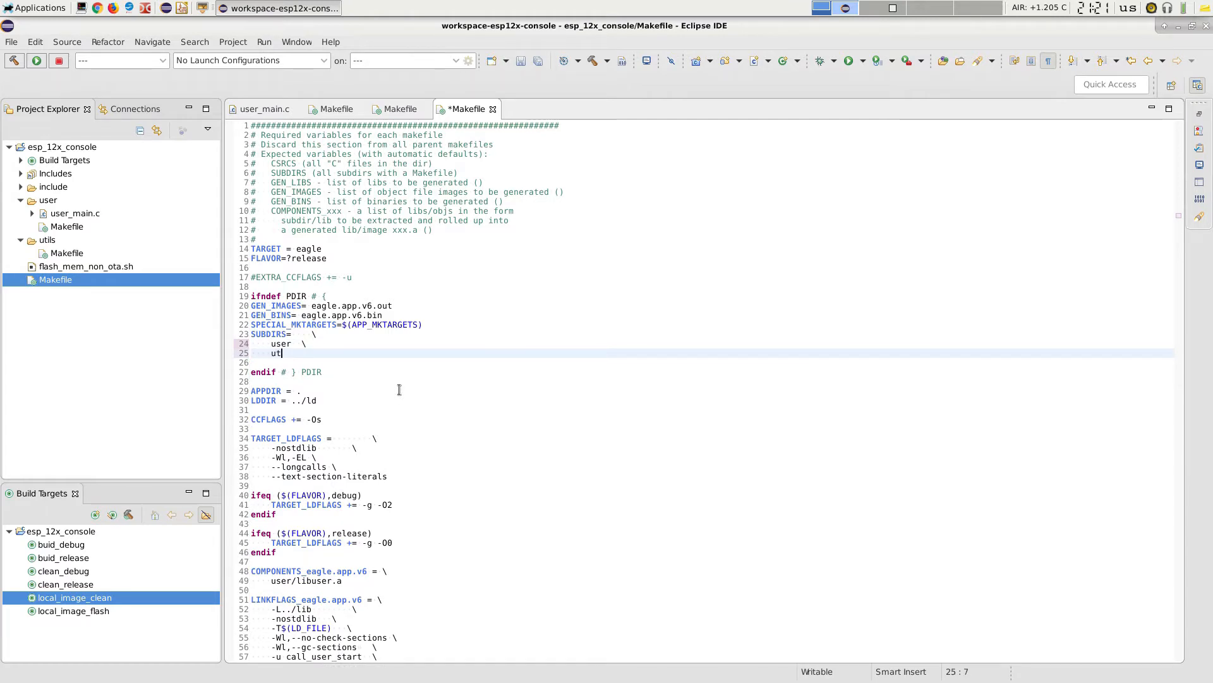
pyautogui.write('ils')
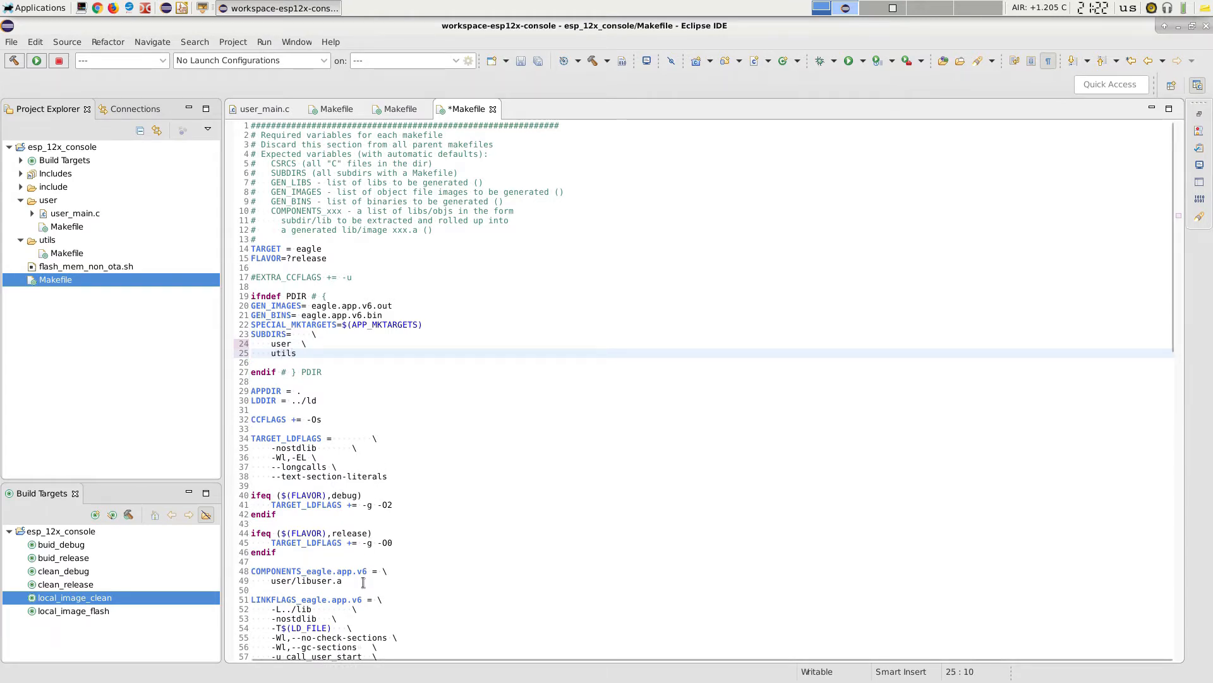
pyautogui.click(352, 580)
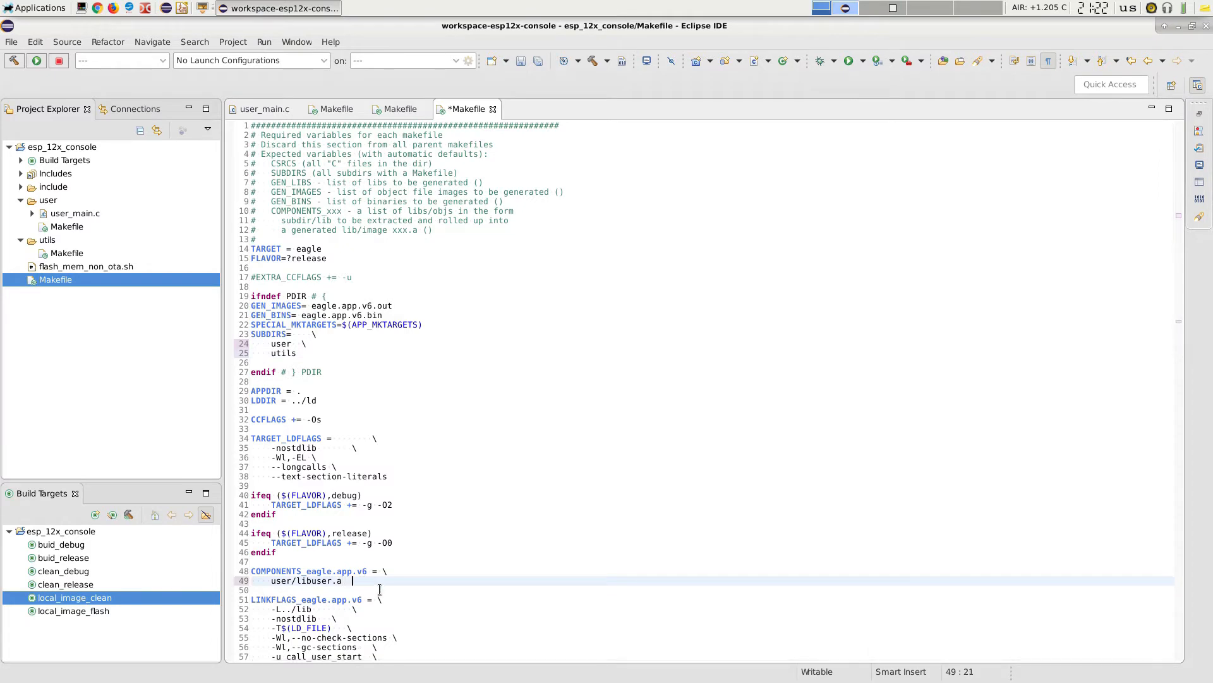
pyautogui.write('util')
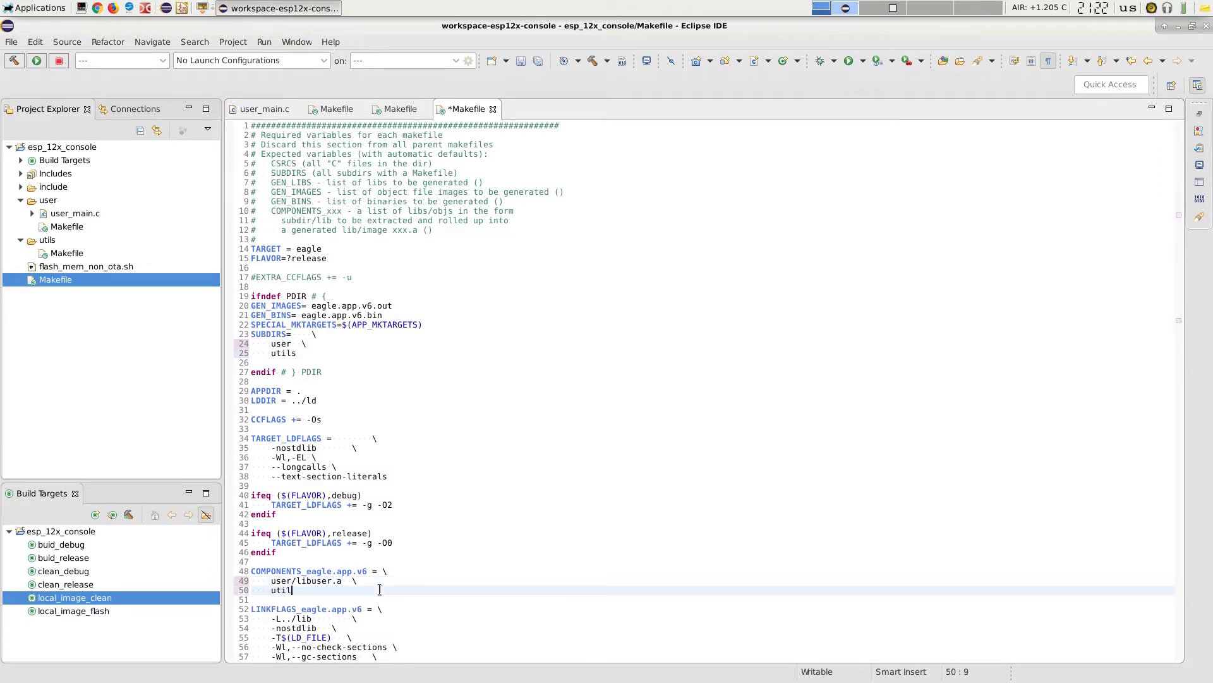
pyautogui.write('s/libutils.')
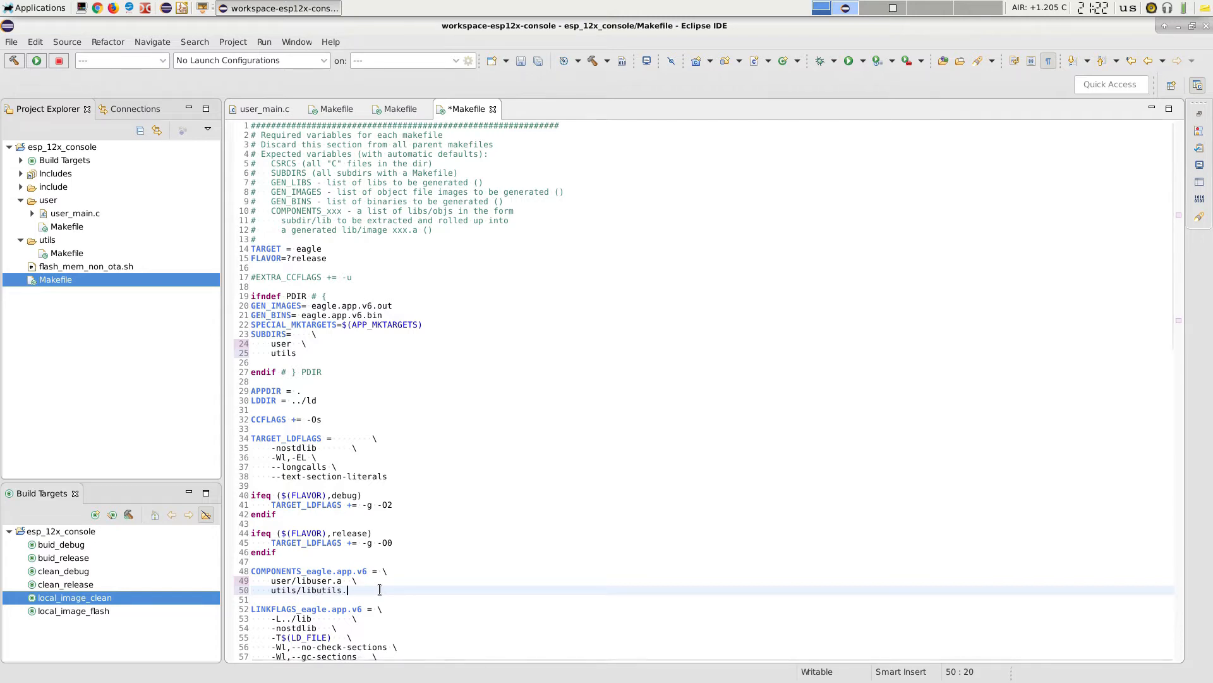
pyautogui.write('a')
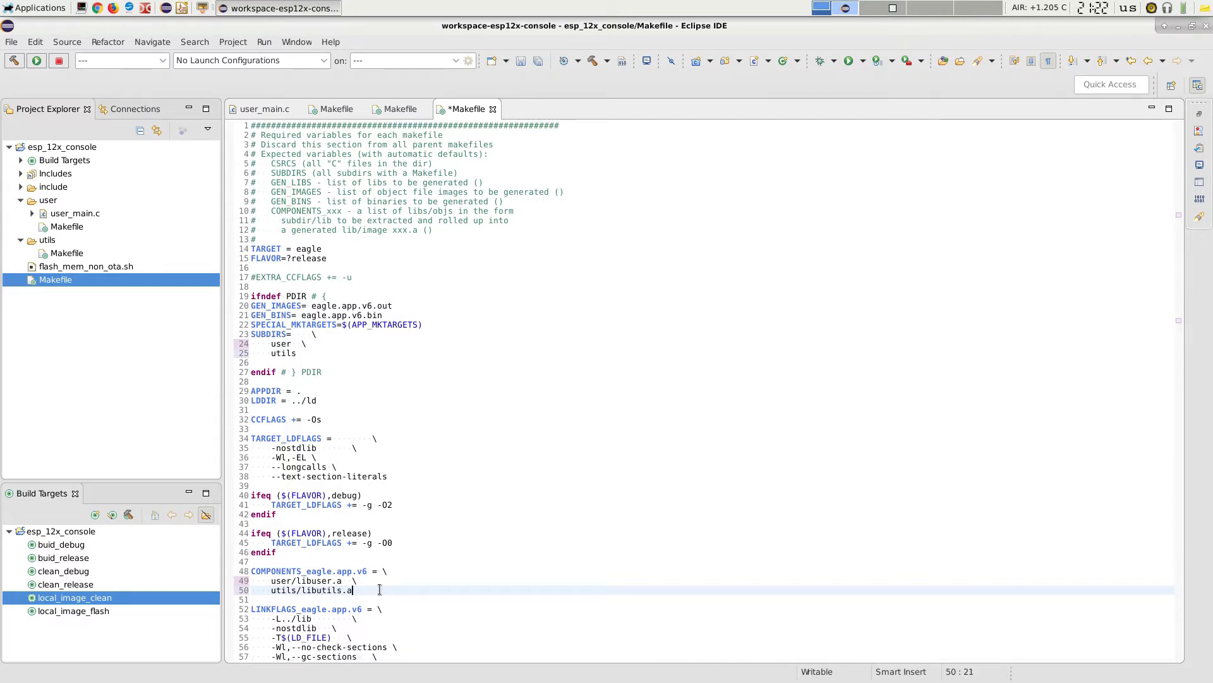
pyautogui.scroll(-3)
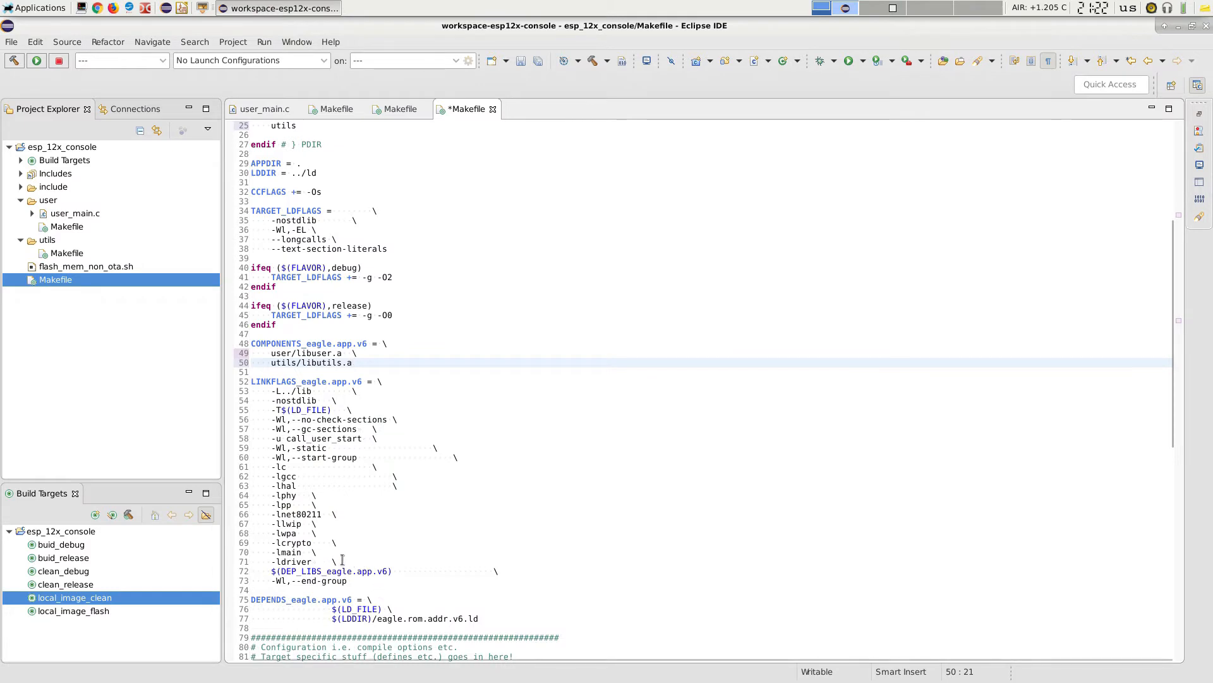
pyautogui.click(318, 552)
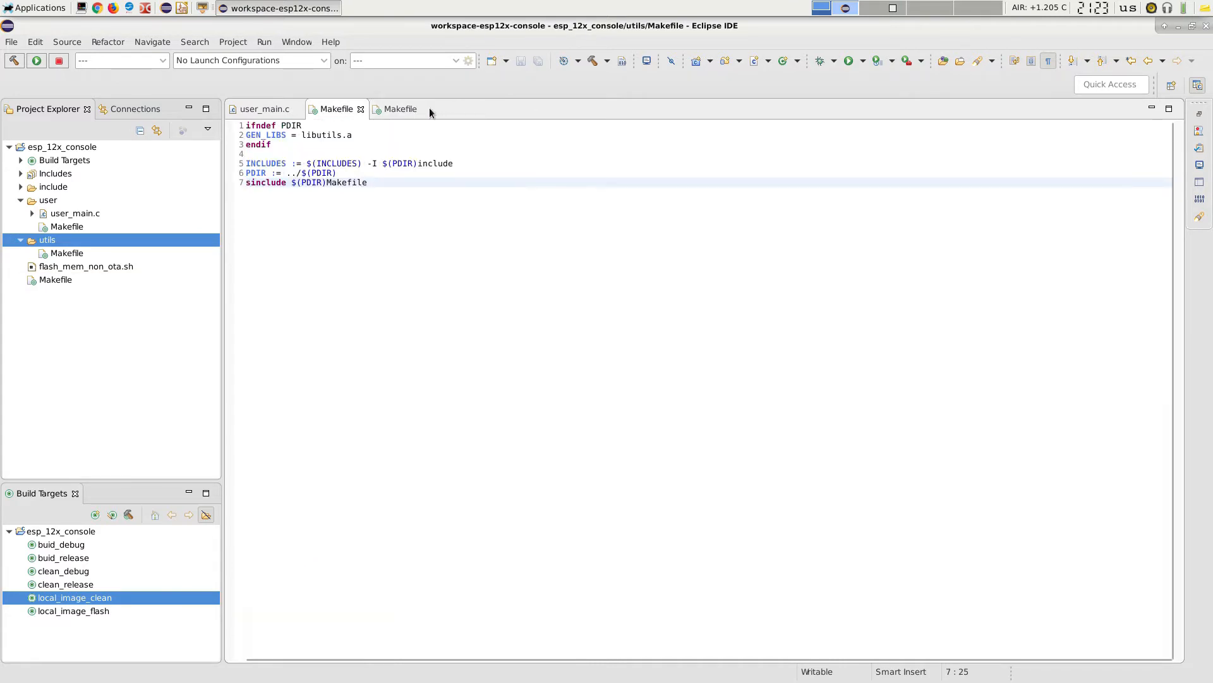
# Close the open Makefiles and create mod_enums.c in the utils folder.
pyautogui.click(264, 109)
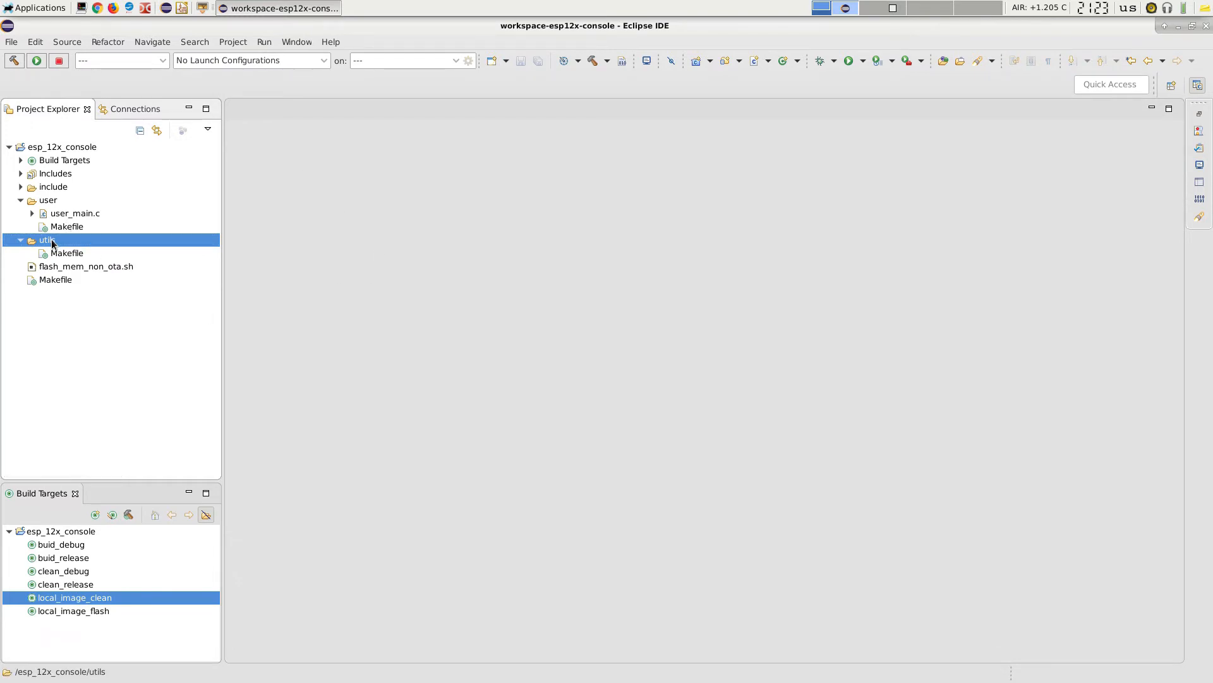
pyautogui.rightClick(47, 239)
pyautogui.write('mod_enums.c')
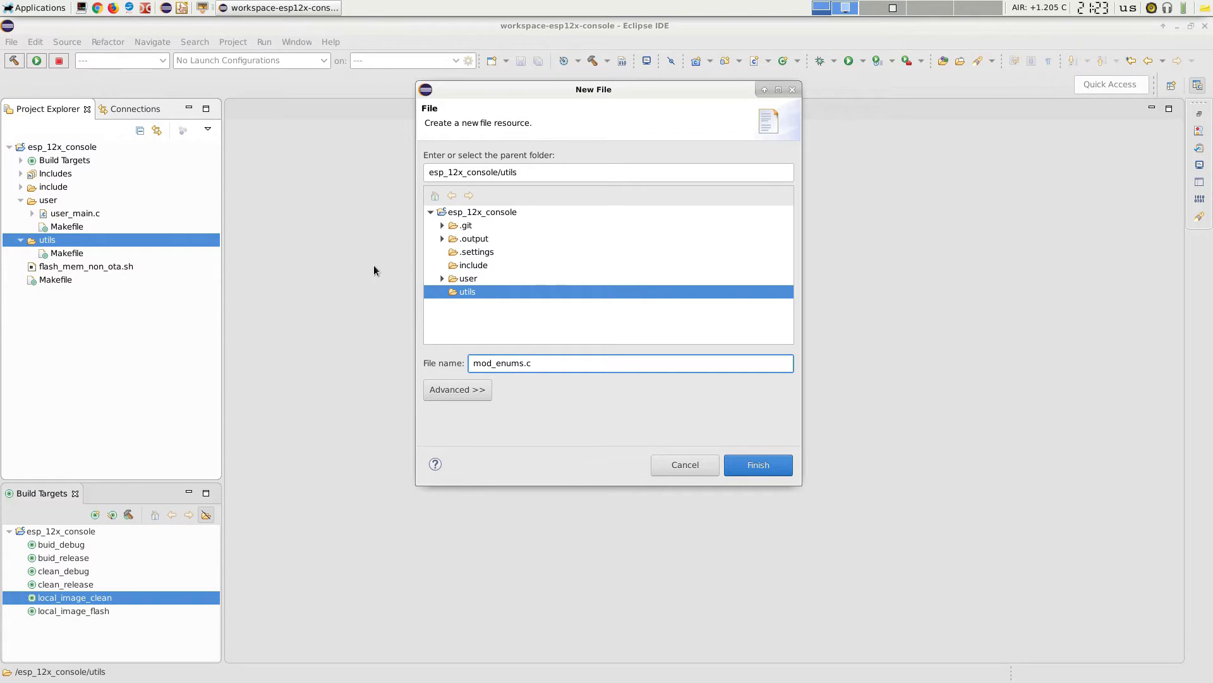
pyautogui.click(758, 464)
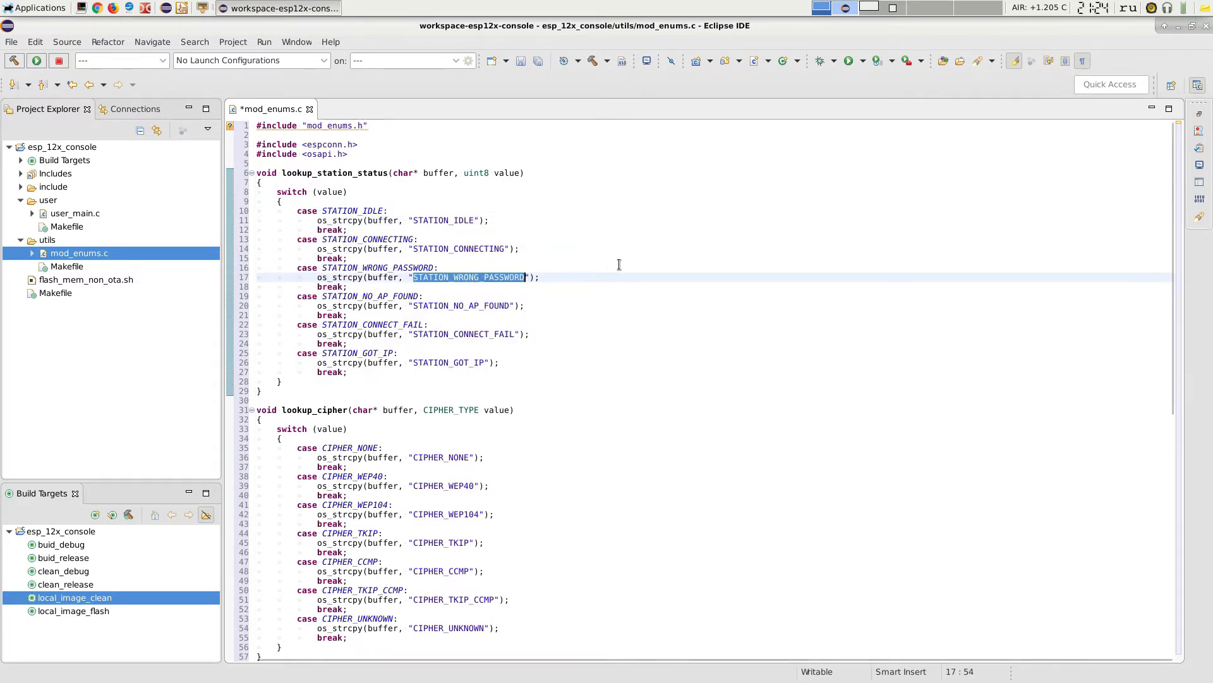
pyautogui.scroll(-3)
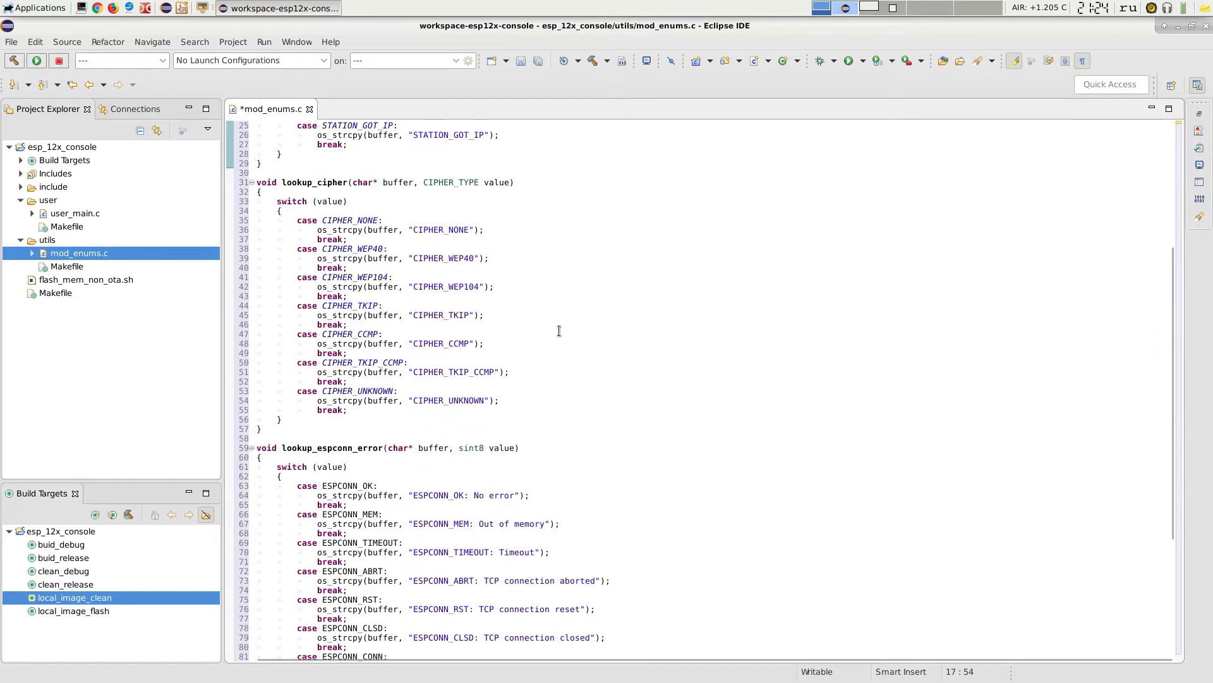
pyautogui.moveTo(281, 211); pyautogui.dragTo(500, 401)
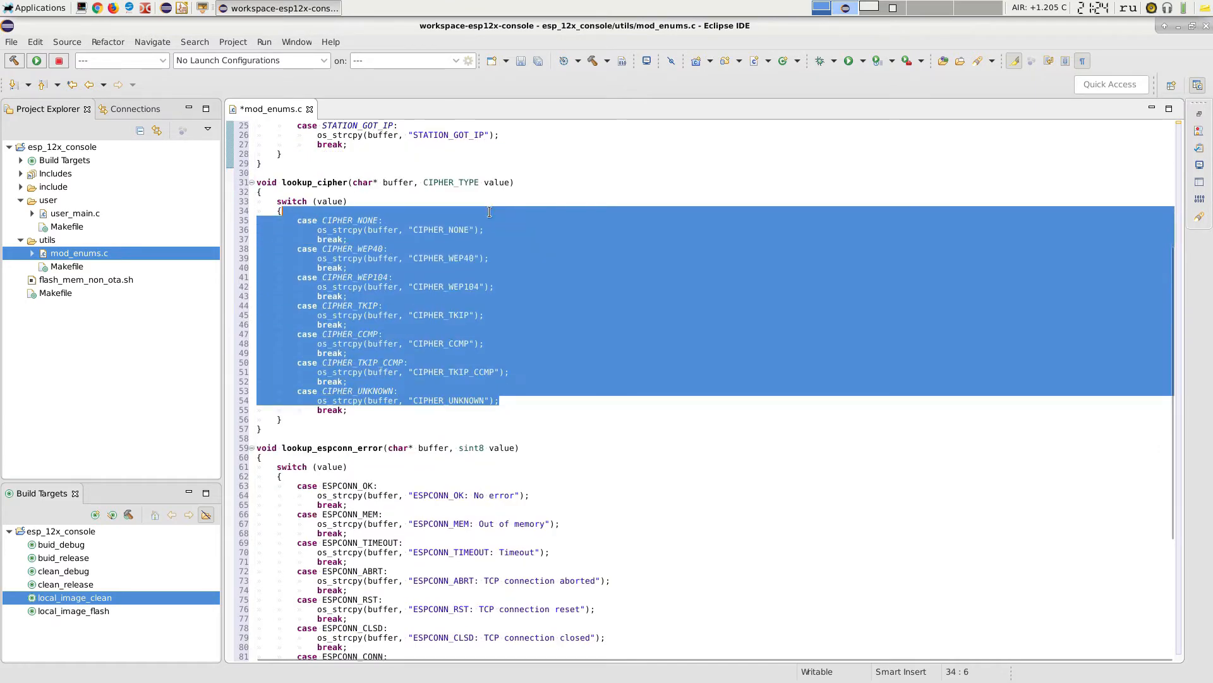
pyautogui.scroll(-3)
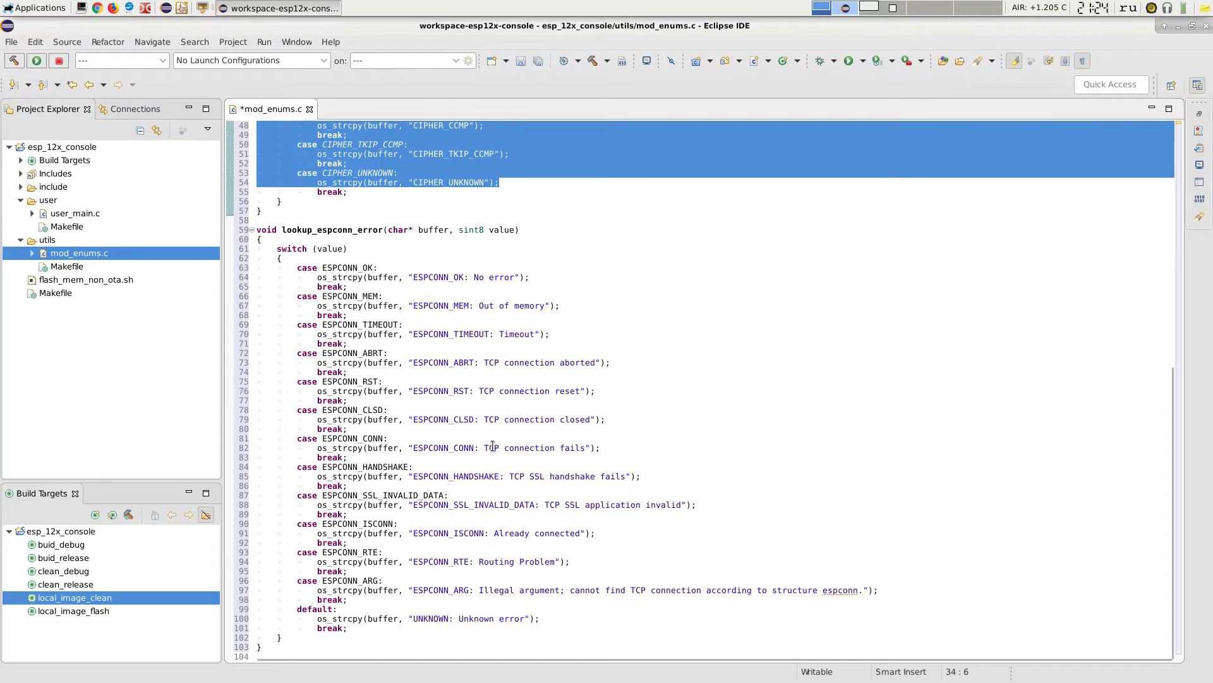
pyautogui.doubleClick(439, 305)
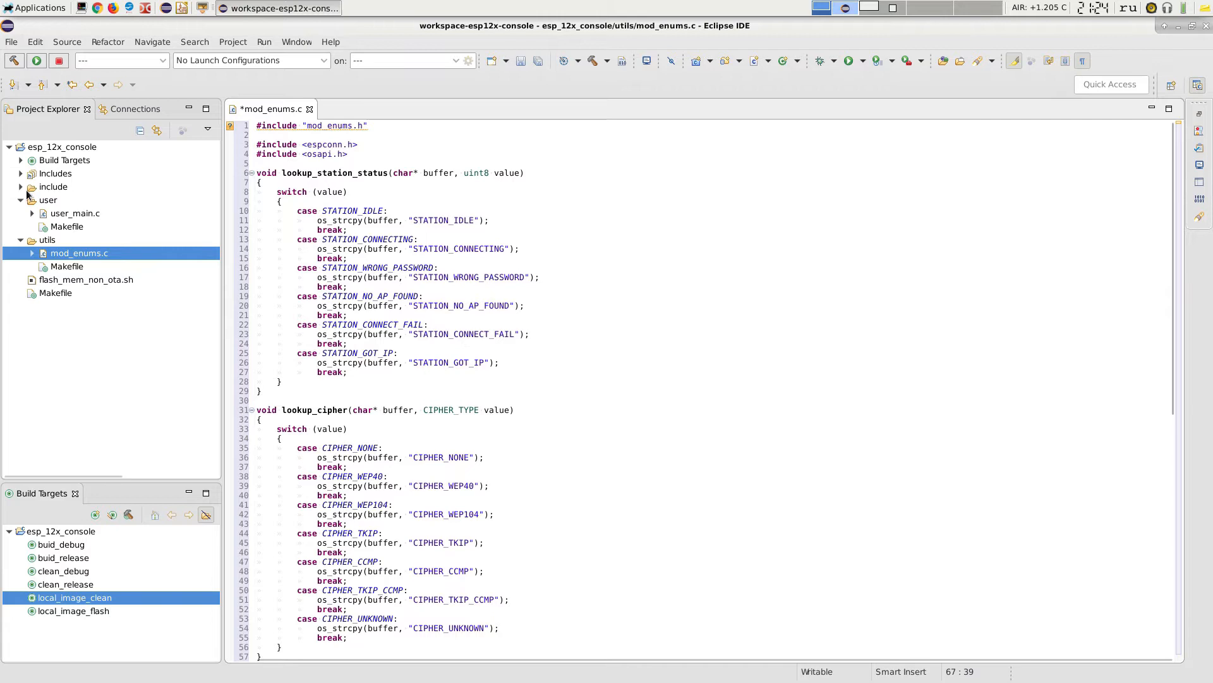
pyautogui.click(54, 187)
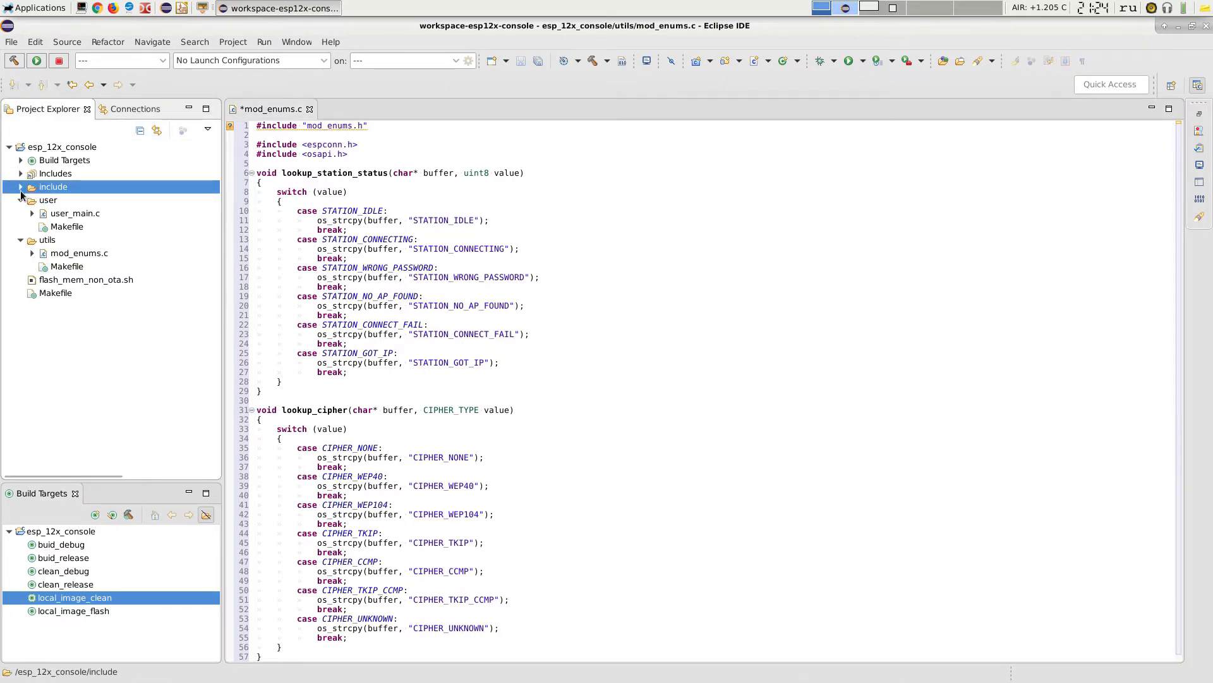
# Create mod_enums.h in include declaring the three lookup functions, then start another header named mod.
pyautogui.rightClick(53, 187)
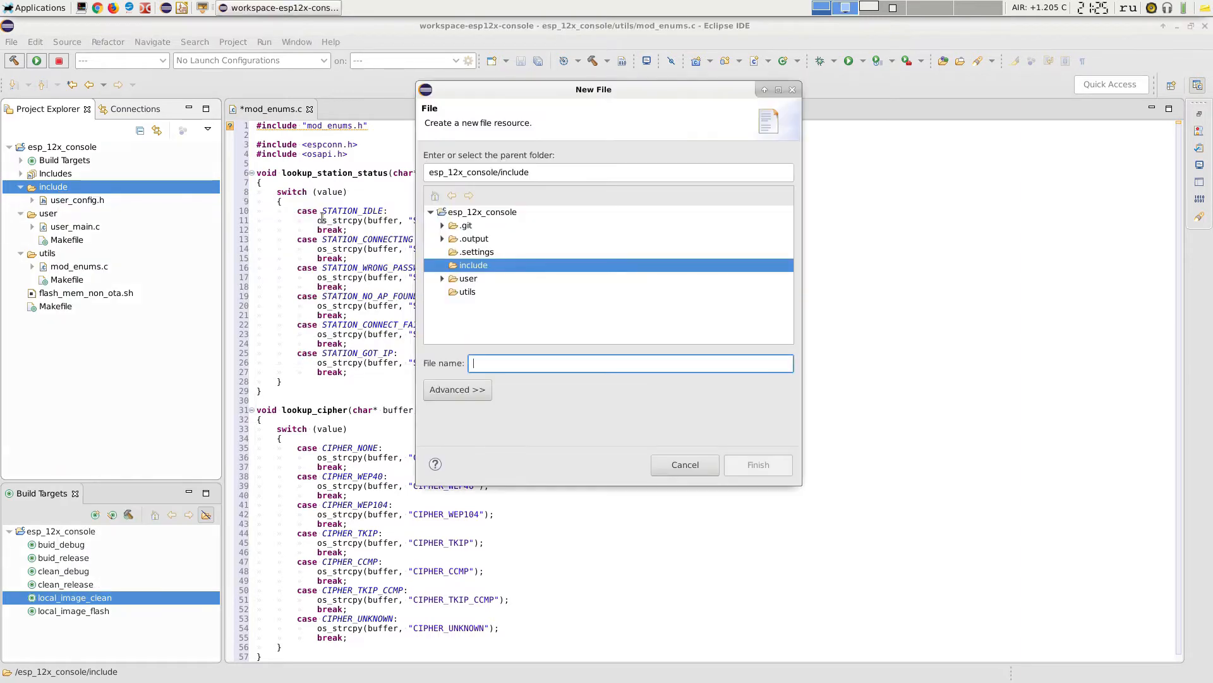
pyautogui.write('mod')
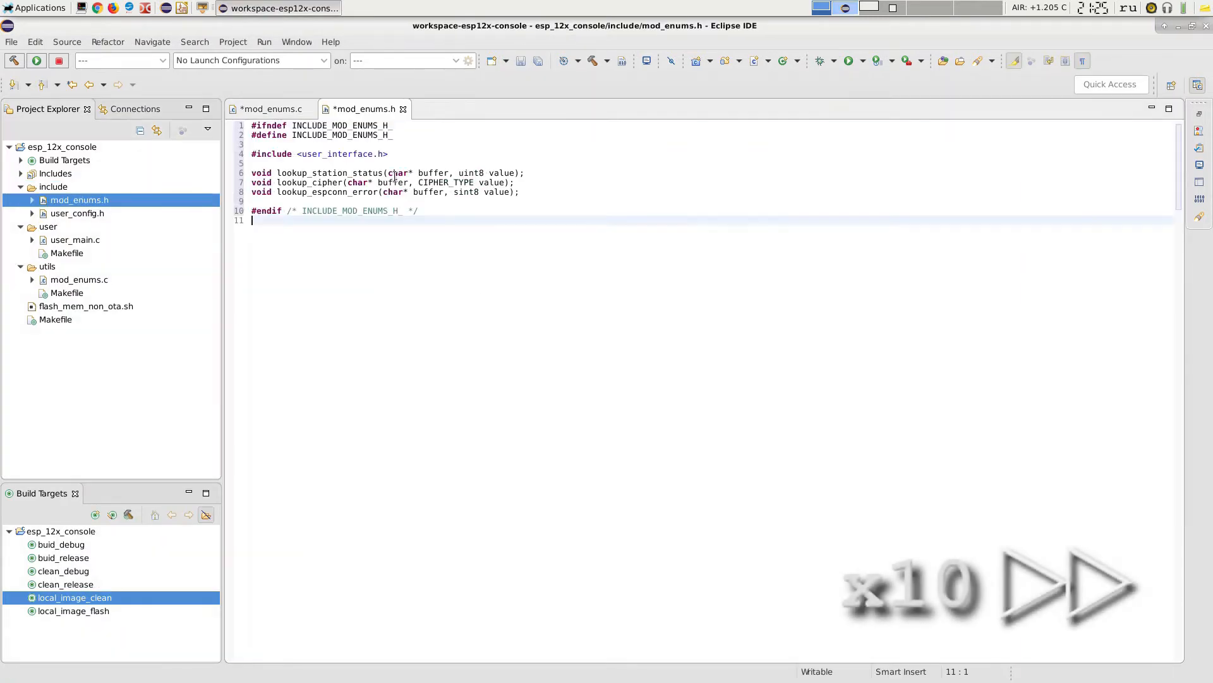
pyautogui.write('mod')
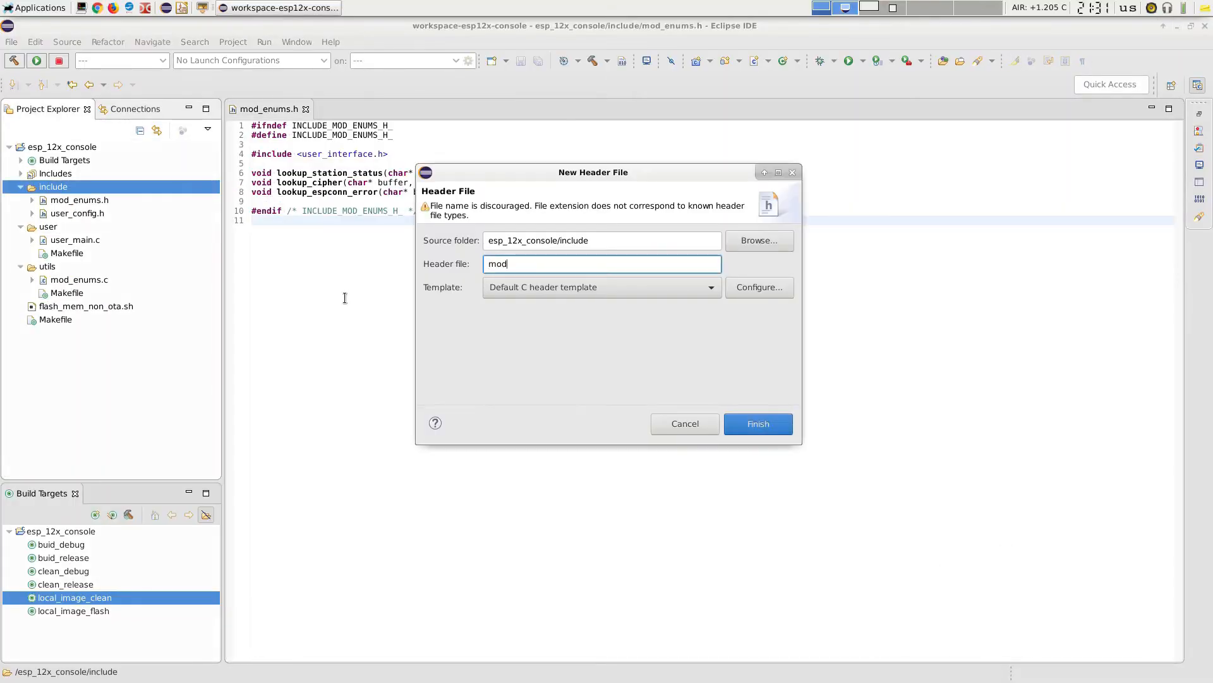
# Create mod_http.h in include with HTTP constants and parsing prototypes.
pyautogui.write('_http')
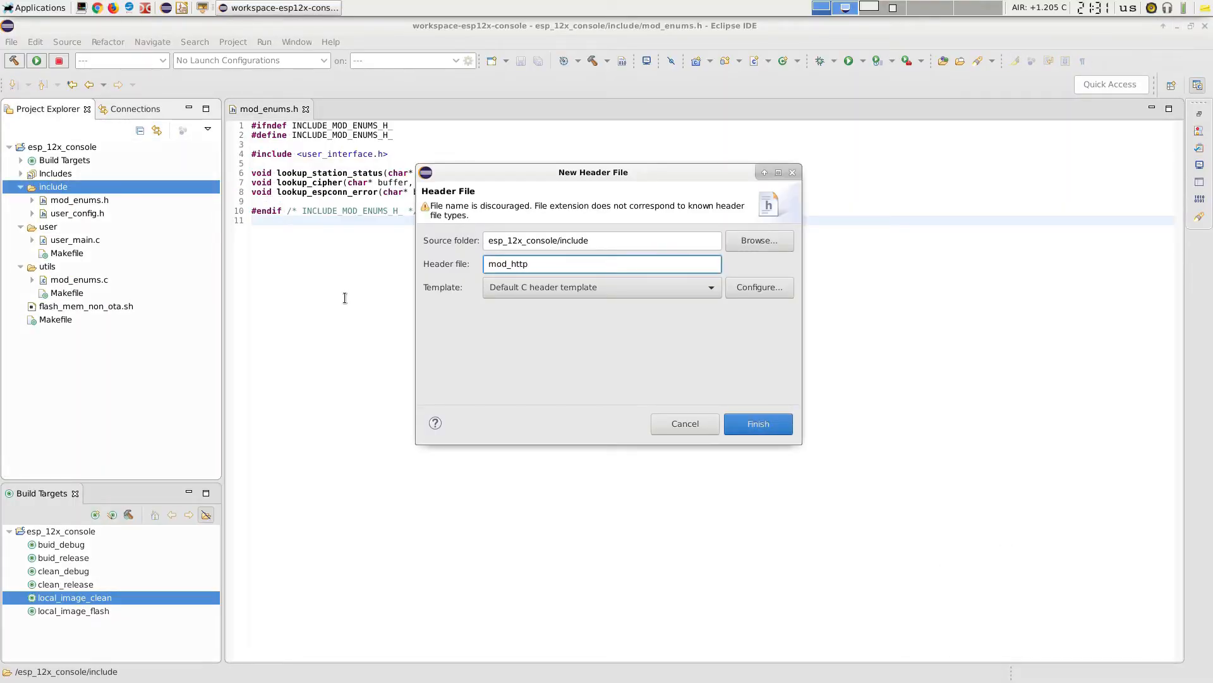
pyautogui.write('.h')
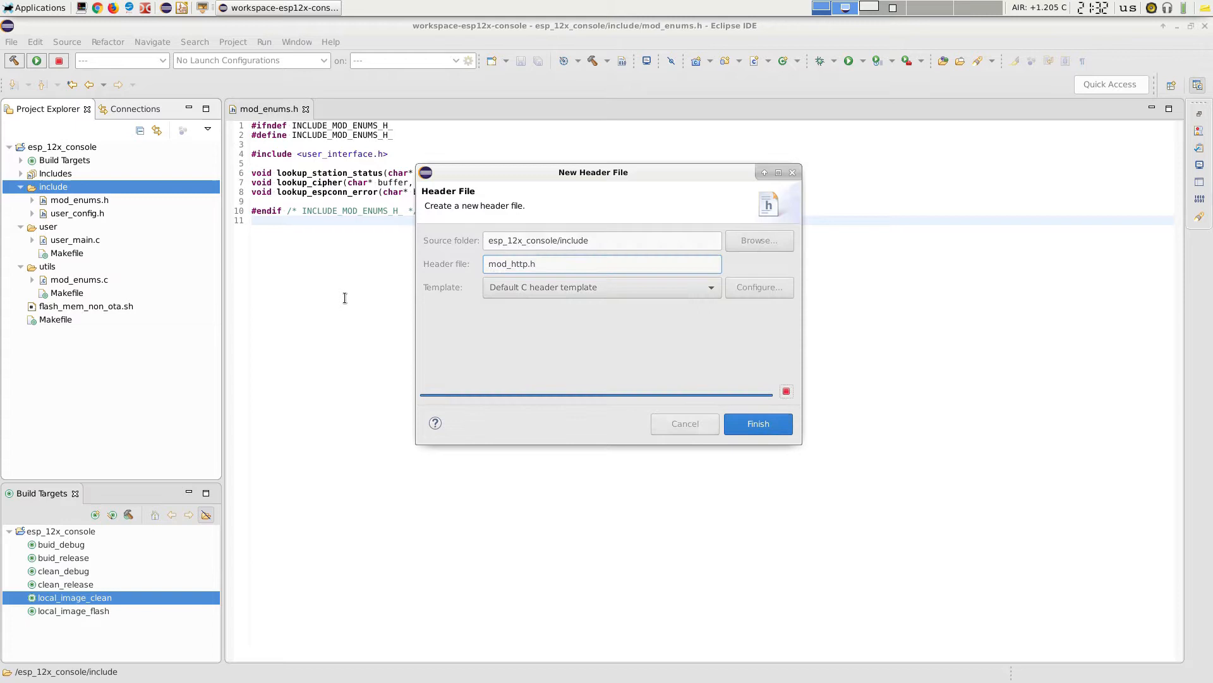
pyautogui.click(757, 423)
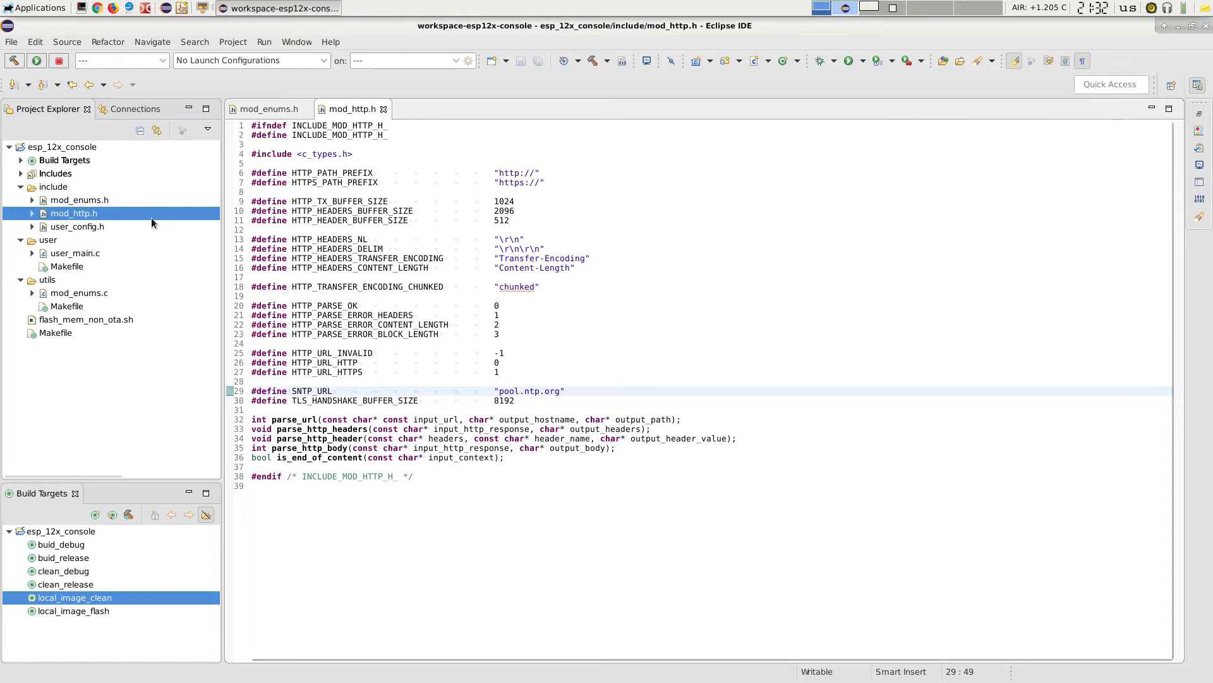
# Create a new C source file mod_http.c in the utils folder.
pyautogui.rightClick(46, 279)
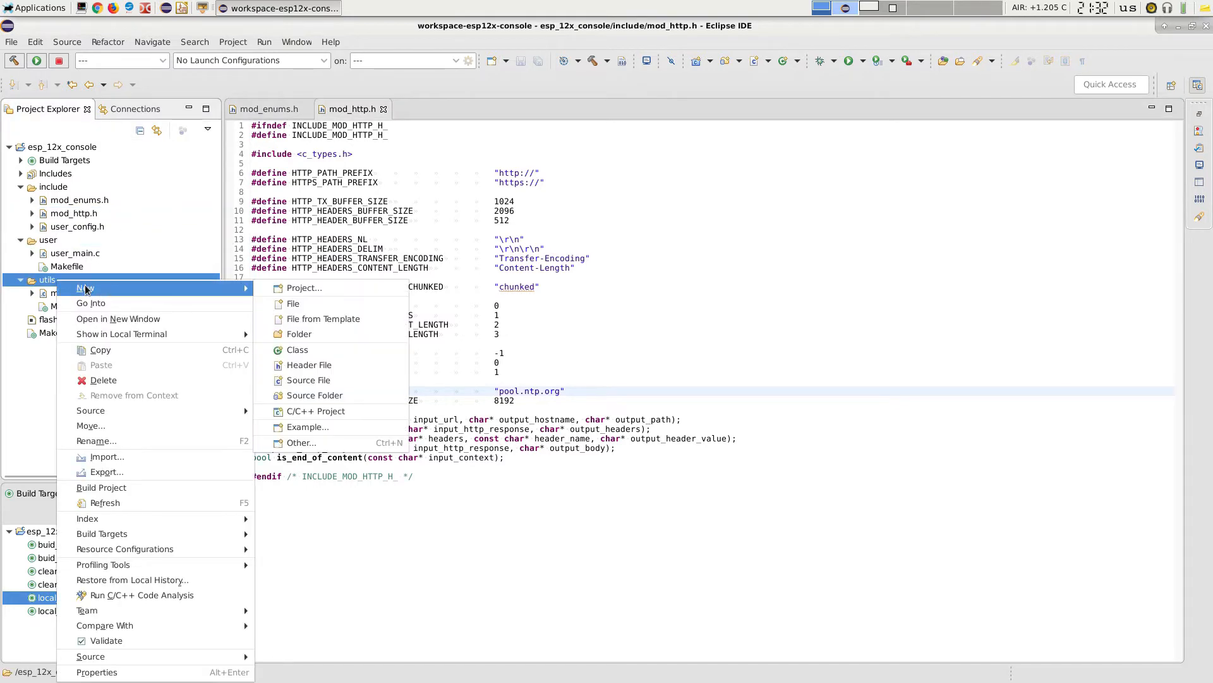
pyautogui.moveTo(309, 380)
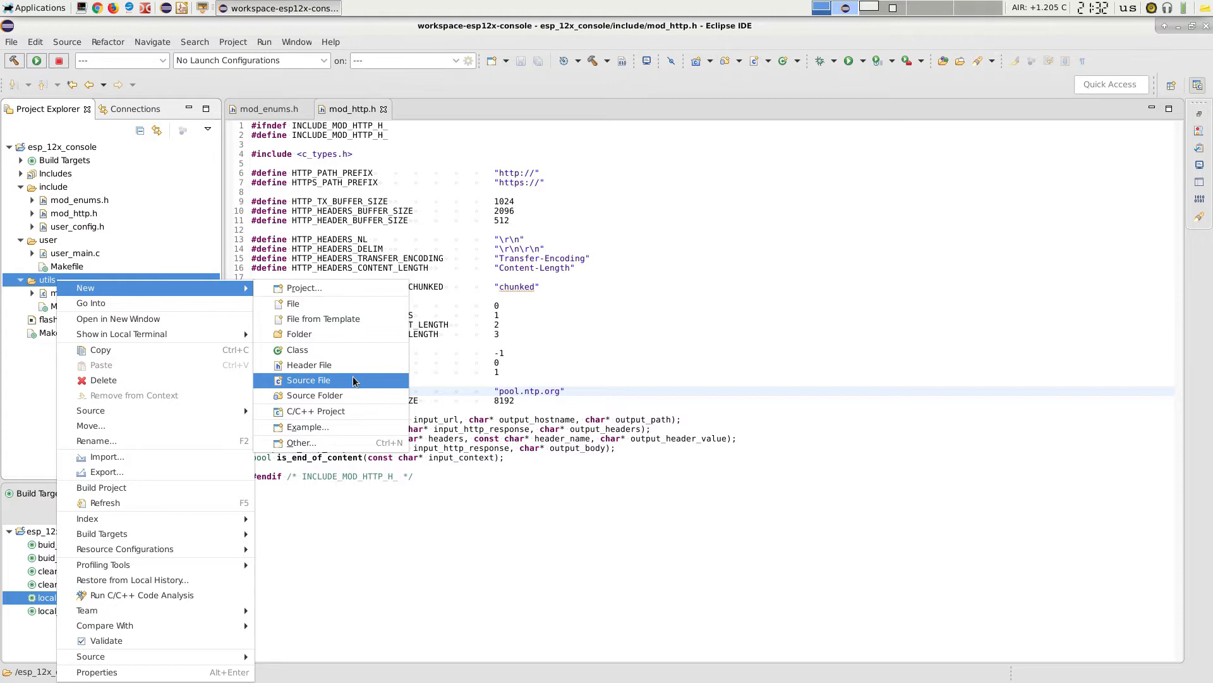
pyautogui.click(308, 380)
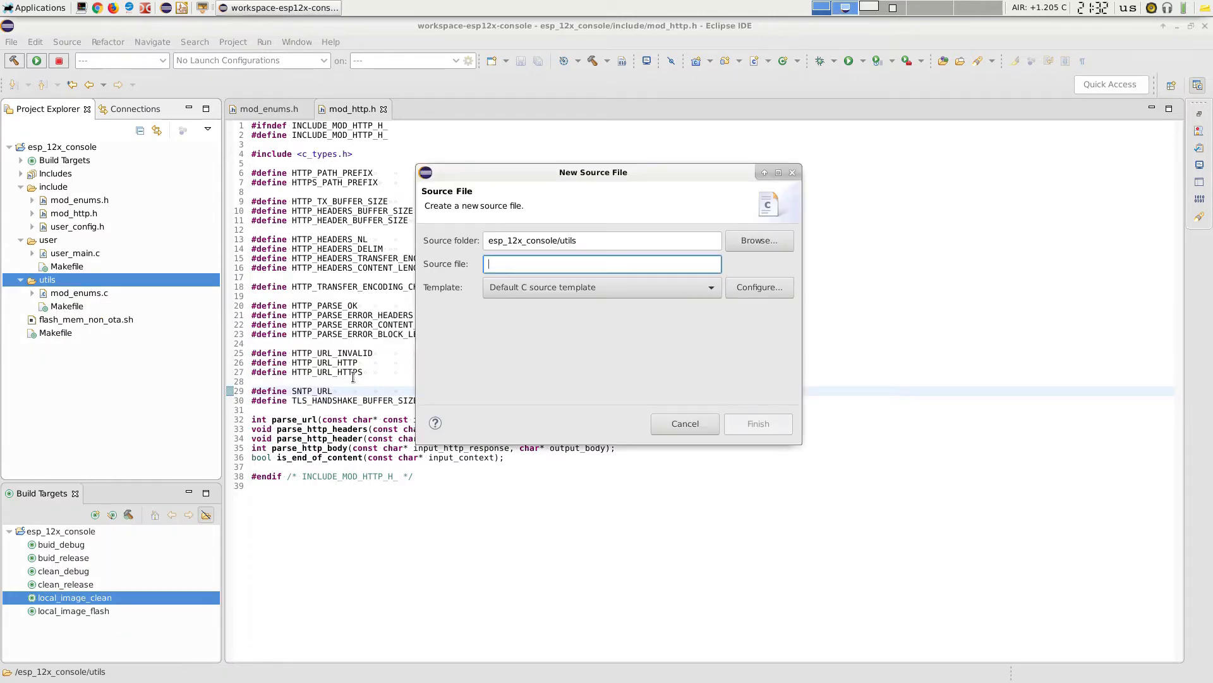
pyautogui.write('mod_http.c')
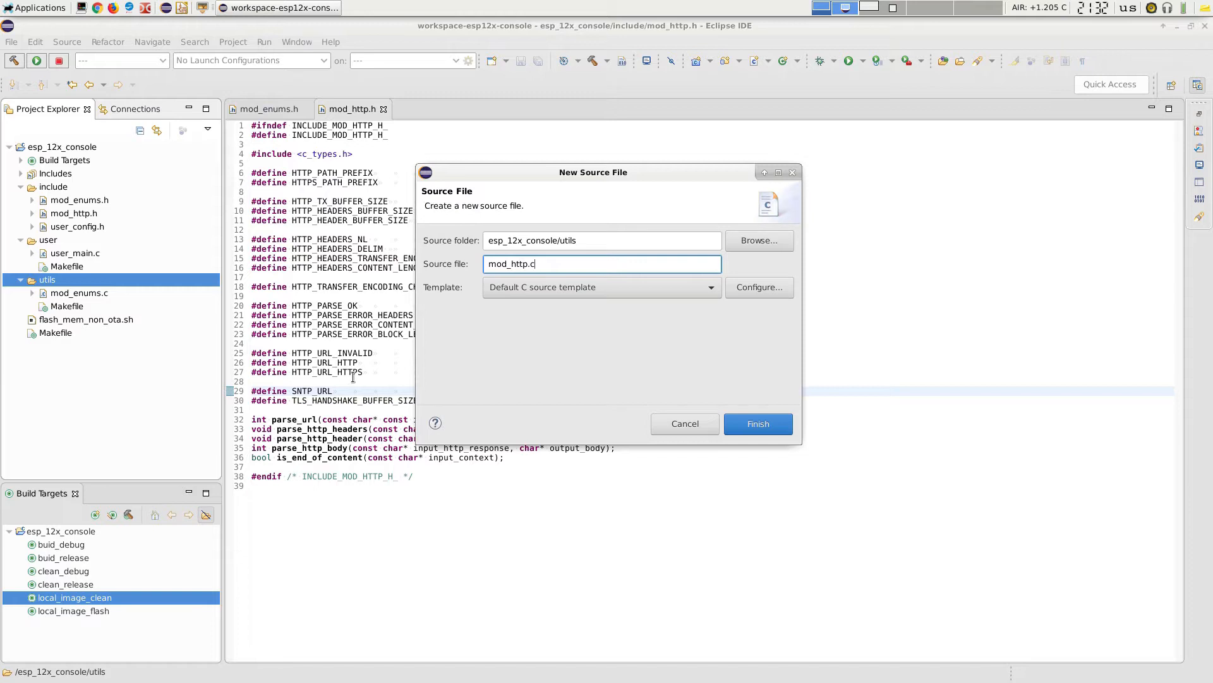
pyautogui.click(758, 423)
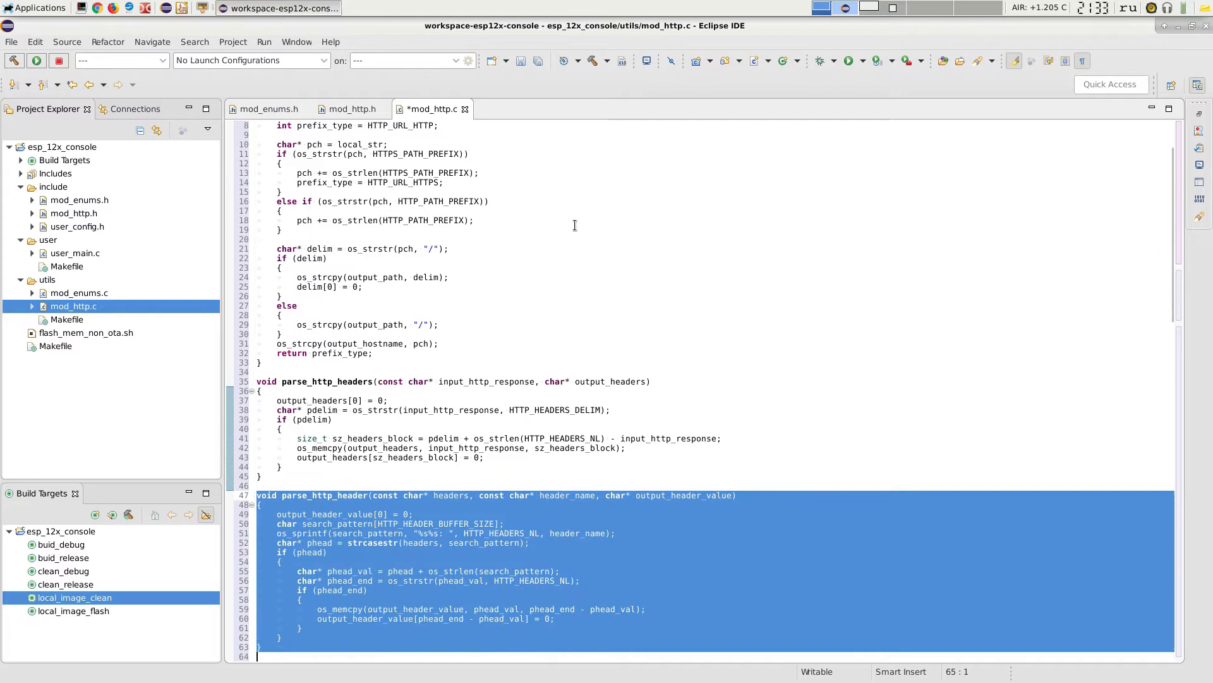
# Scroll down mod_http.c past parse_http_header to add is_end_of_content and parse_http_body.
pyautogui.scroll(-3)
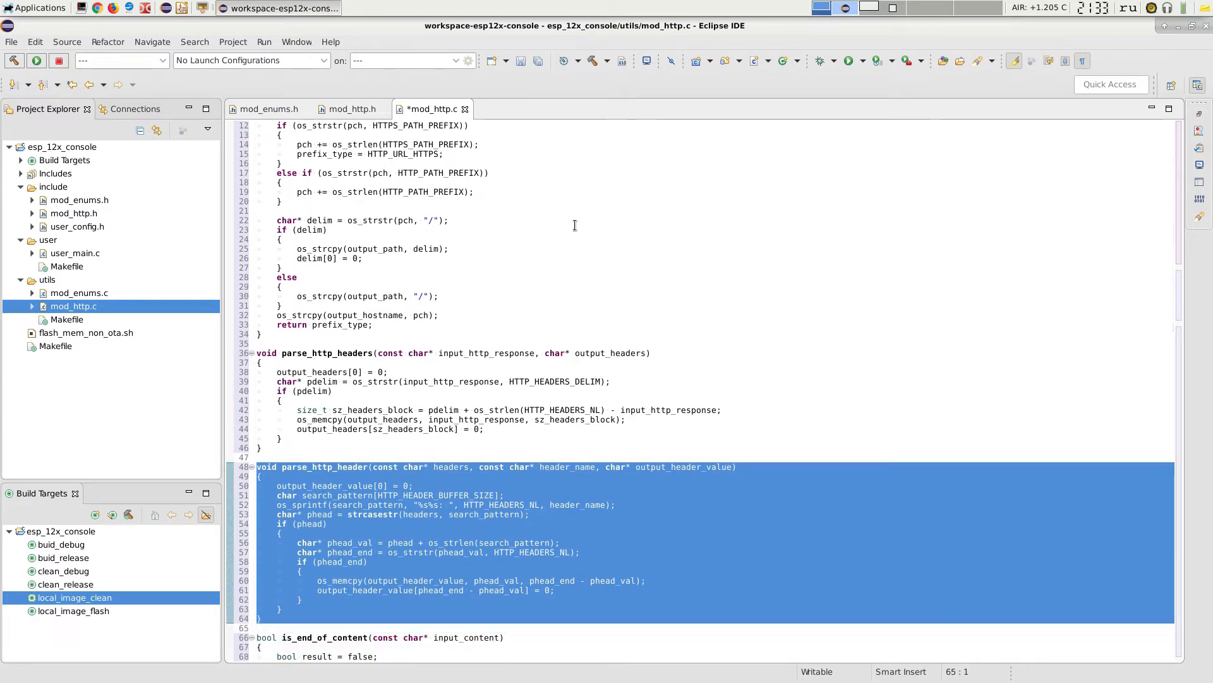
pyautogui.moveTo(574, 225)
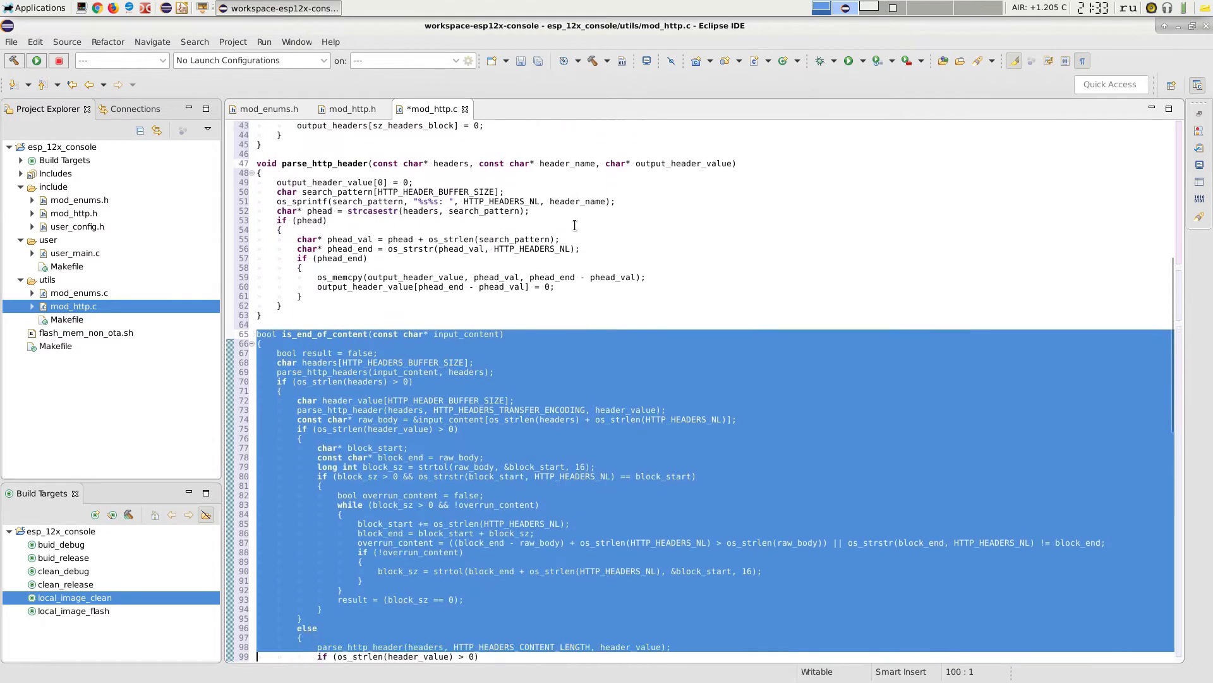
pyautogui.scroll(-3)
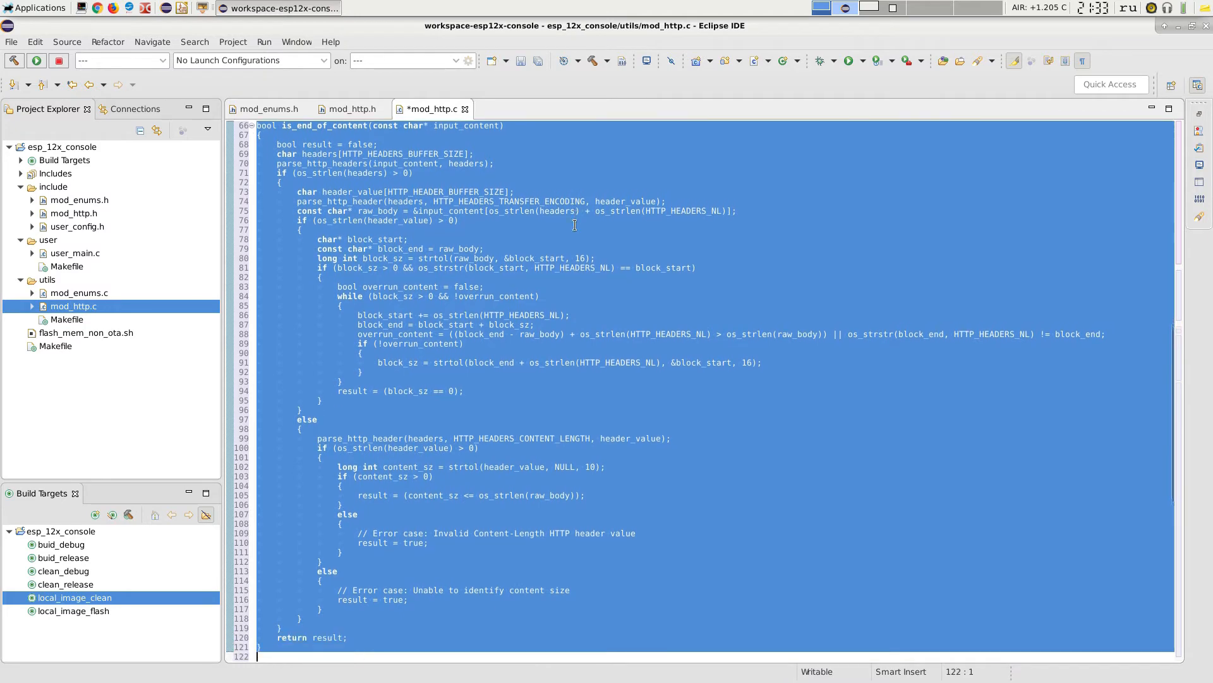
pyautogui.scroll(-3)
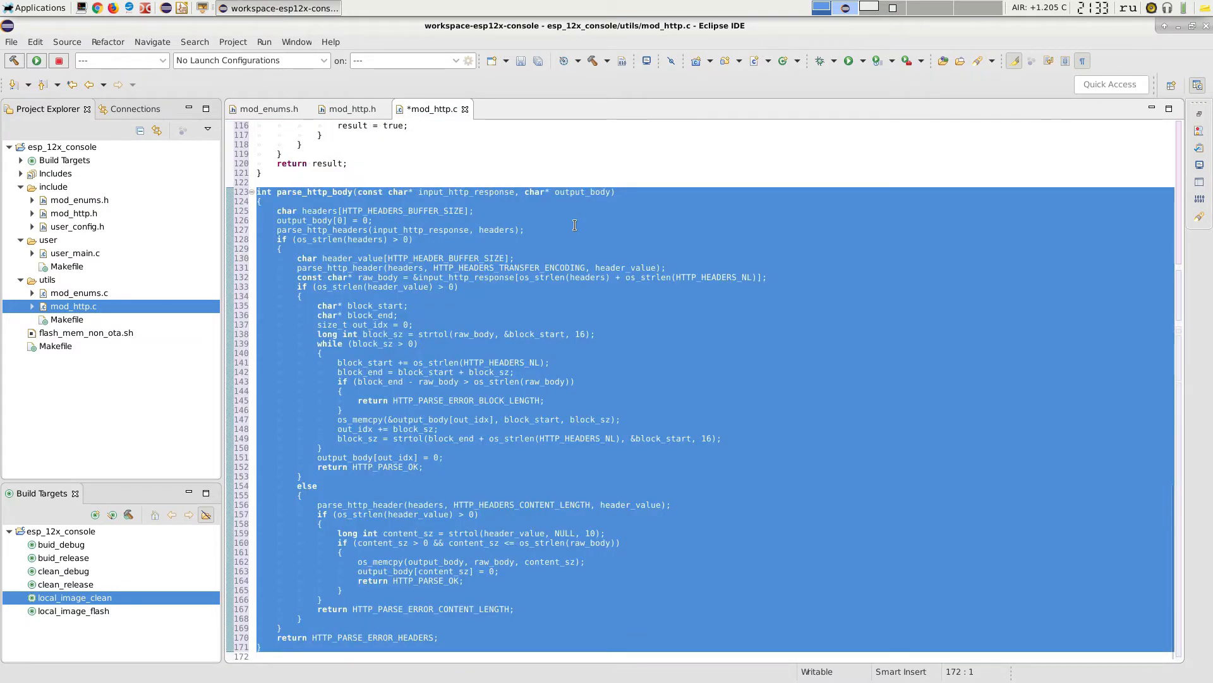
# Select the WIFI_SSID, WIFI_PASSPHRASE and HTTP_QUERY_URL define lines at the top of user_main.c.
pyautogui.click(259, 656)
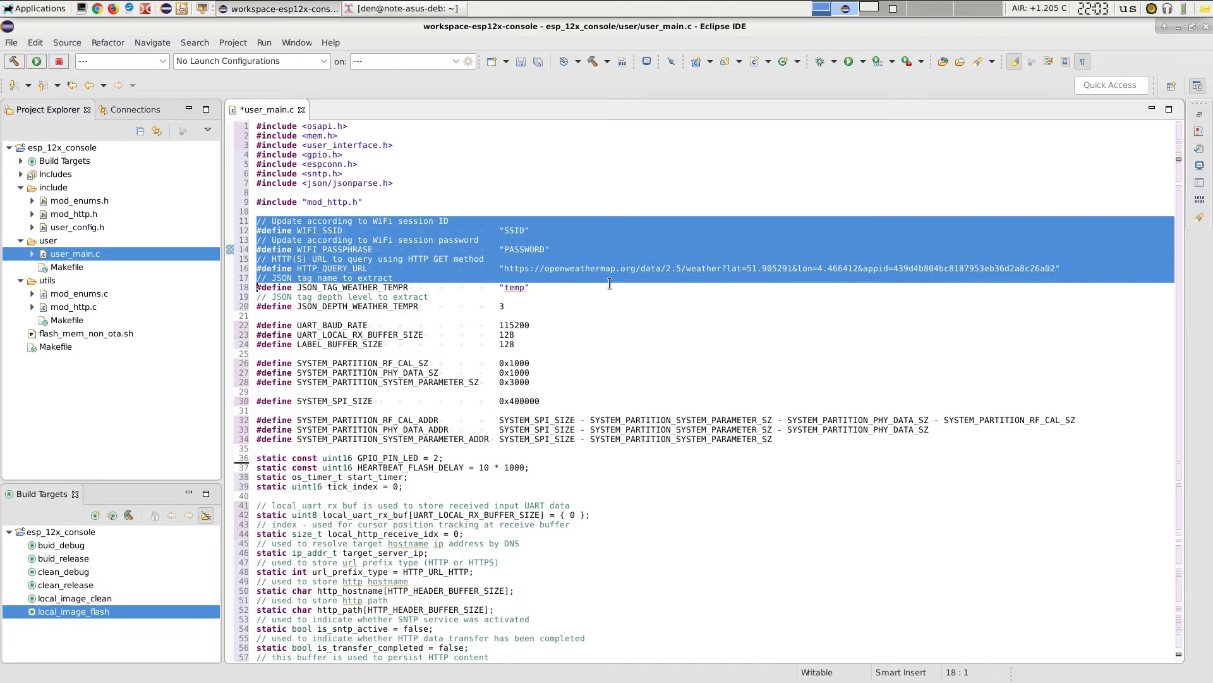
# Deselect the WiFi settings block and launch Mozilla Firefox from the taskbar.
pyautogui.click(610, 267)
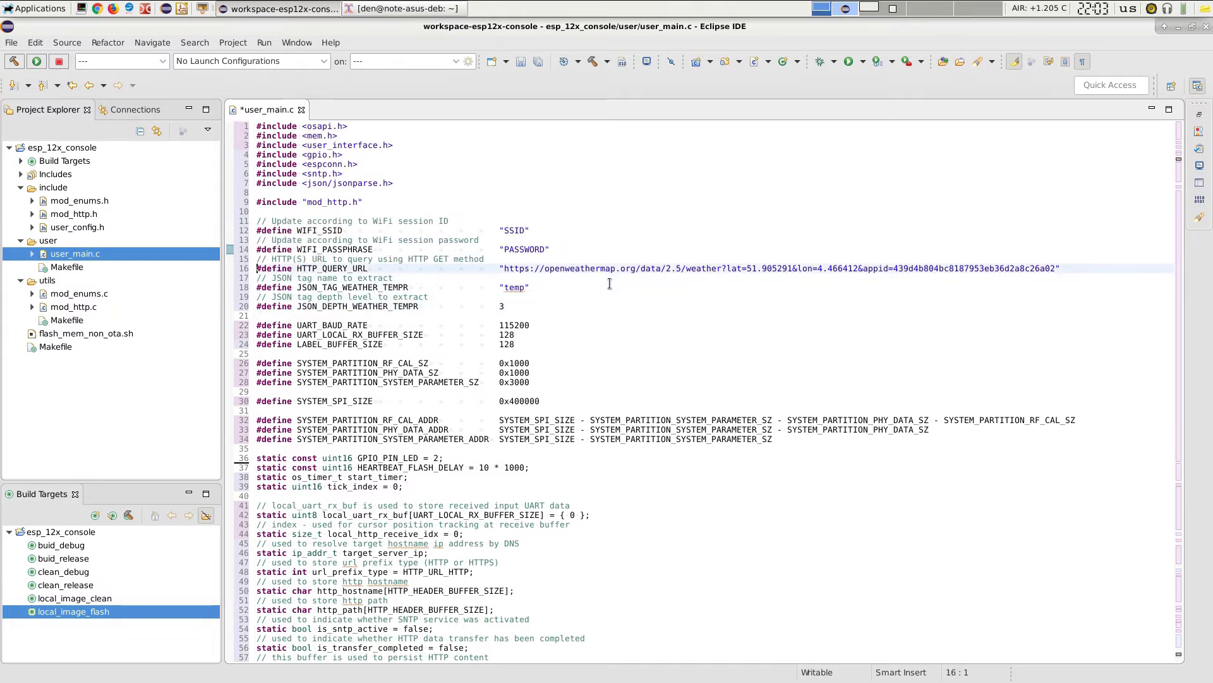
pyautogui.click(501, 268)
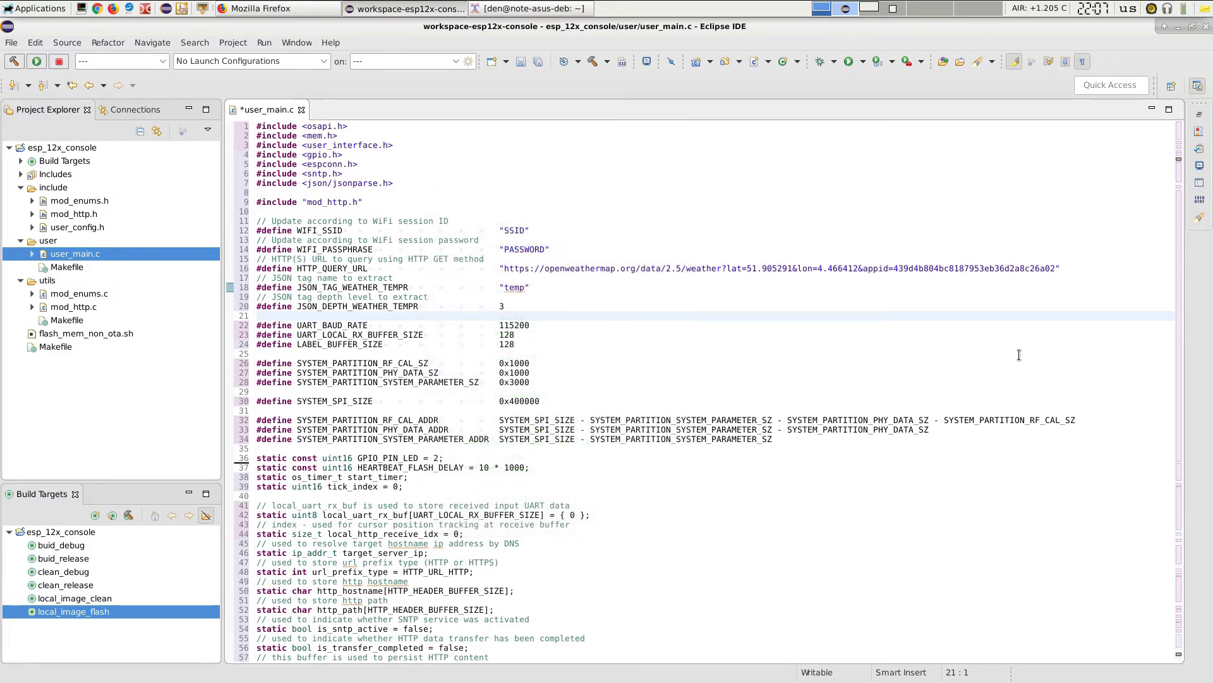
# Review the process_input_command switch, marking the disconnect case 'd' among the s, c, i, t, p commands.
pyautogui.scroll(-3)
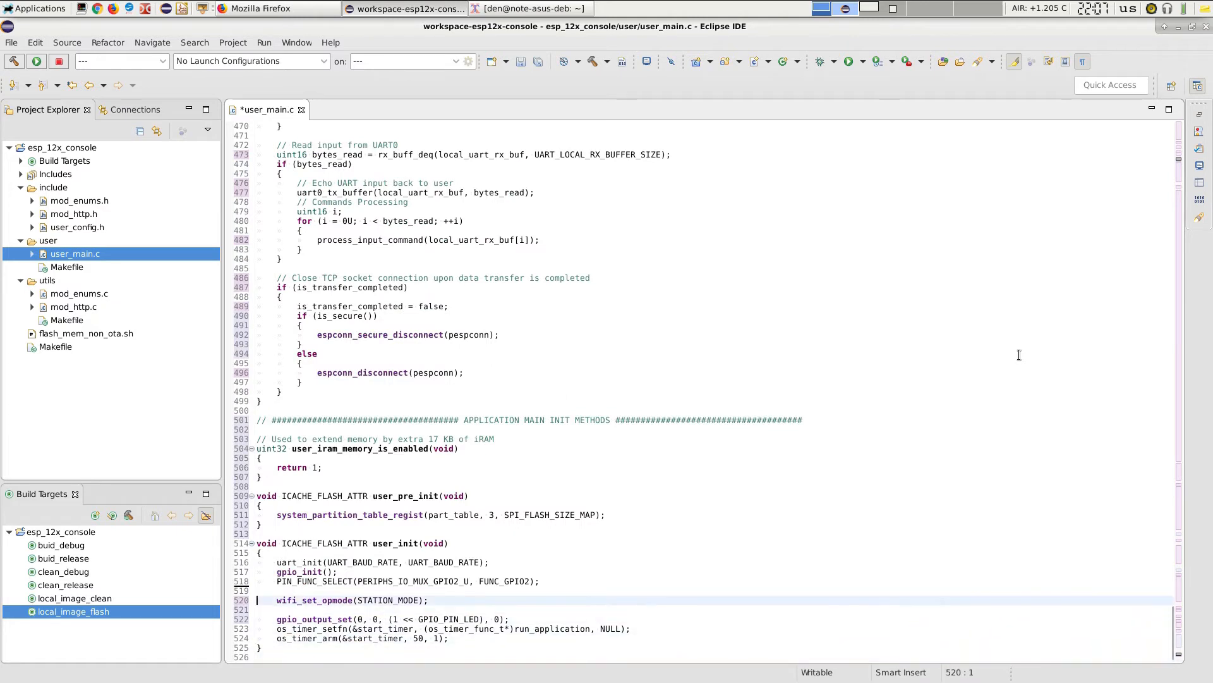
pyautogui.click(295, 599)
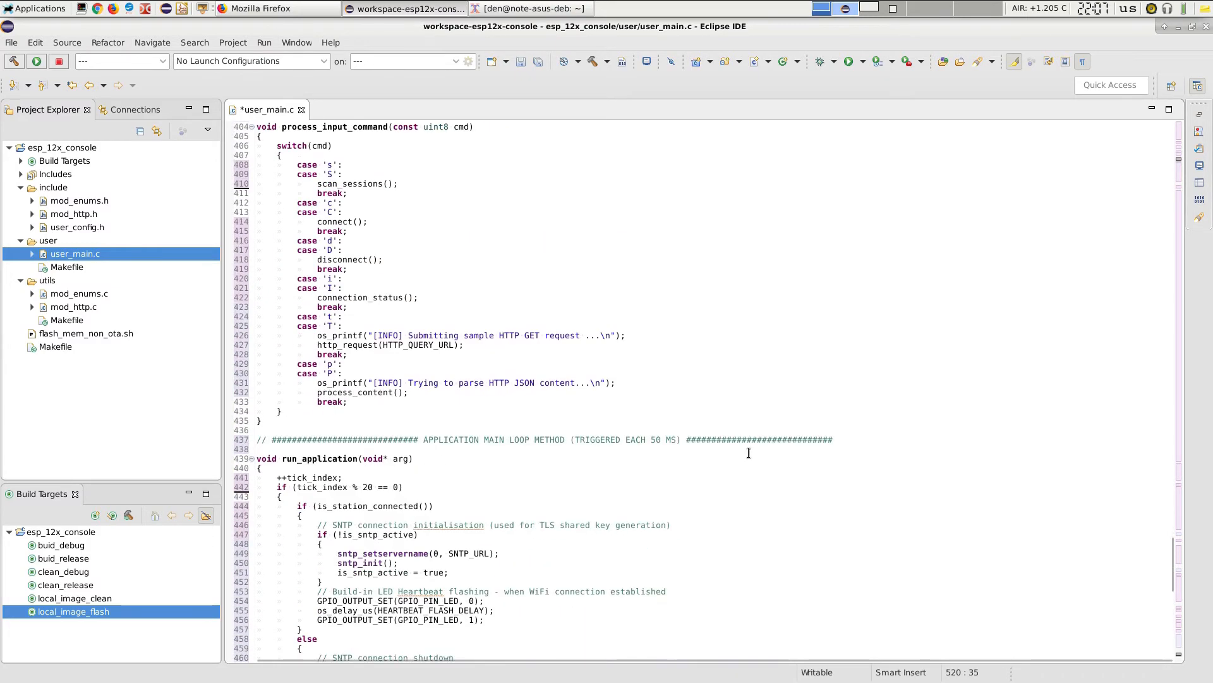
pyautogui.click(333, 145)
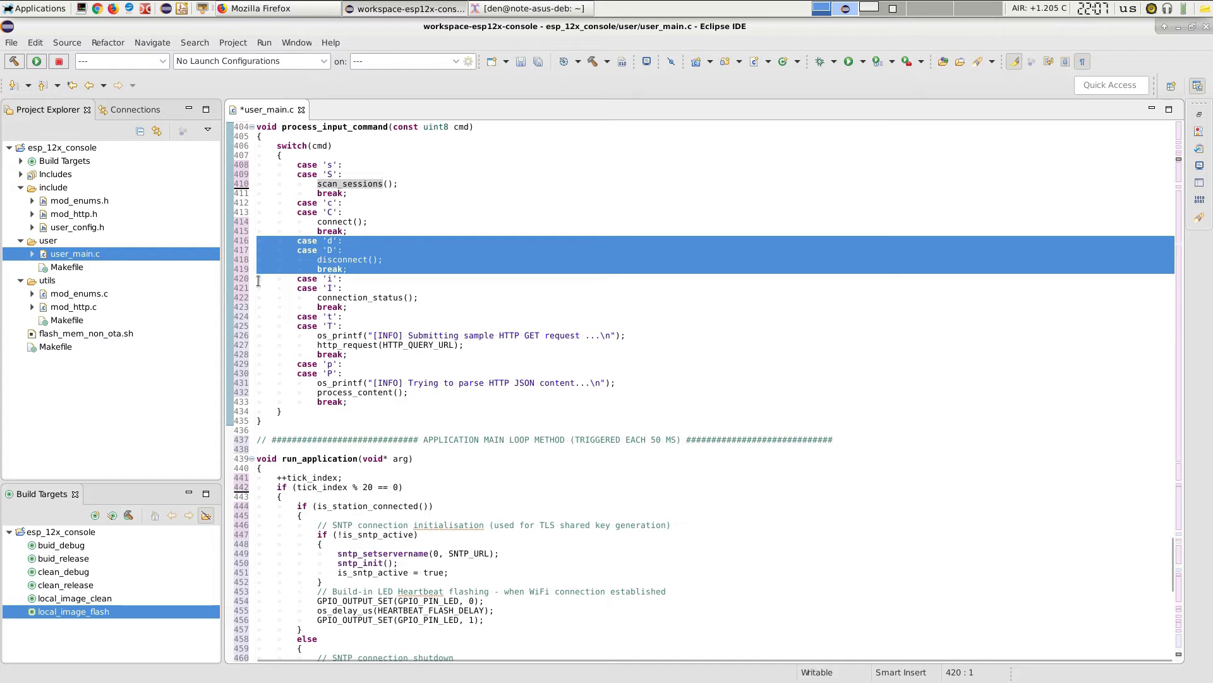
pyautogui.click(259, 279)
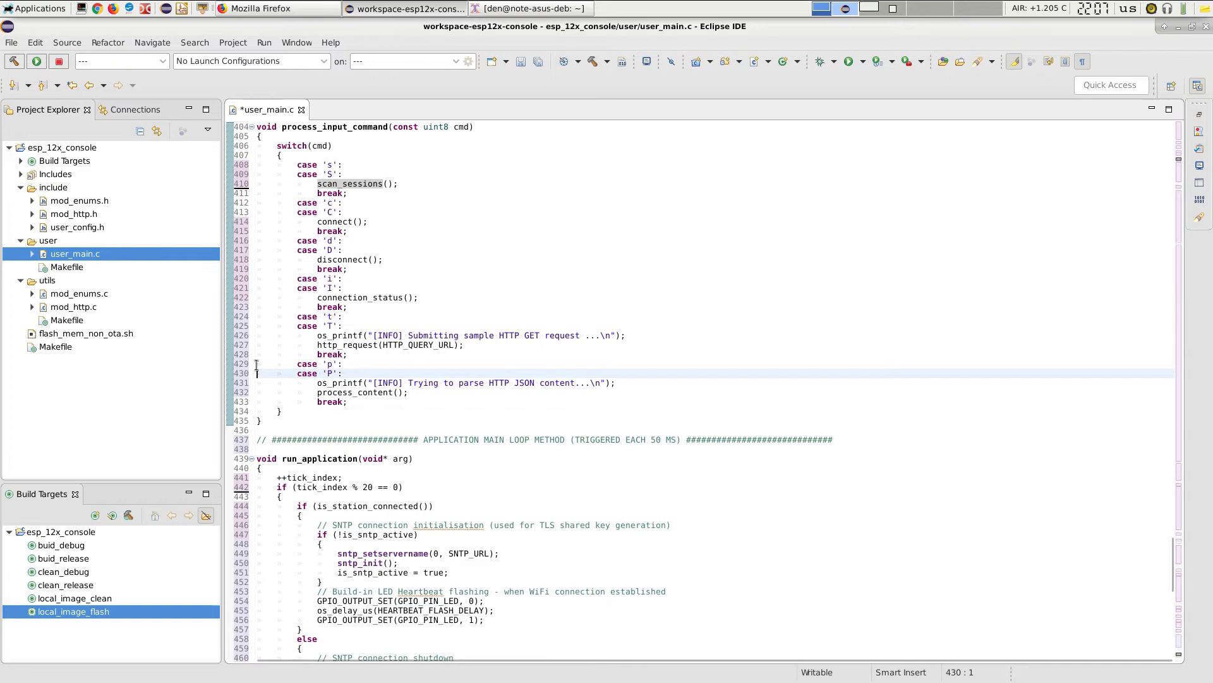
pyautogui.moveTo(259, 364); pyautogui.dragTo(259, 411)
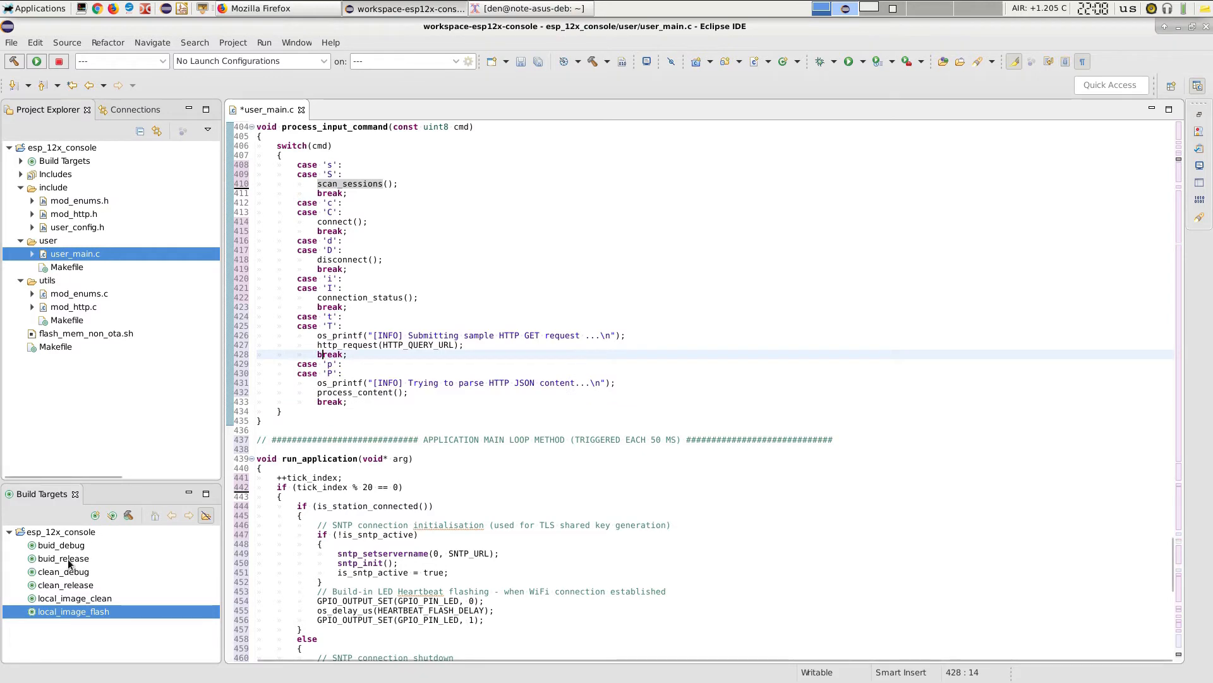
# Launch a minicom serial terminal on /dev/serial/esp8266 at 115200 8N1.
pyautogui.doubleClick(62, 557)
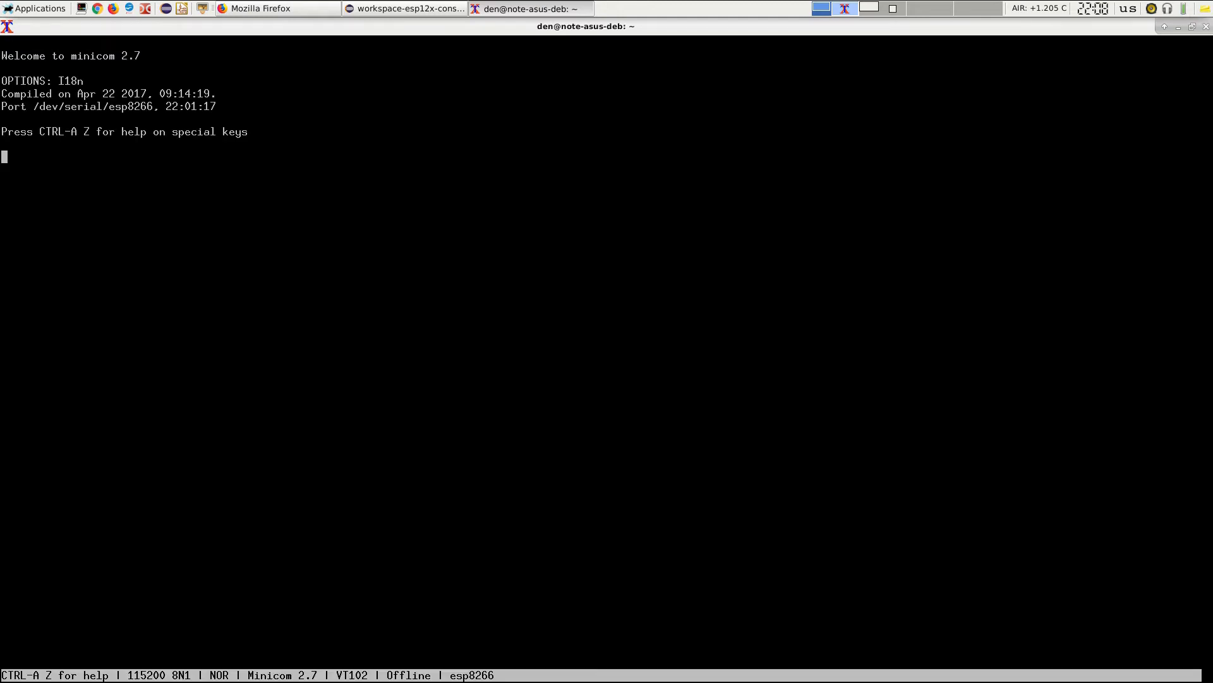
# Send s and c in minicom so the ESP8266 scans networks and connects to MIDB, getting IP 10.0.0.32.
pyautogui.write('s')
pyautogui.write('i')
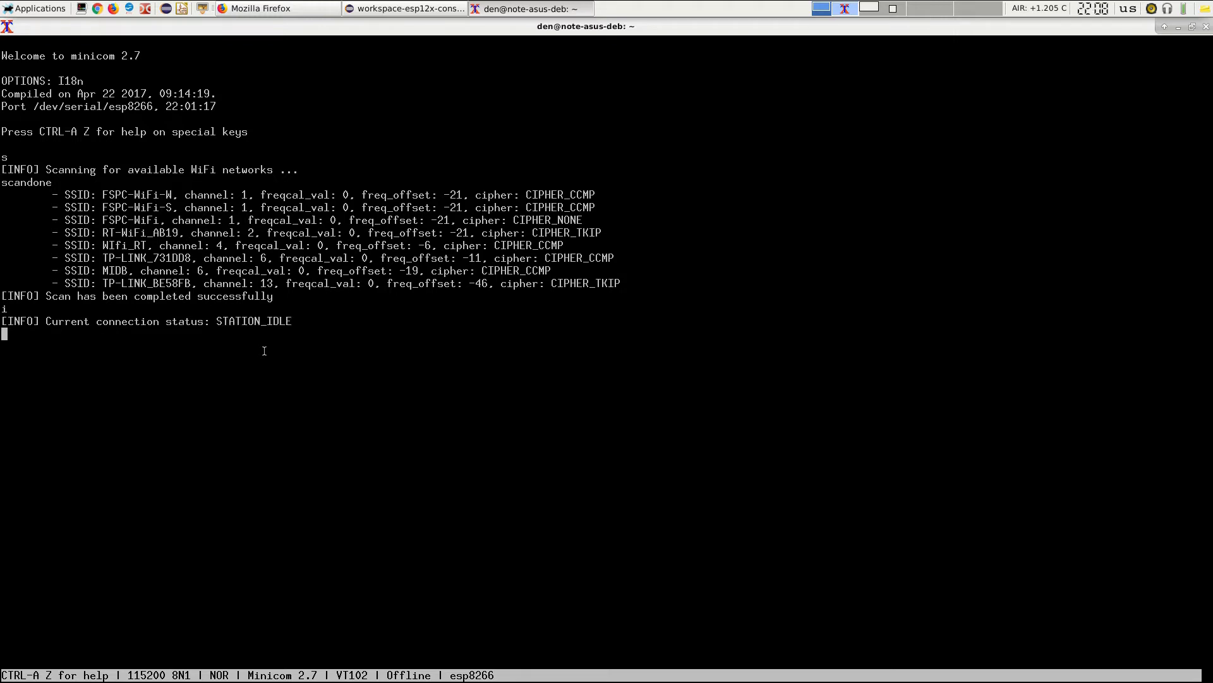
pyautogui.write('c')
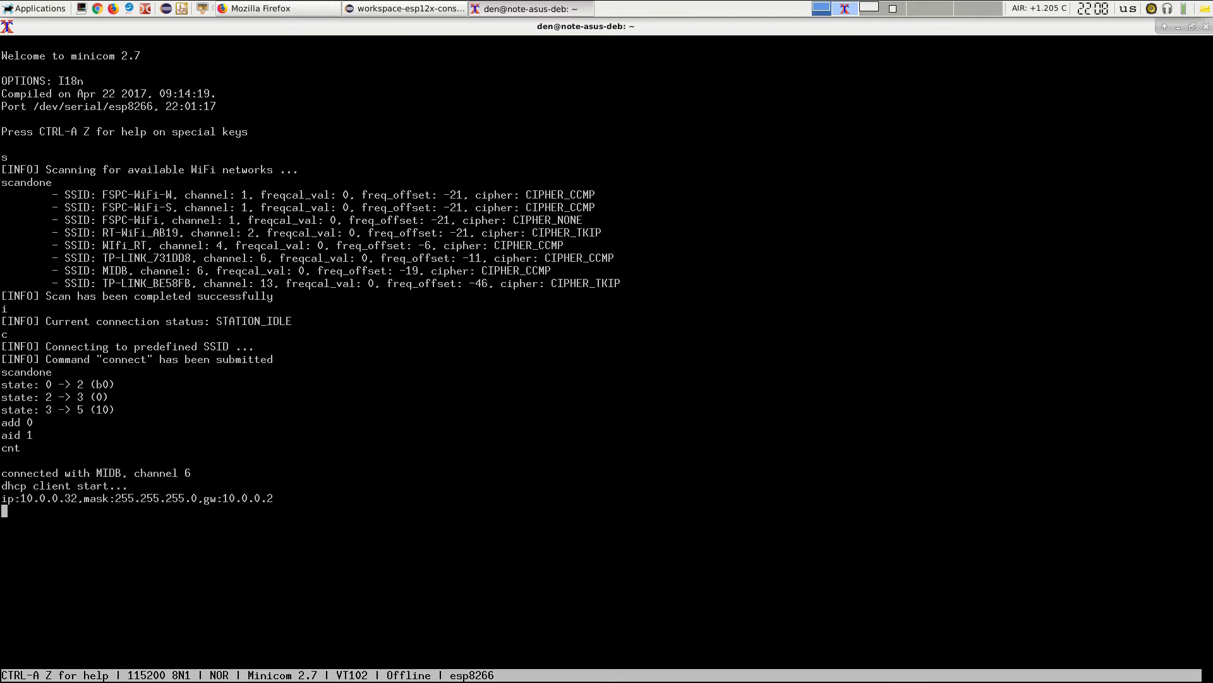
pyautogui.moveTo(206, 381)
pyautogui.write('t')
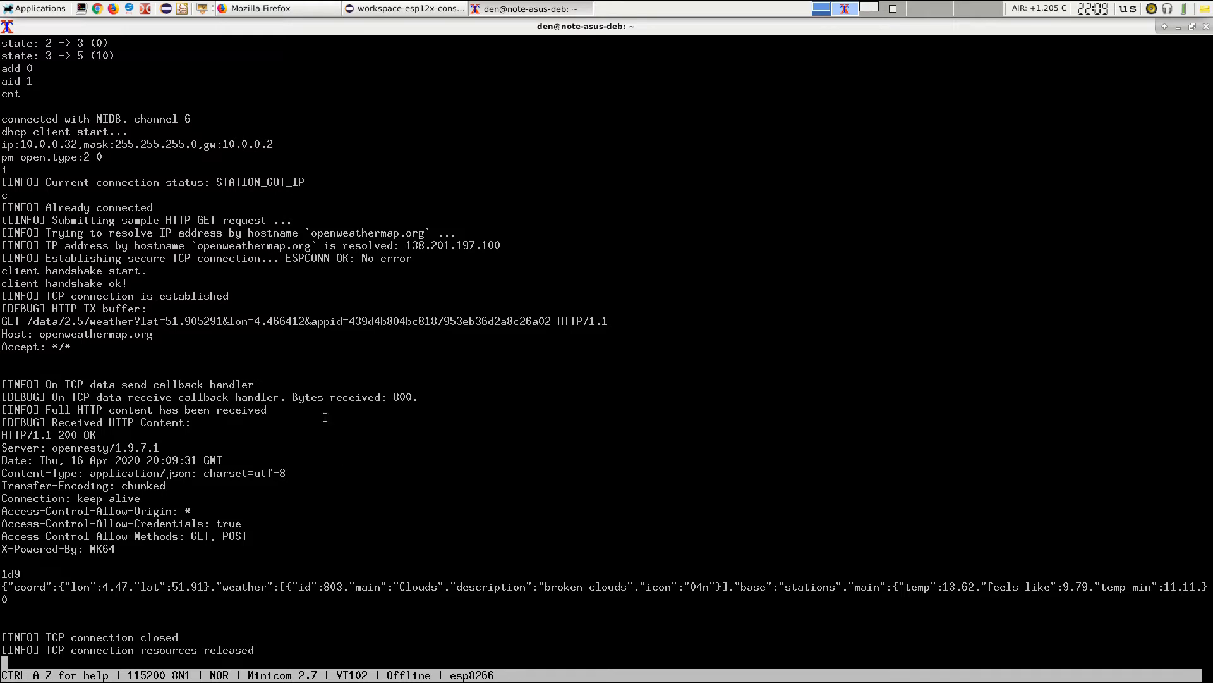
# Submit the sample HTTP GET request and highlight the HTTP 200 openweathermap JSON response.
pyautogui.doubleClick(236, 245)
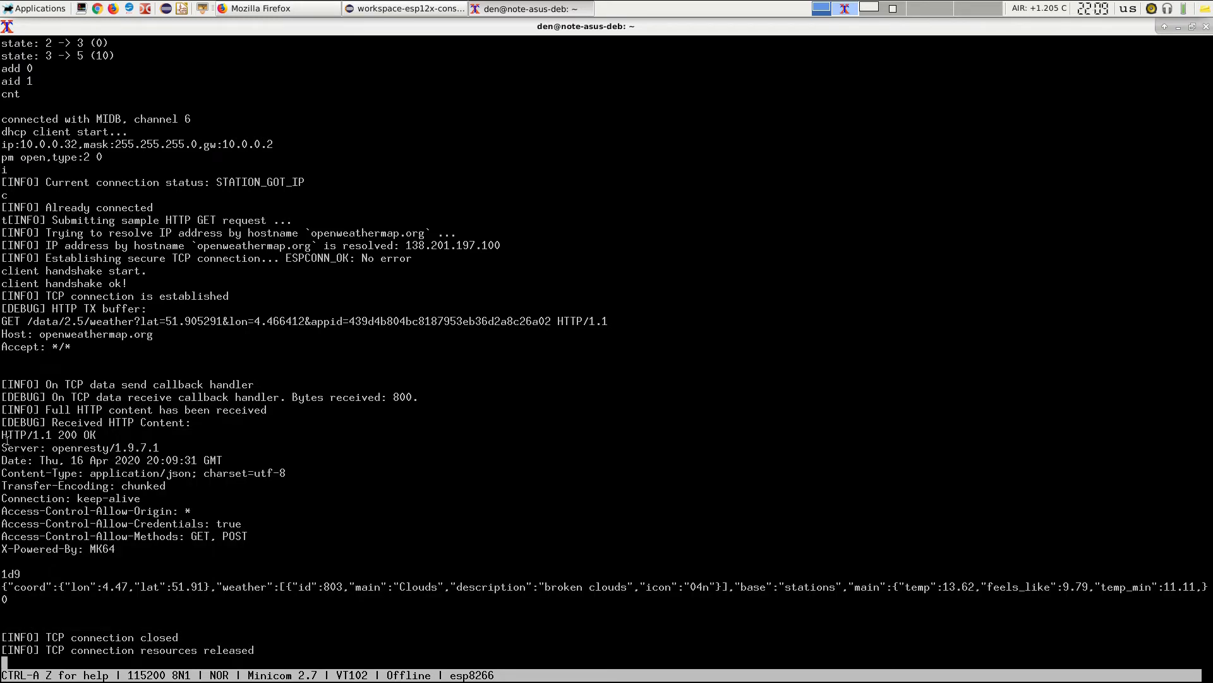
pyautogui.moveTo(0, 447); pyautogui.dragTo(116, 548)
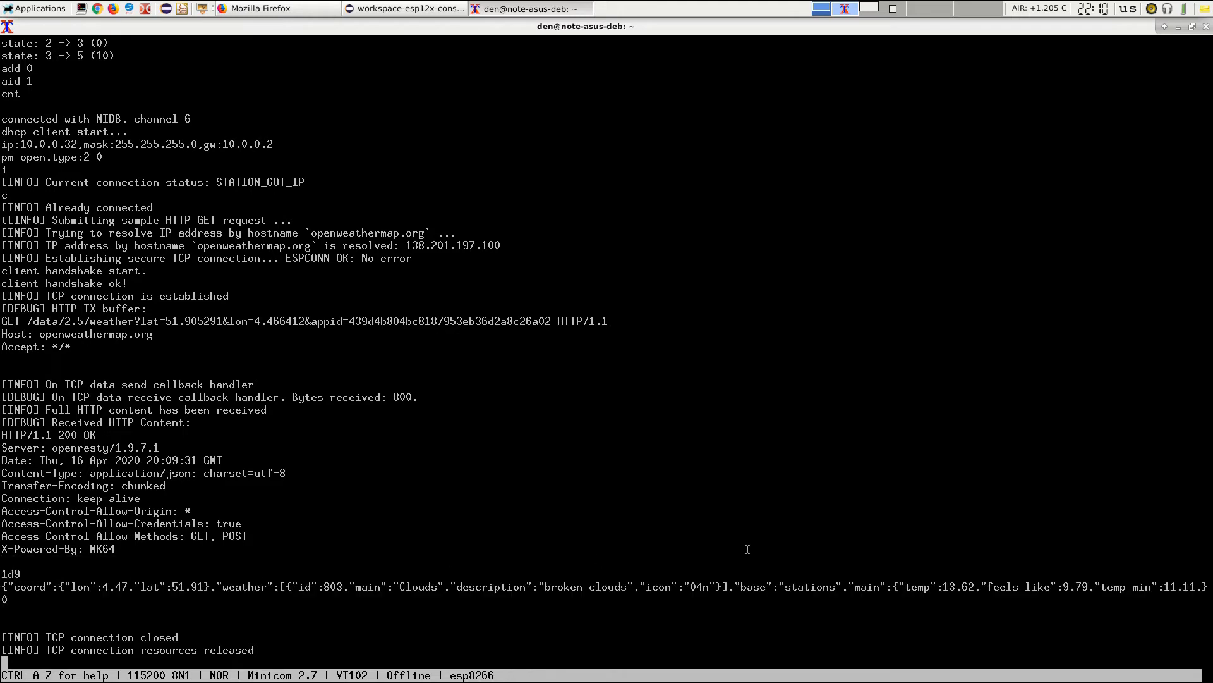
pyautogui.doubleClick(912, 586)
pyautogui.write('p')
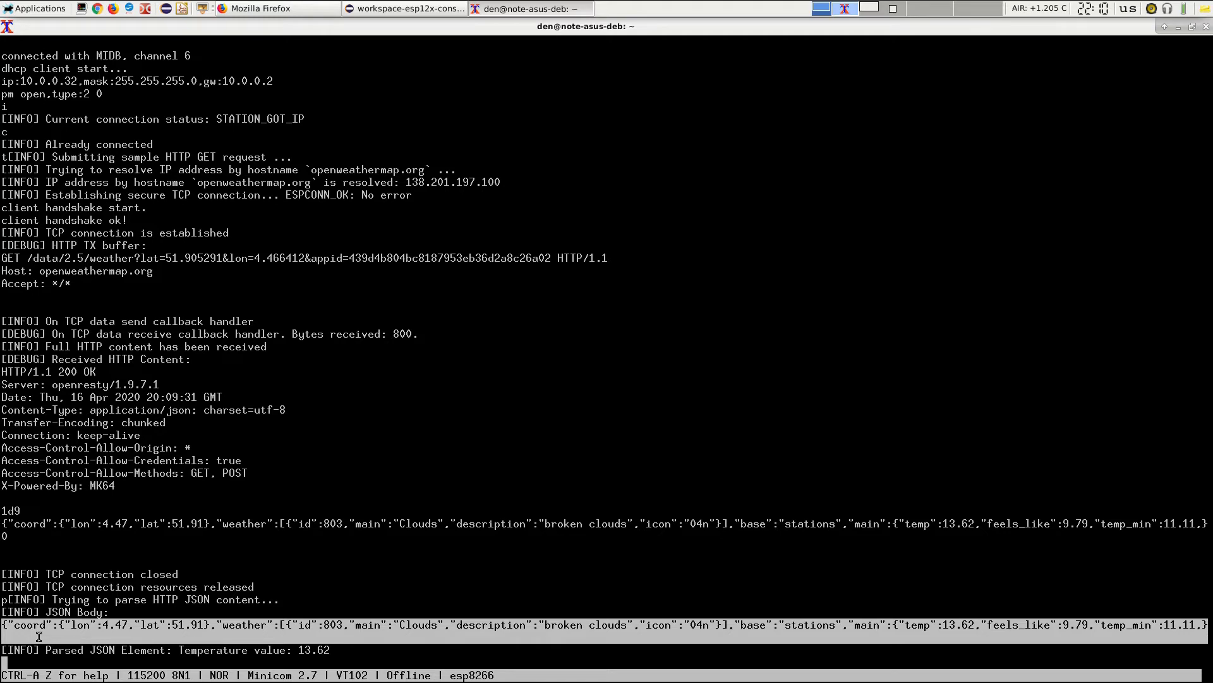
# Parse the HTTP JSON content with p, printing temperature 13.62, and return to Eclipse.
pyautogui.doubleClick(313, 650)
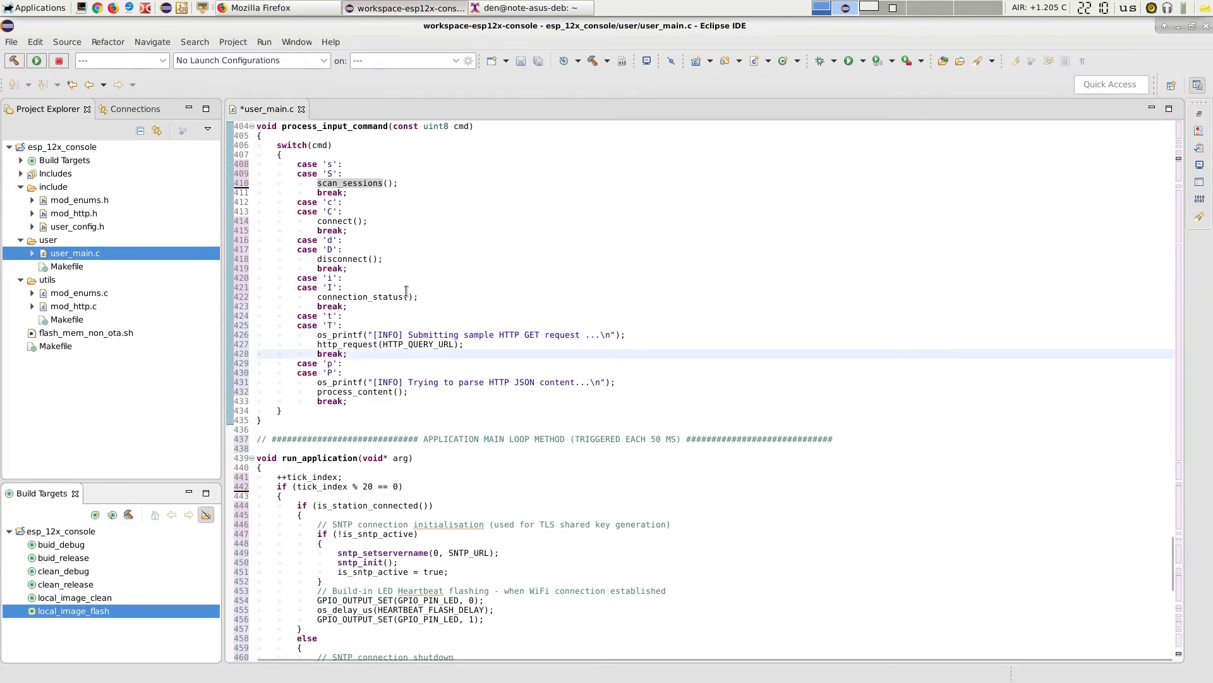
# Review the scan-result printing line, then move down to the disconnect function and HTTP callback declarations.
pyautogui.scroll(3)
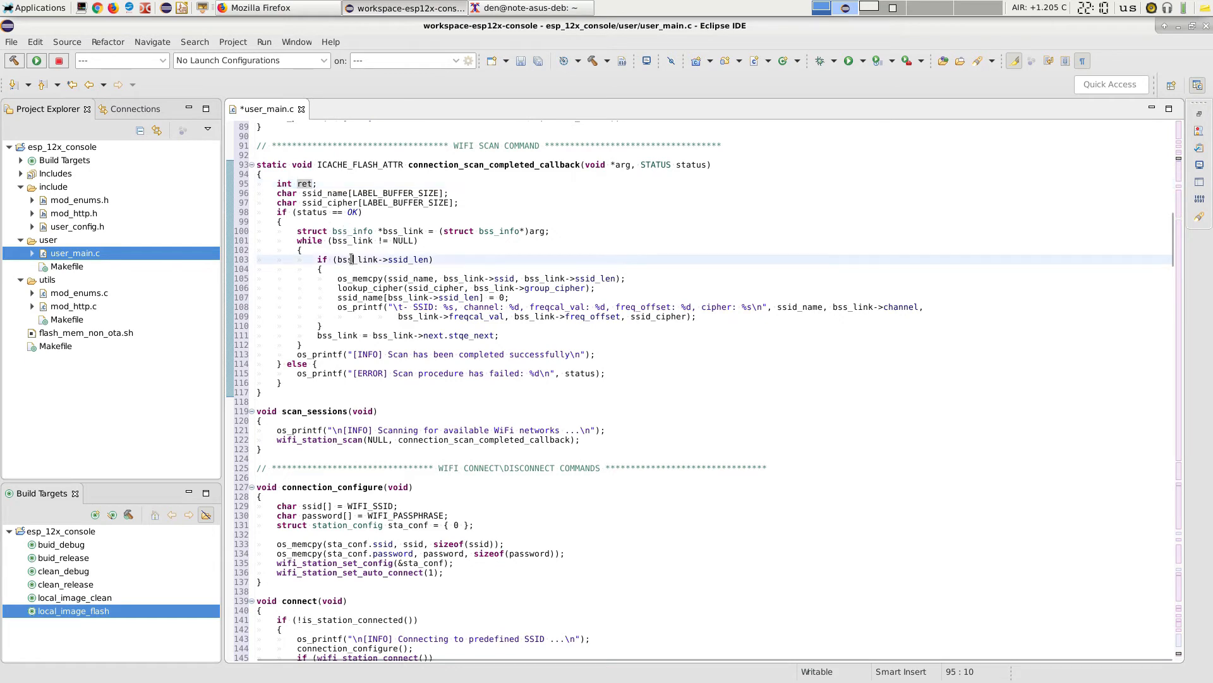
pyautogui.click(371, 278)
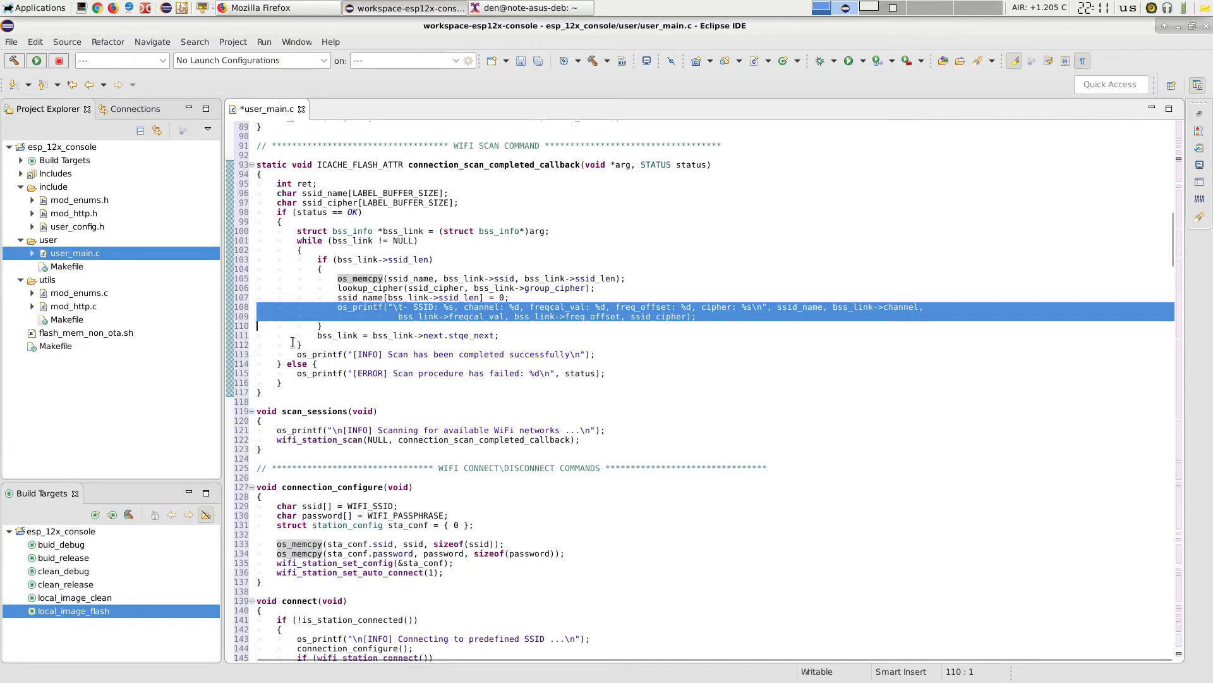
pyautogui.click(317, 335)
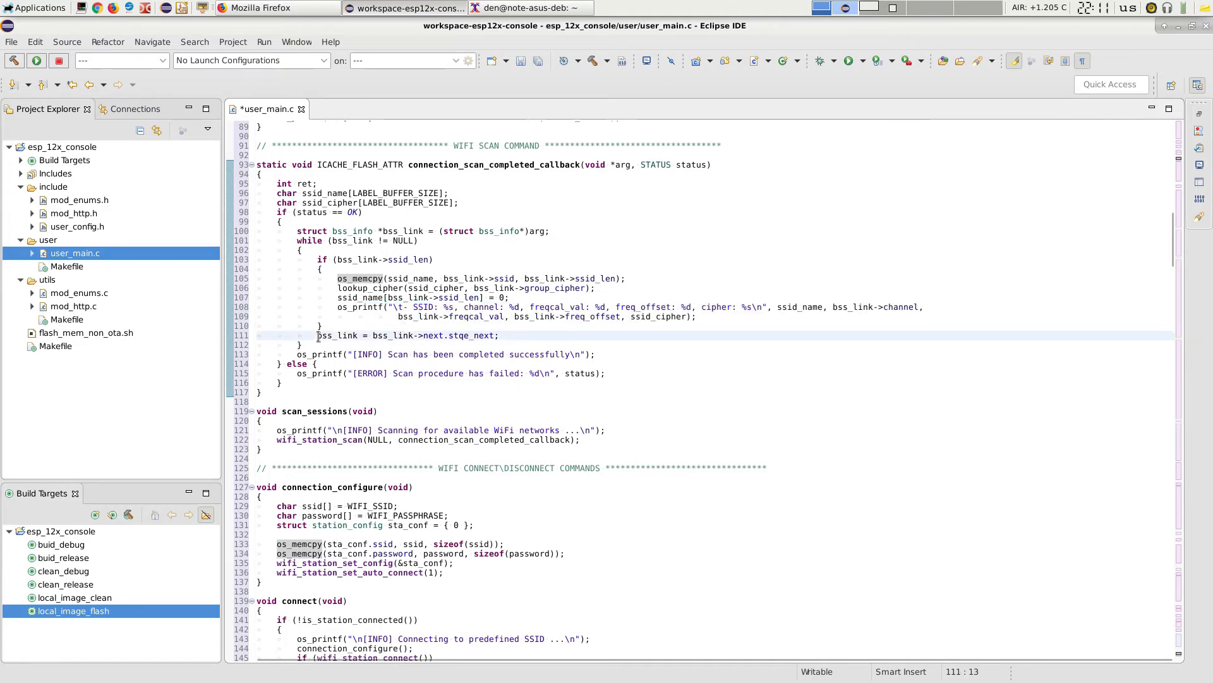
pyautogui.scroll(-3)
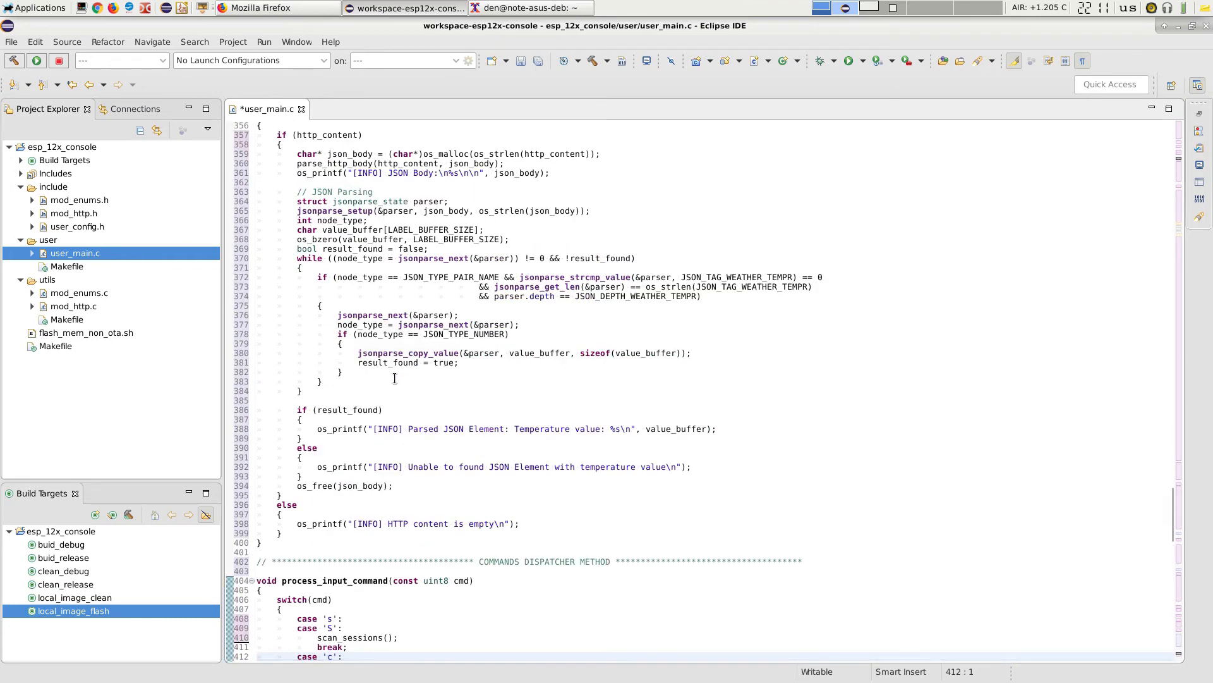
pyautogui.scroll(-3)
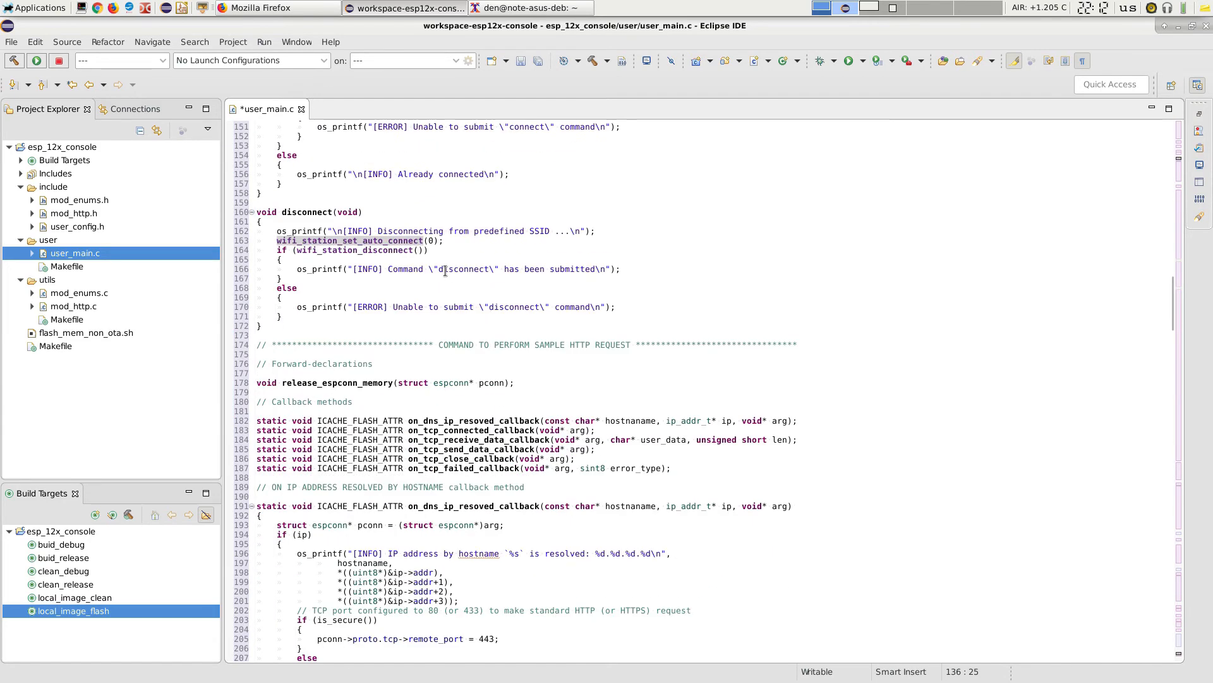
pyautogui.scroll(-3)
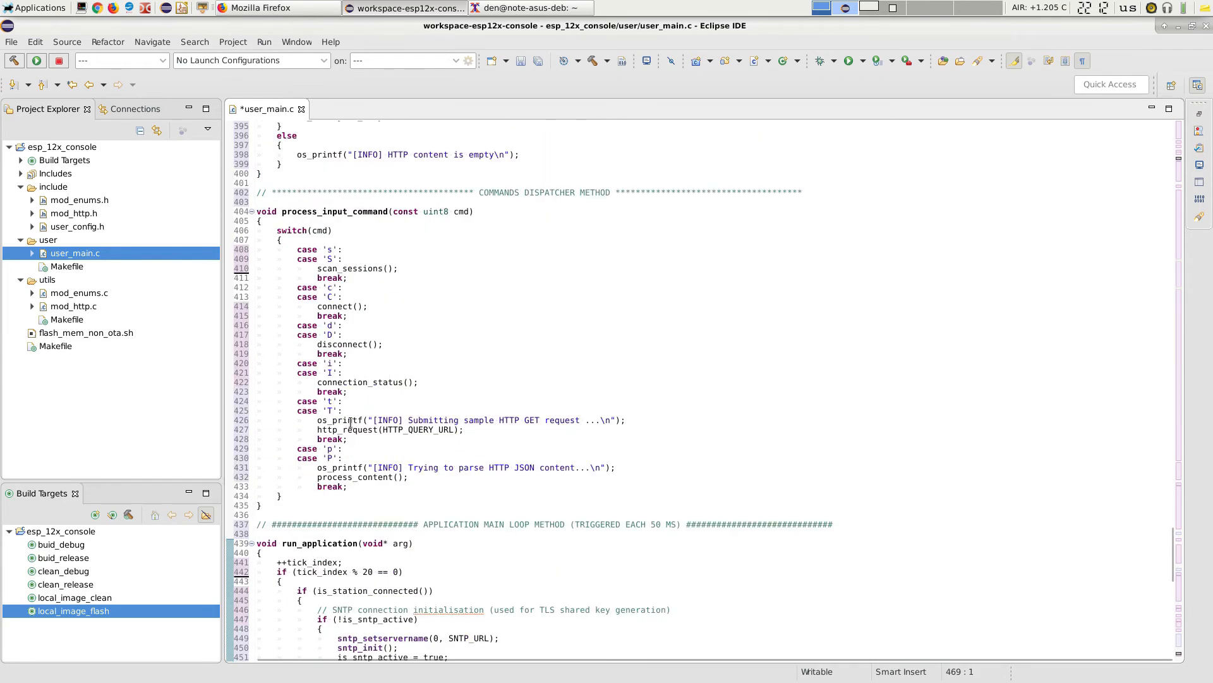
pyautogui.click(354, 429)
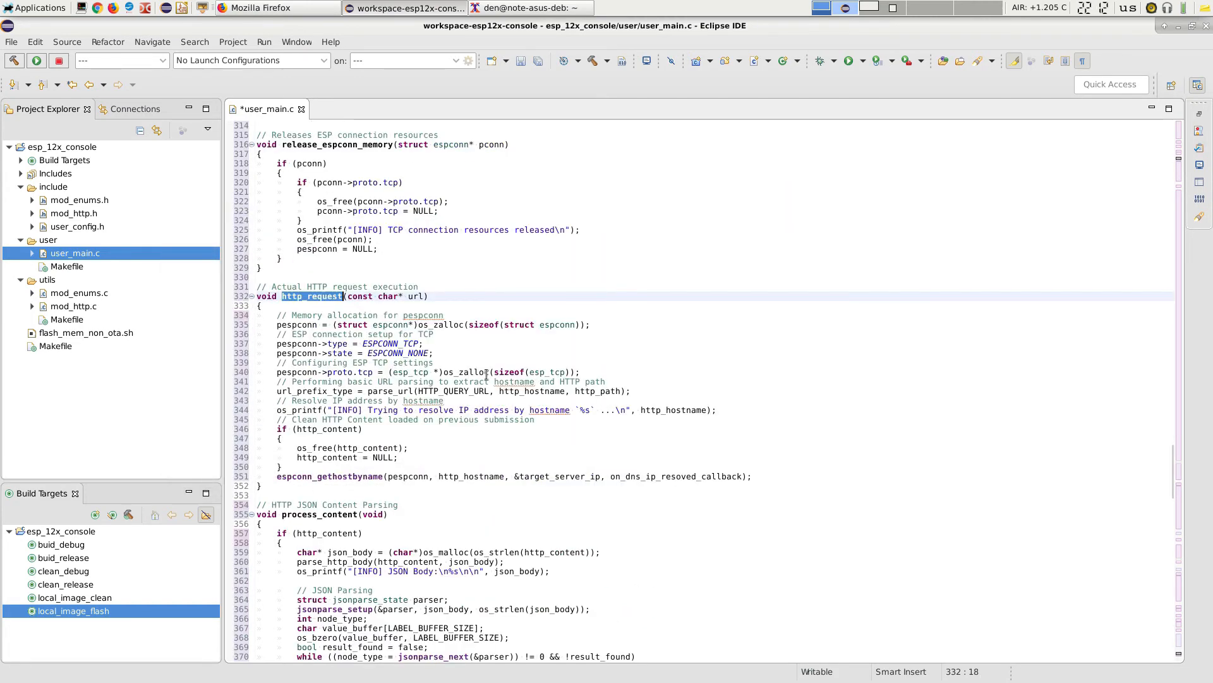
pyautogui.moveTo(496, 358)
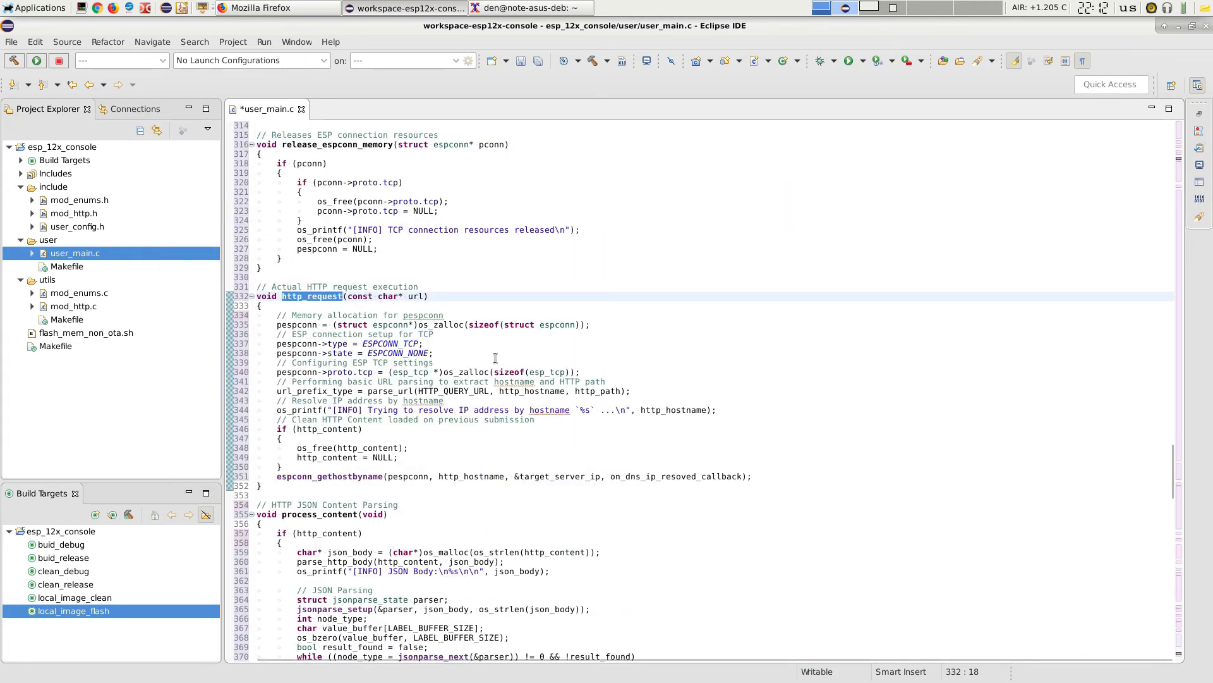
# Bring on_dns_ip_resoved_callback into view, which sets the port and opens the TCP connection.
pyautogui.scroll(-3)
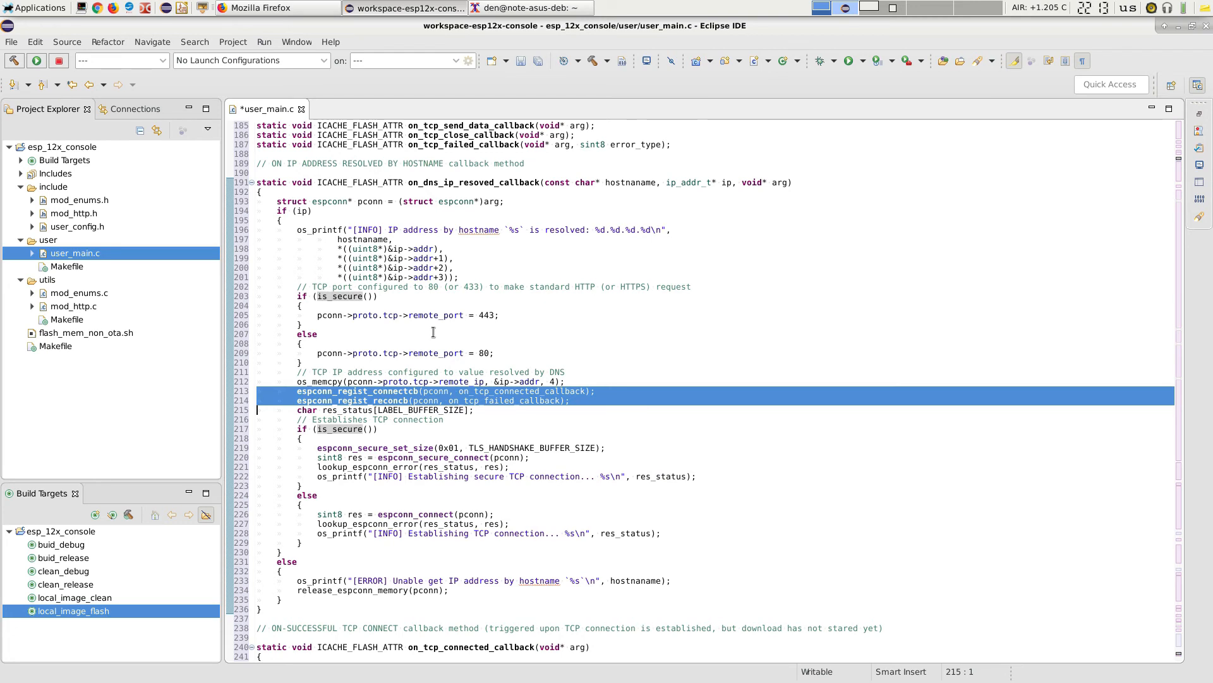
pyautogui.moveTo(525, 393)
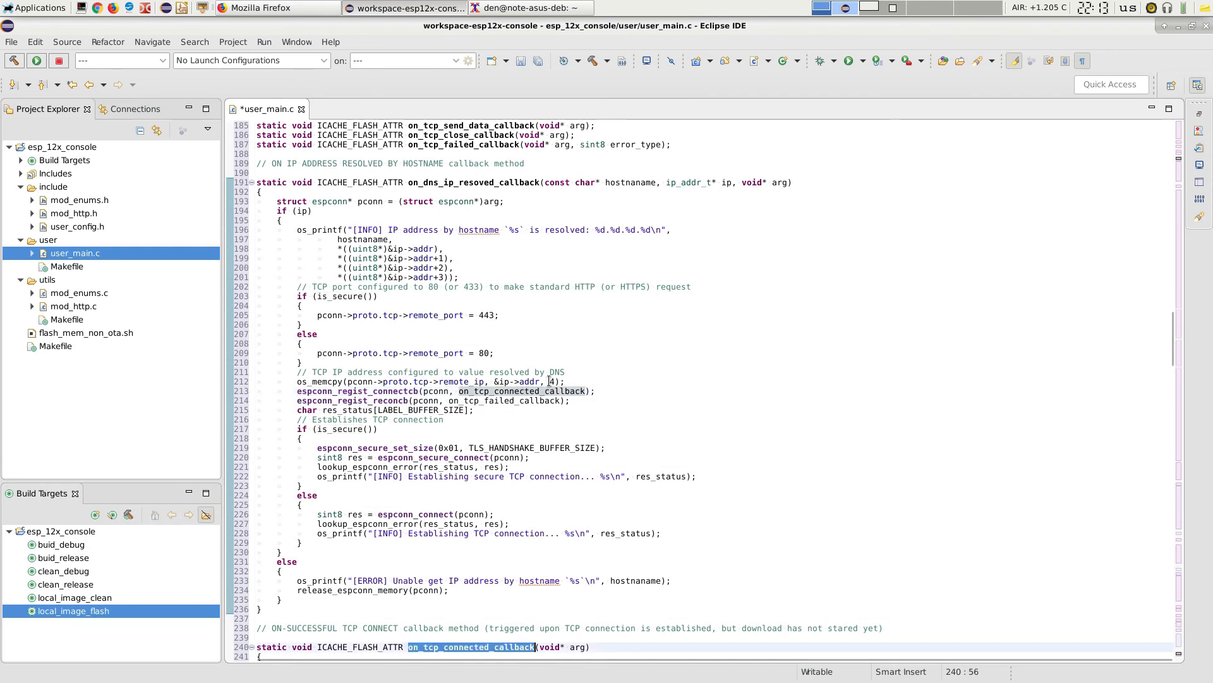
# Mark every use of espconn_secure_send in on_tcp_connected_callback and continue to the receive callback.
pyautogui.scroll(-3)
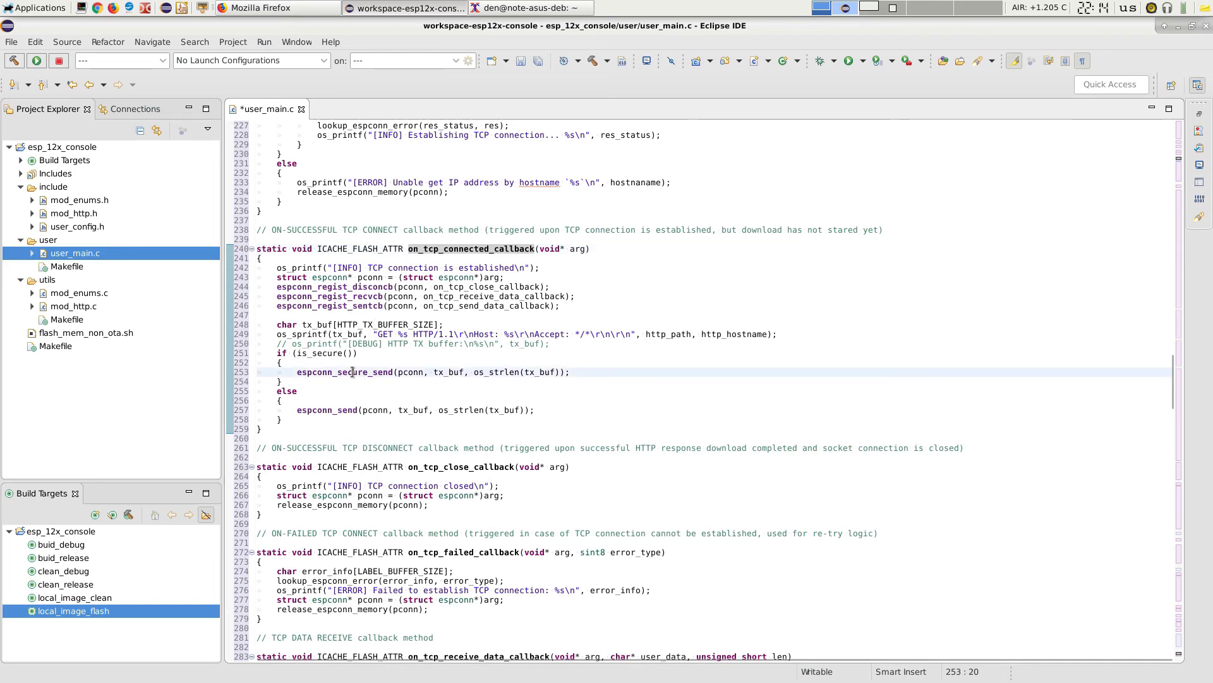
pyautogui.doubleClick(327, 409)
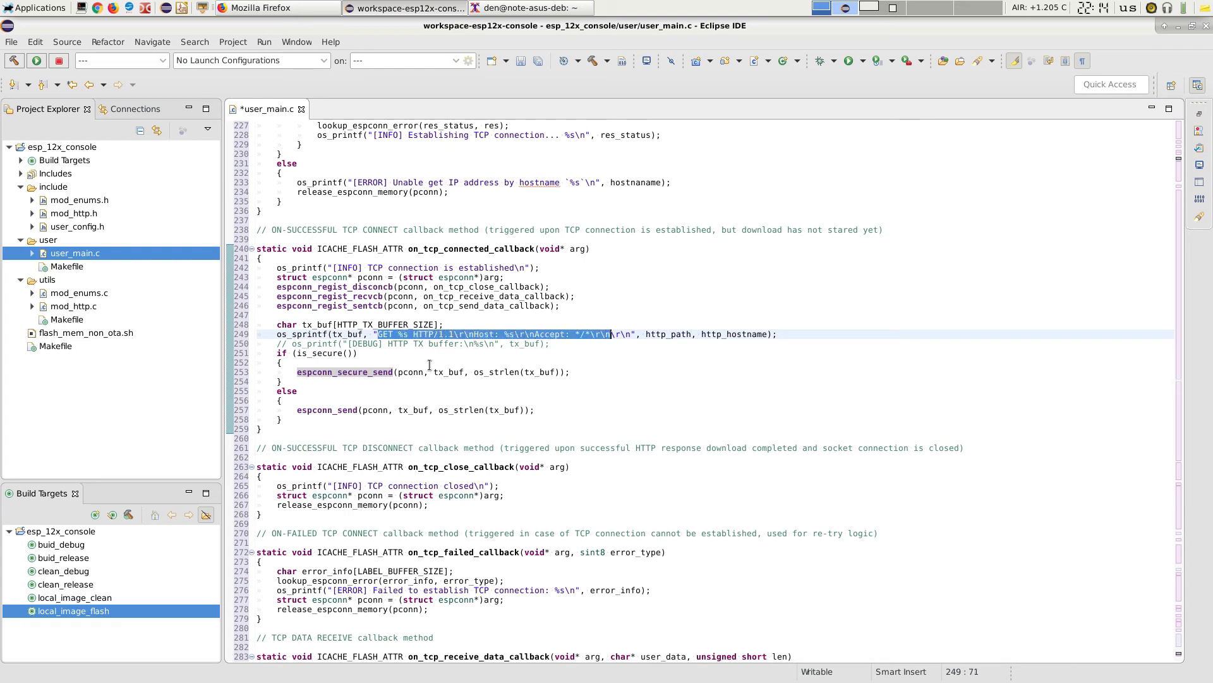
pyautogui.write('\\r\\n')
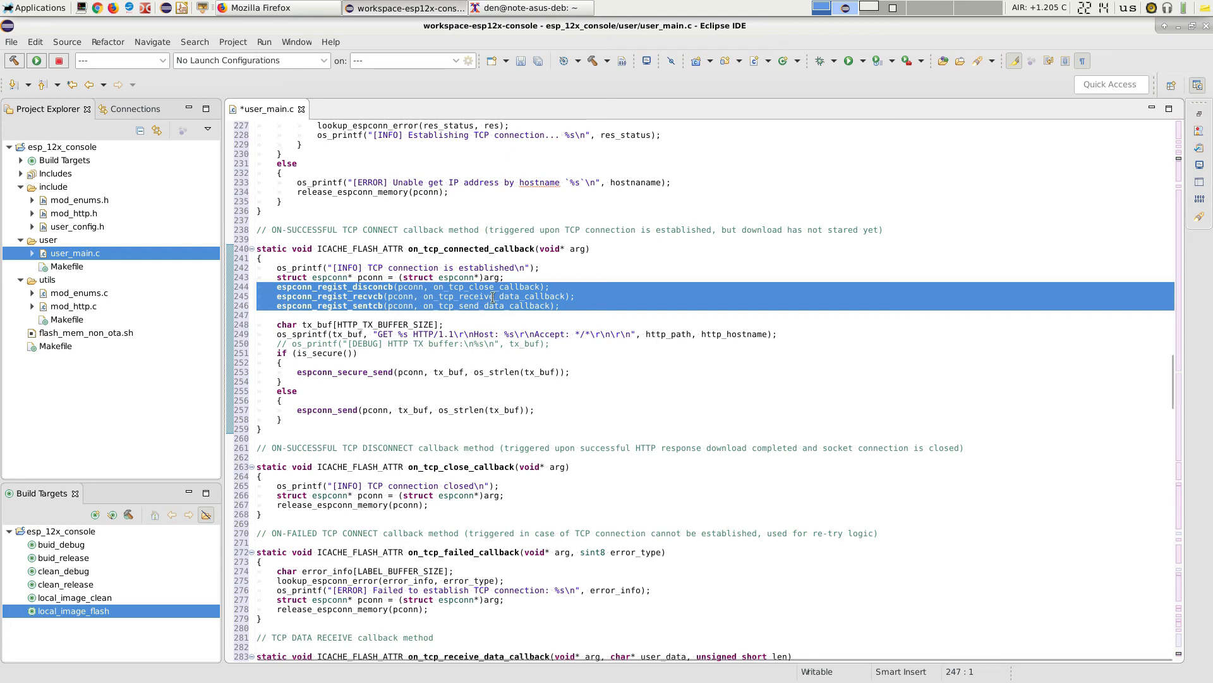
pyautogui.moveTo(493, 296)
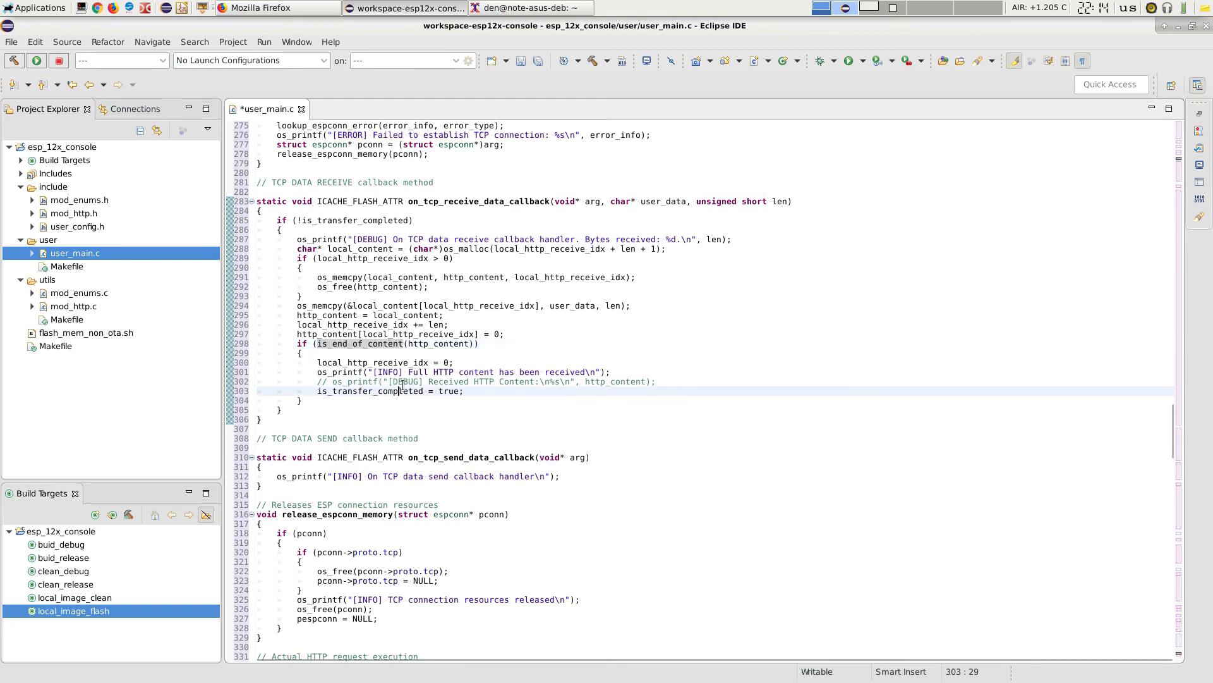
# Mark uses of is_transfer_completed, follow on_tcp_close_callback and reach process_content.
pyautogui.doubleClick(375, 391)
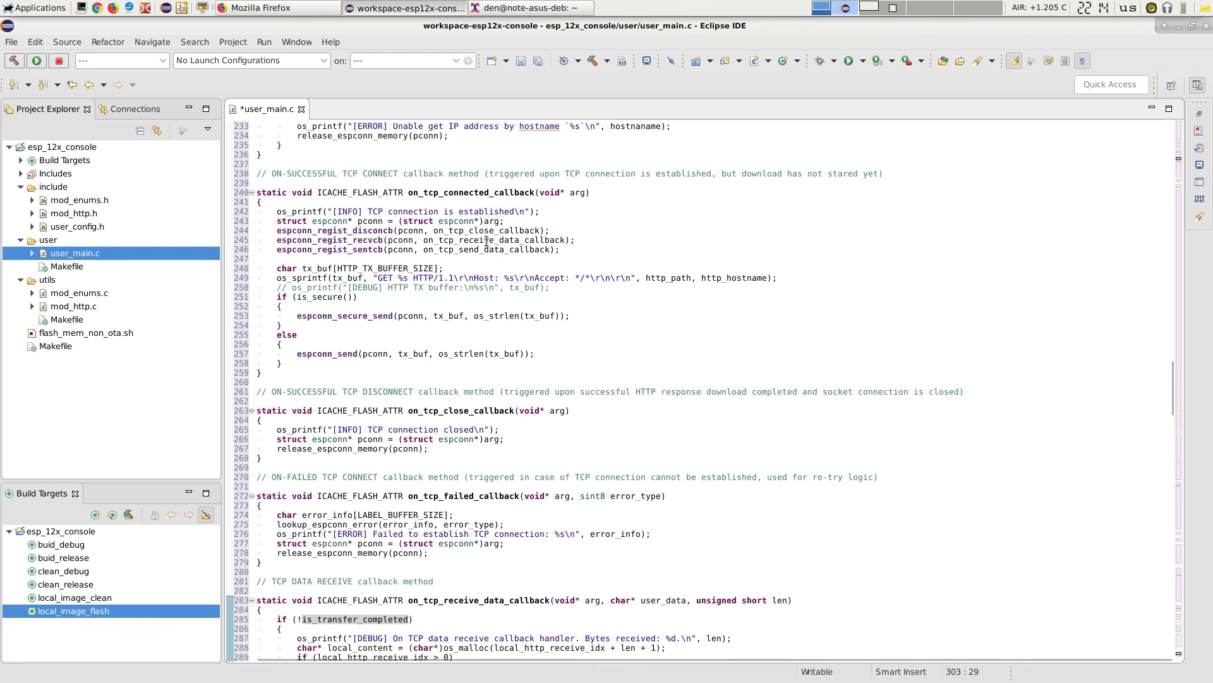
pyautogui.moveTo(488, 230)
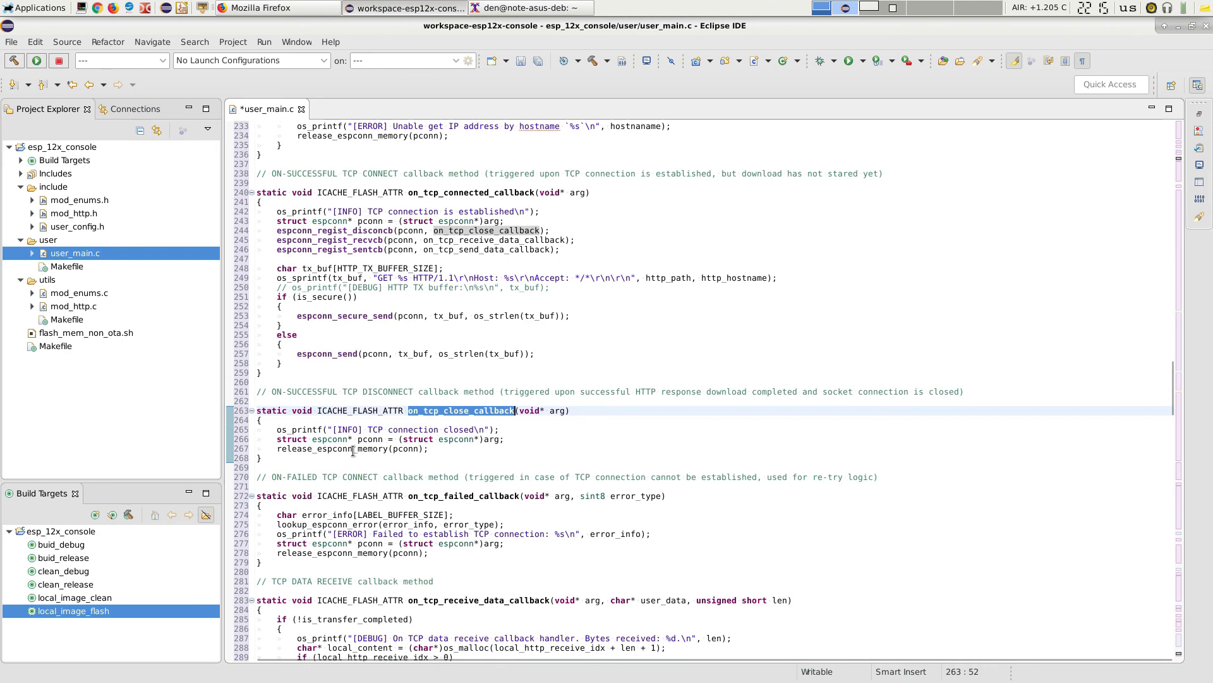
pyautogui.scroll(-3)
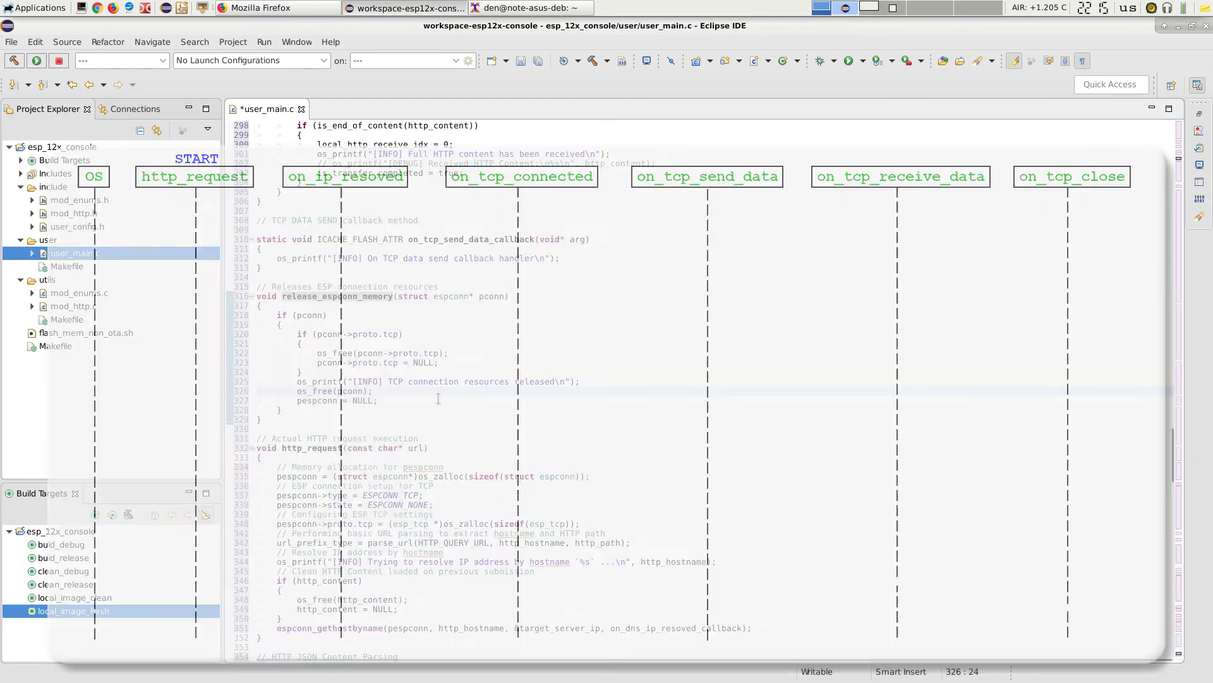
pyautogui.scroll(-3)
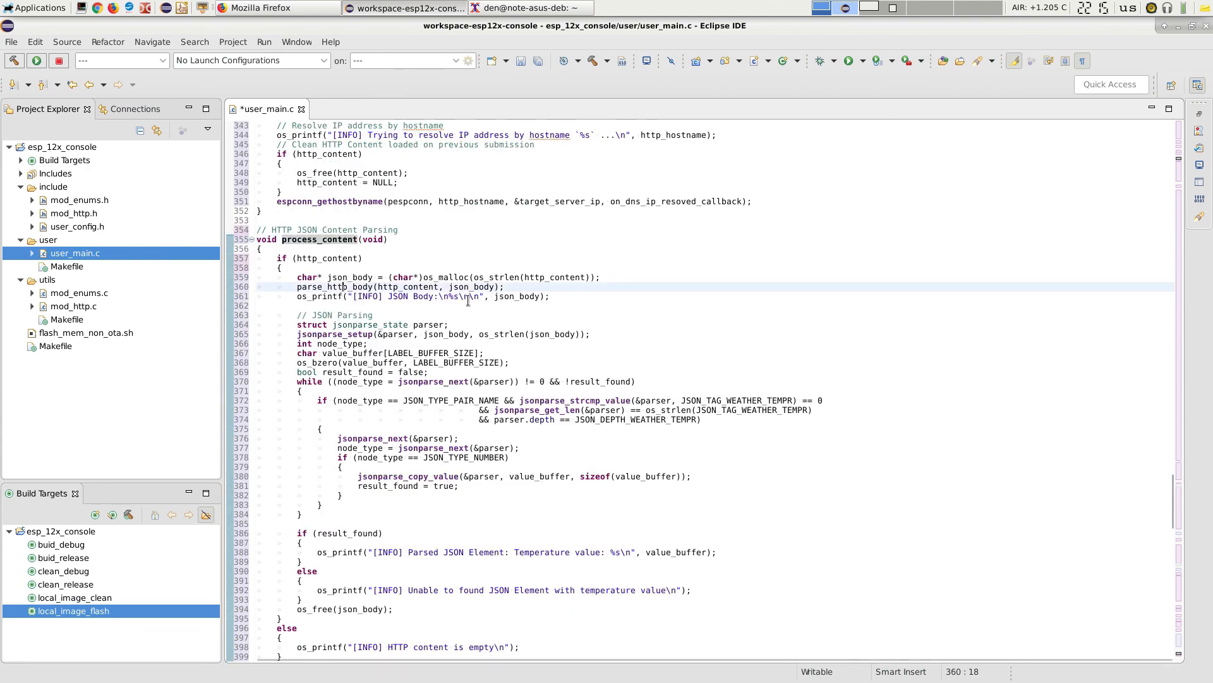
# Walk through process_content's jsonparse_copy_value temperature parsing, save user_main.c, and collapse the project tree.
pyautogui.scroll(-3)
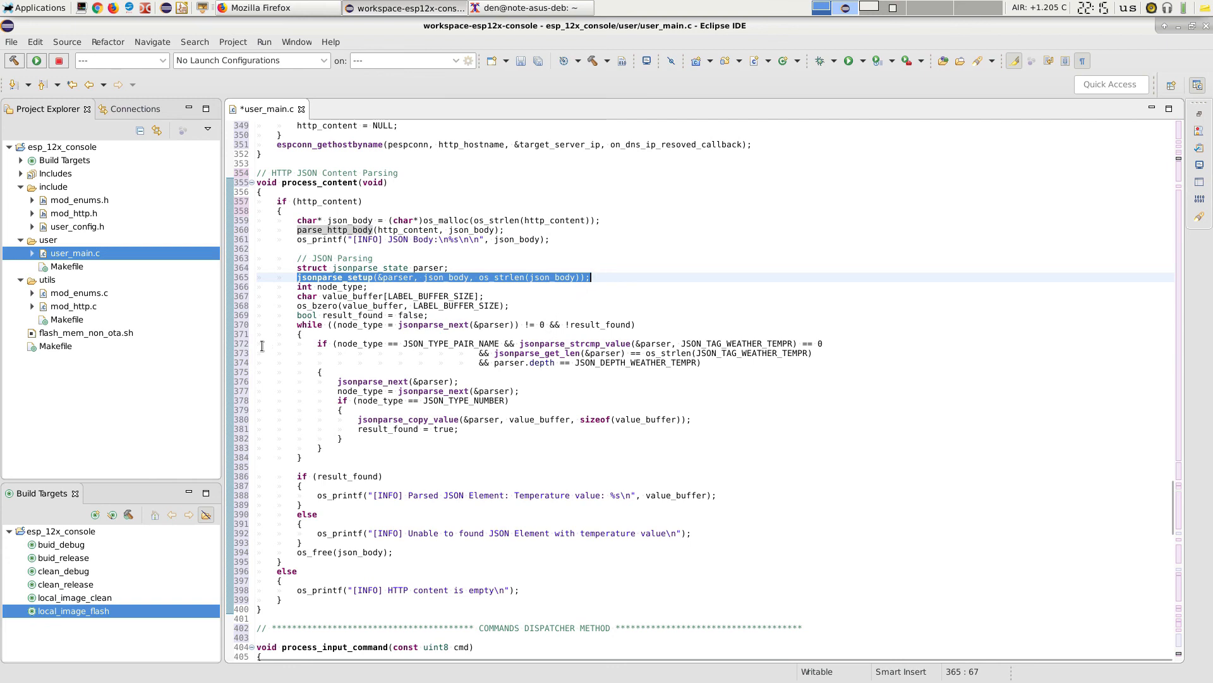
pyautogui.click(256, 342)
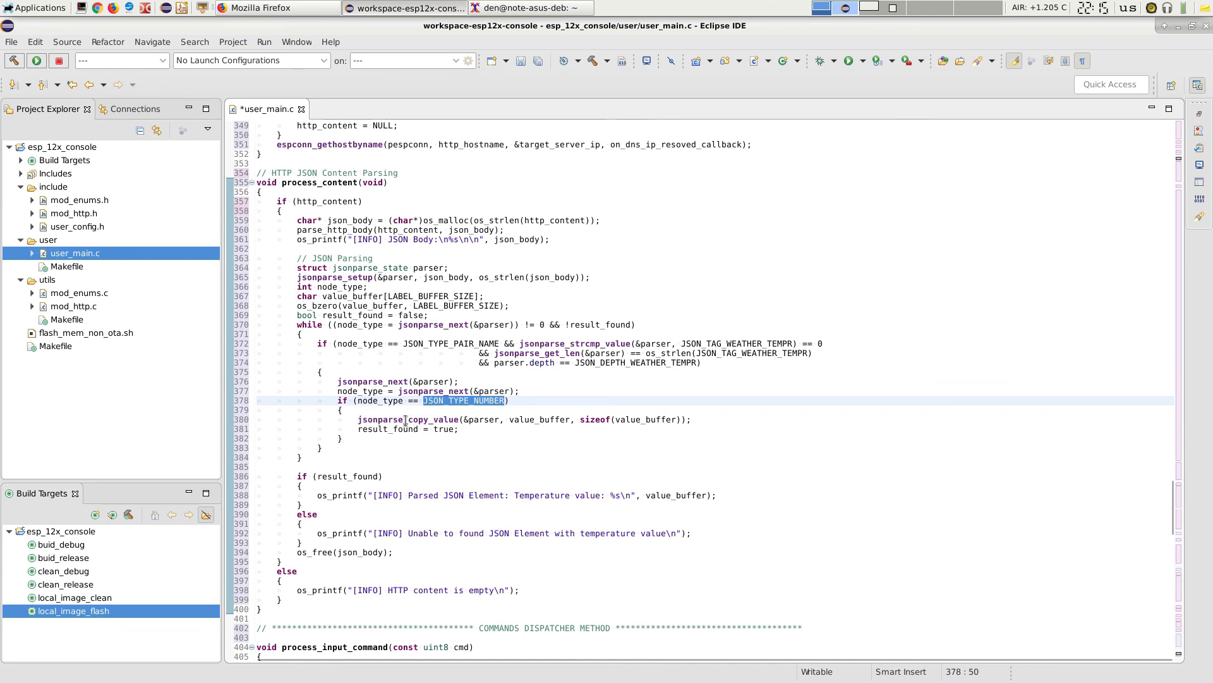
pyautogui.doubleClick(379, 419)
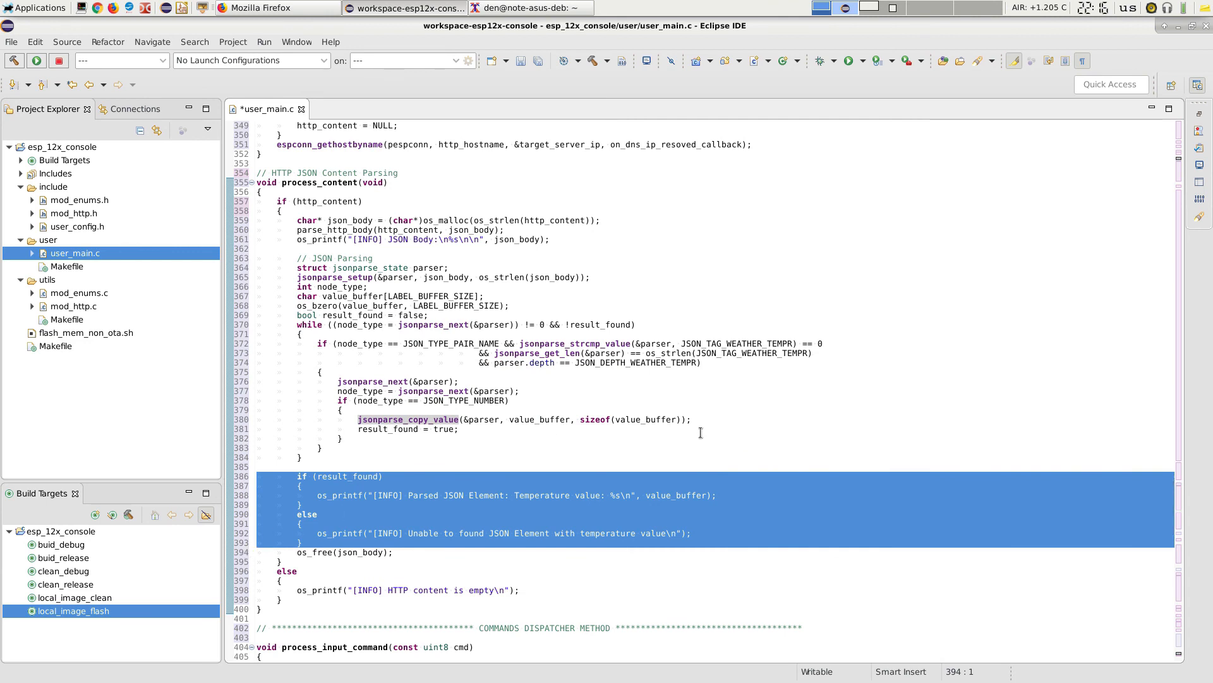
pyautogui.click(459, 429)
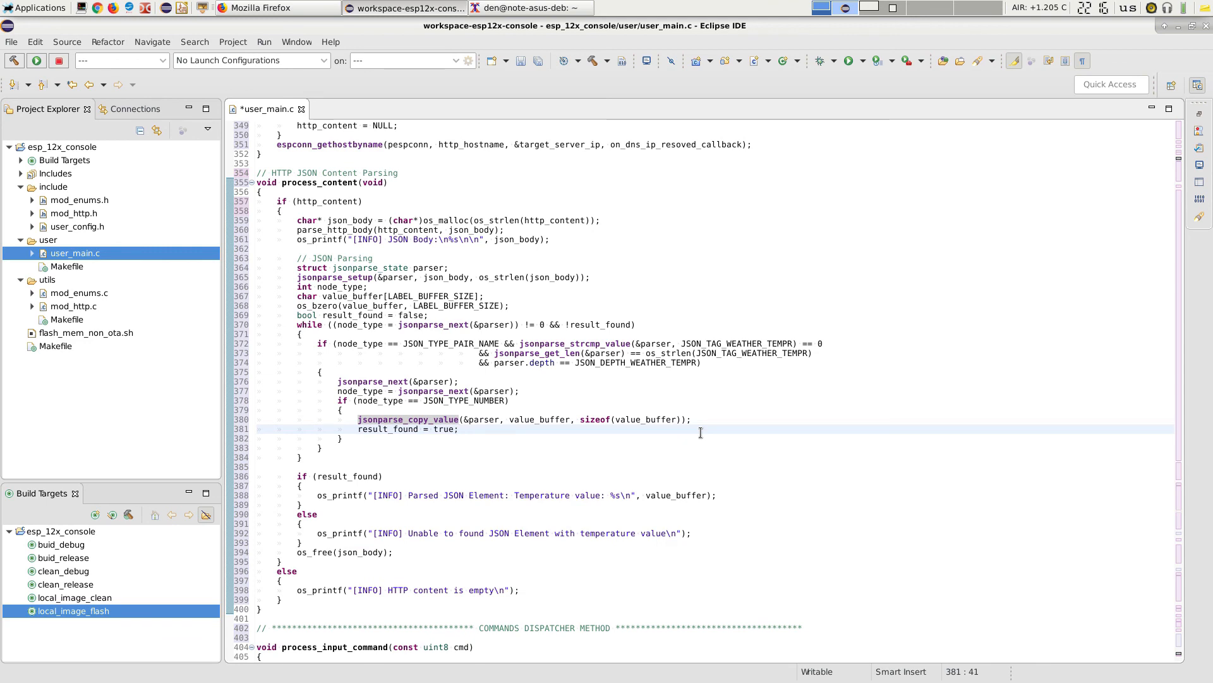
pyautogui.click(459, 429)
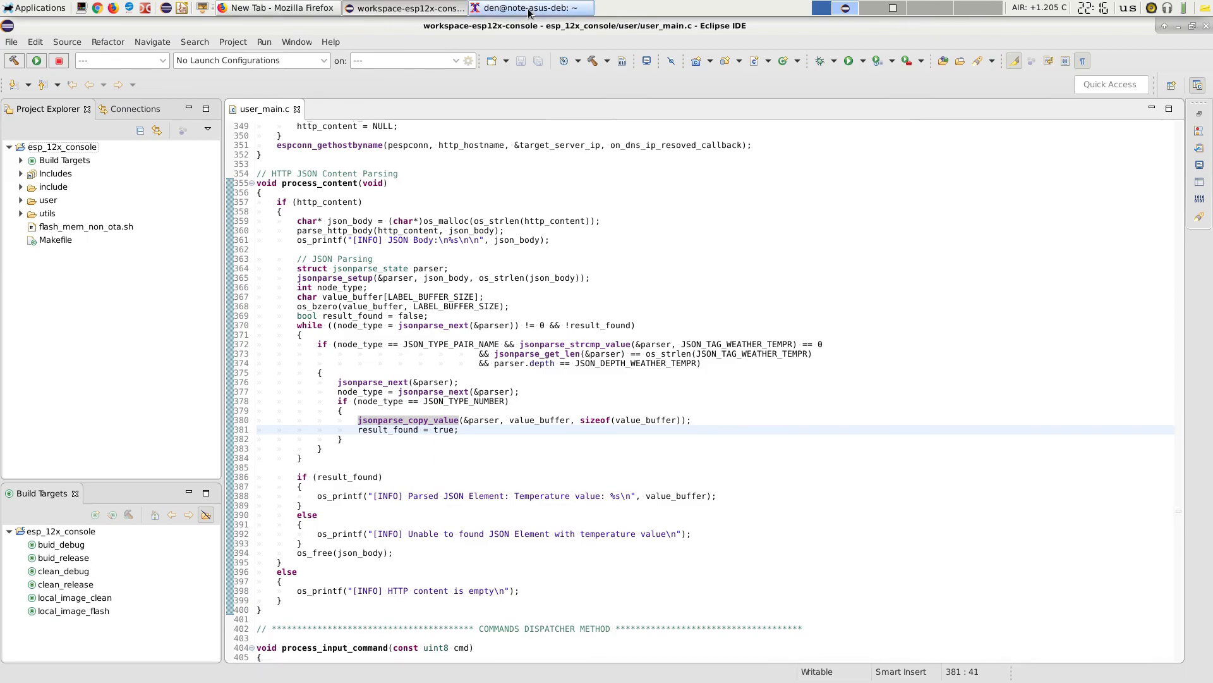
# View utils/mod_http.c in Vim from the cloned esp-mods repo, then its matching GitHub page in Firefox.
pyautogui.click(529, 7)
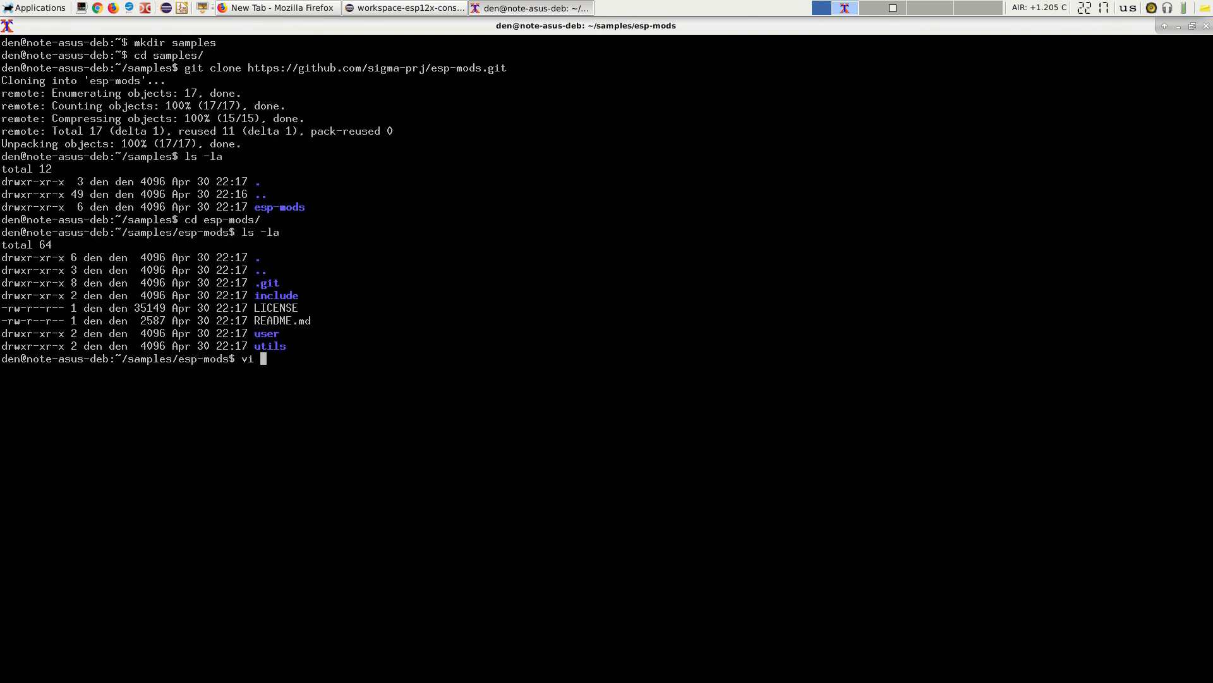
pyautogui.write('utils/mod_http.c')
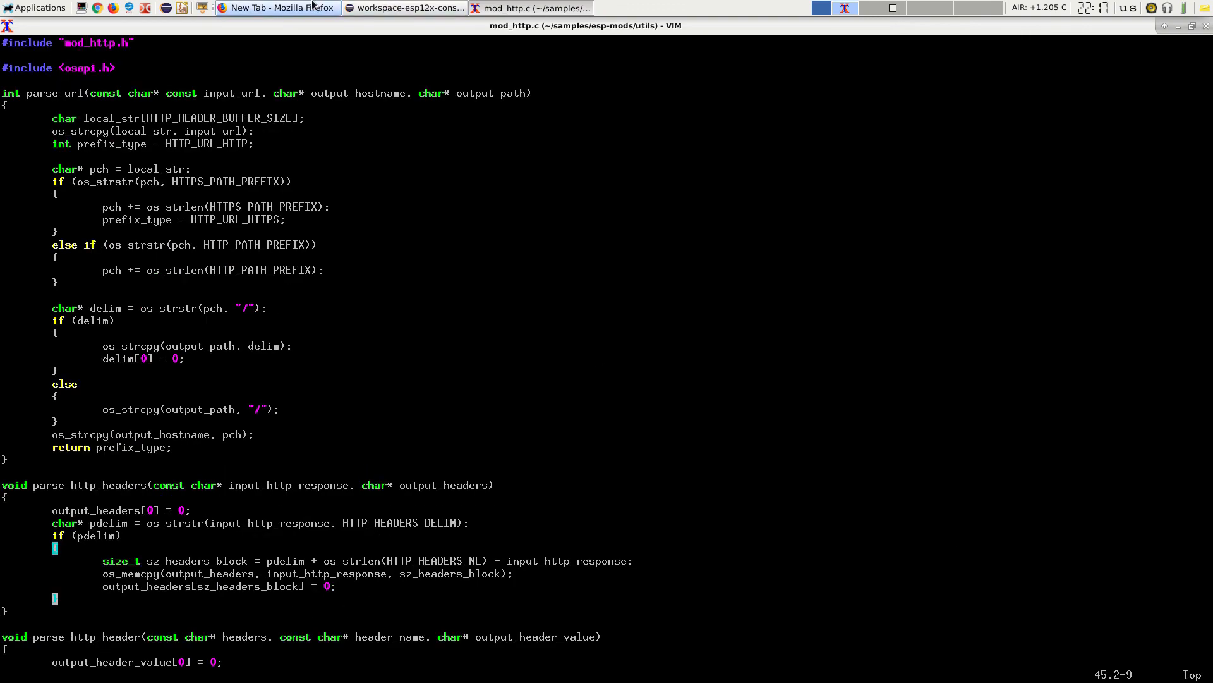
pyautogui.click(276, 8)
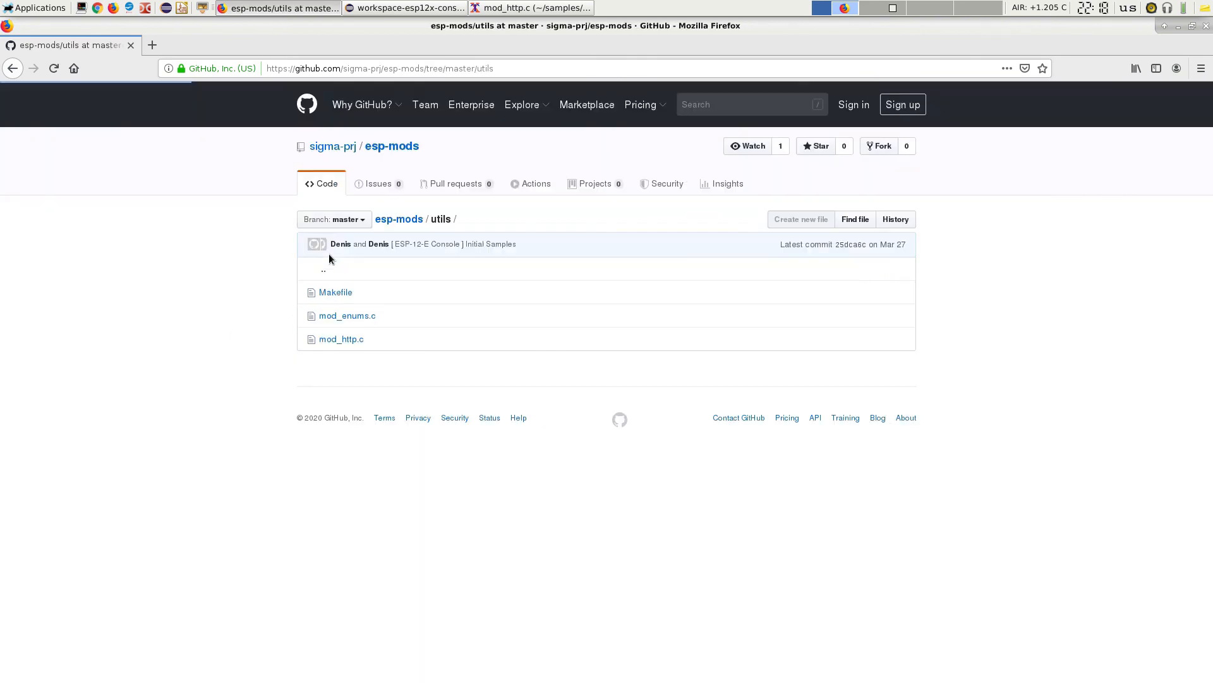
pyautogui.click(341, 339)
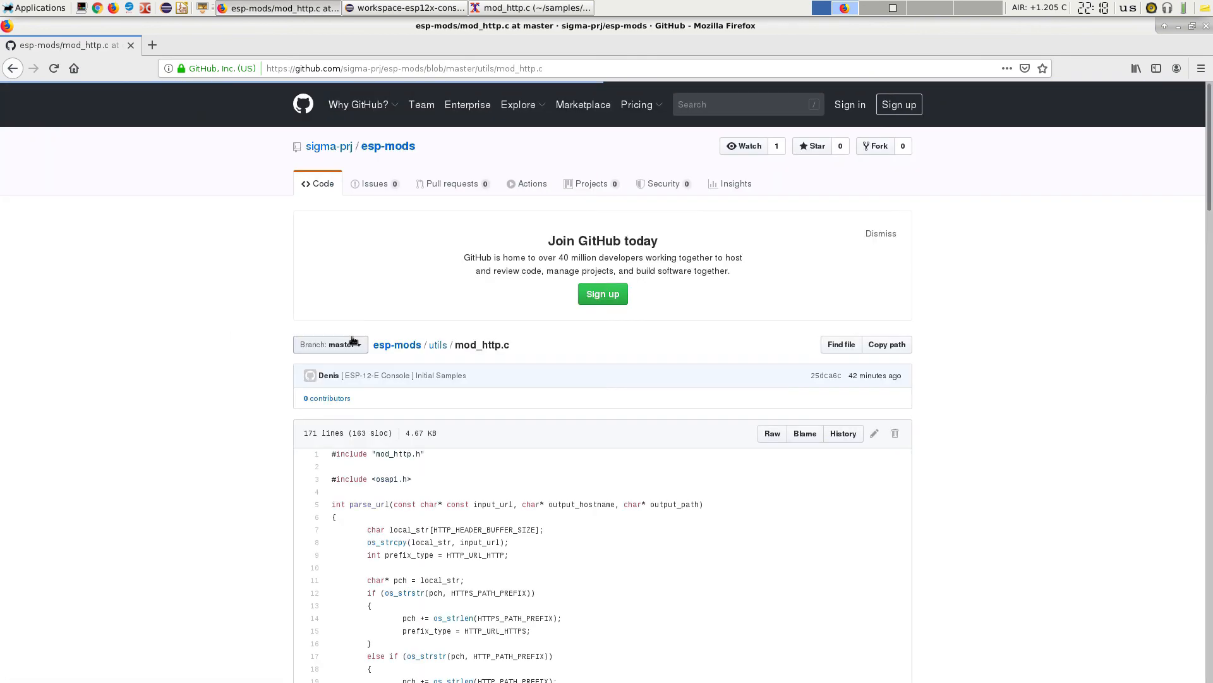